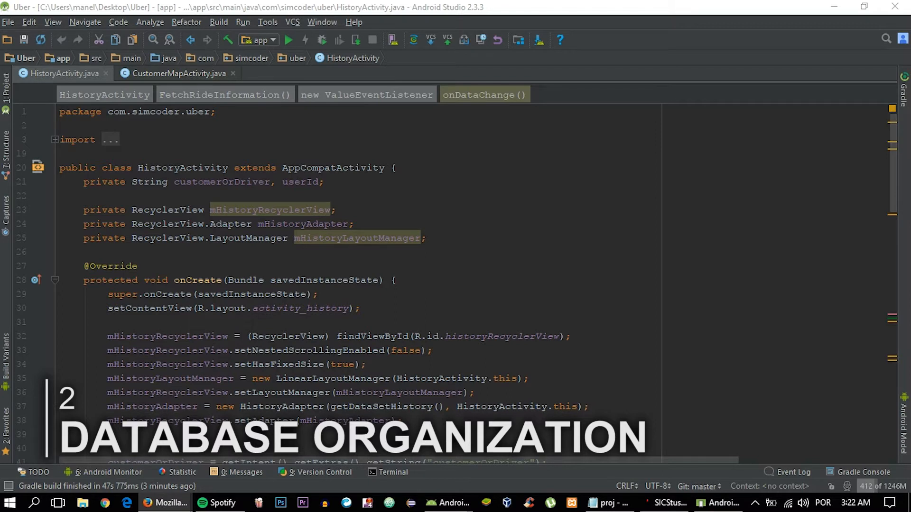
# Step: Expand the first history ride in Firebase and inspect its timestamp value, then return to Android Studio
pyautogui.click(168, 503)
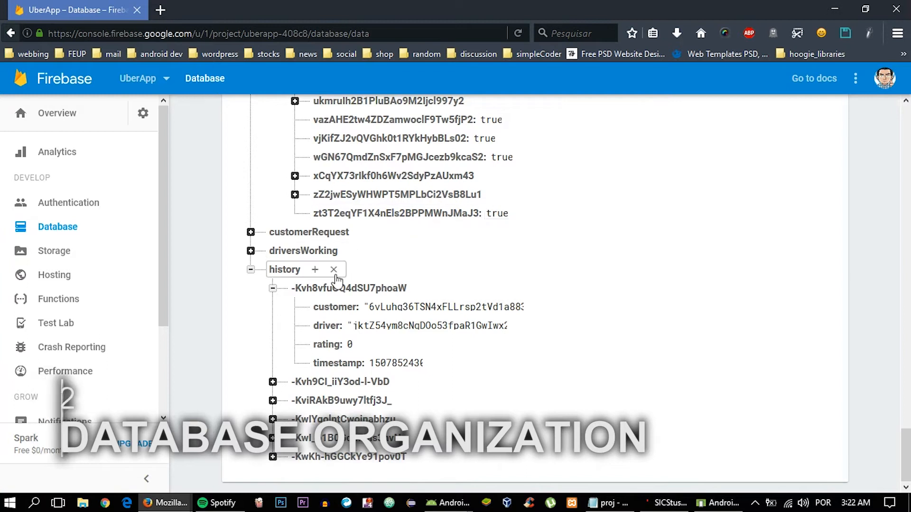
pyautogui.click(369, 362)
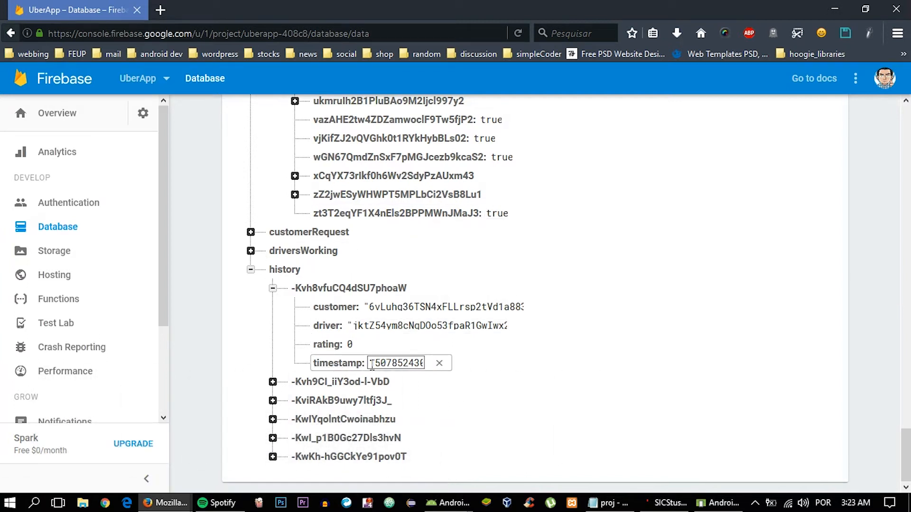
pyautogui.tripleClick(396, 362)
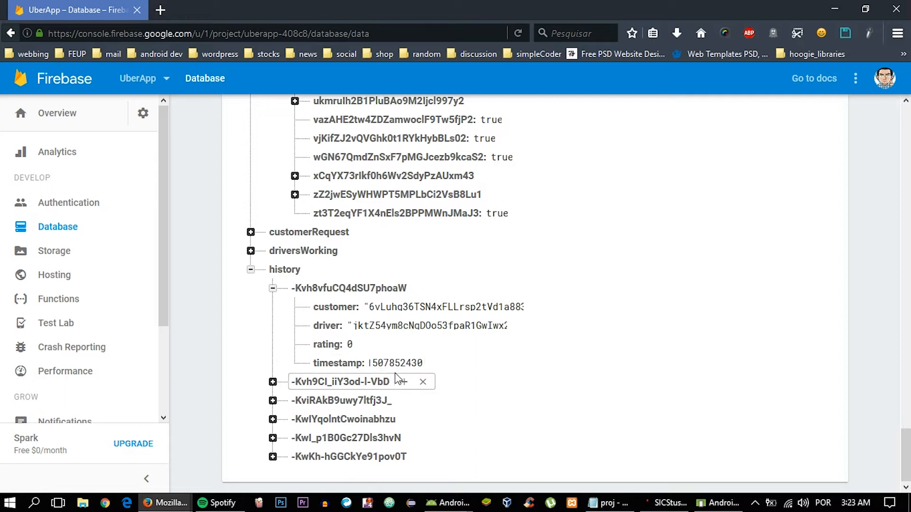
pyautogui.click(386, 363)
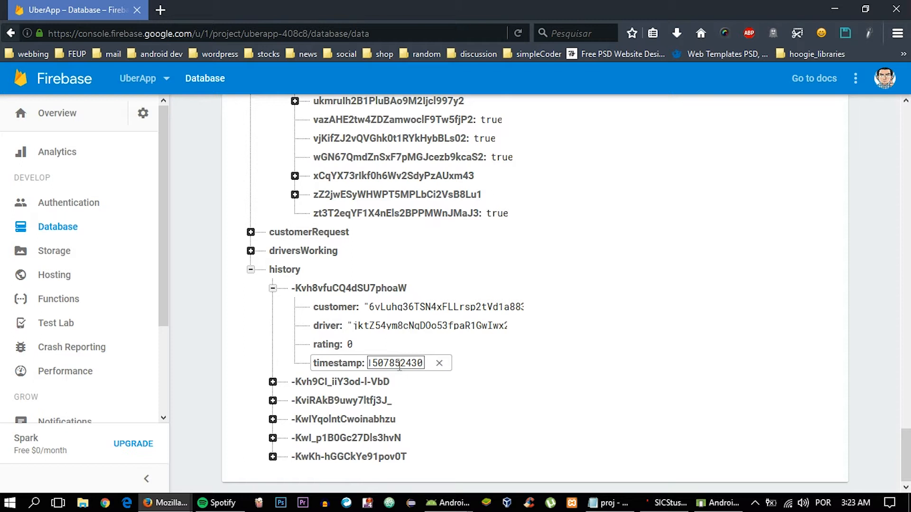
pyautogui.click(346, 344)
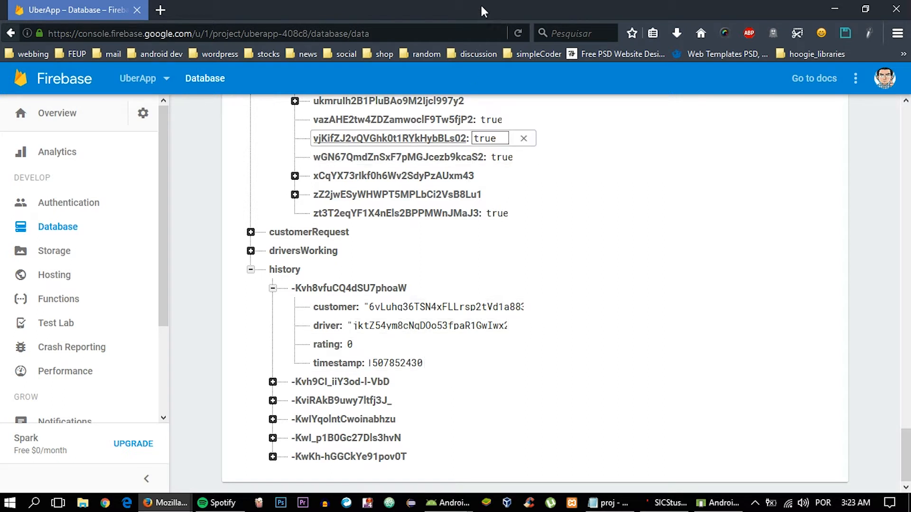
pyautogui.click(718, 503)
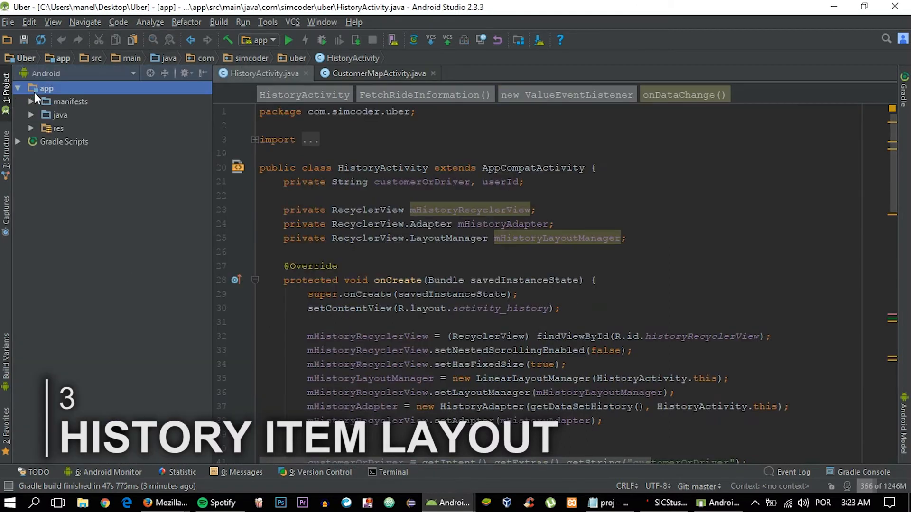
# Step: Locate item_history.xml under res/layout and bring it into the editor
pyautogui.click(31, 129)
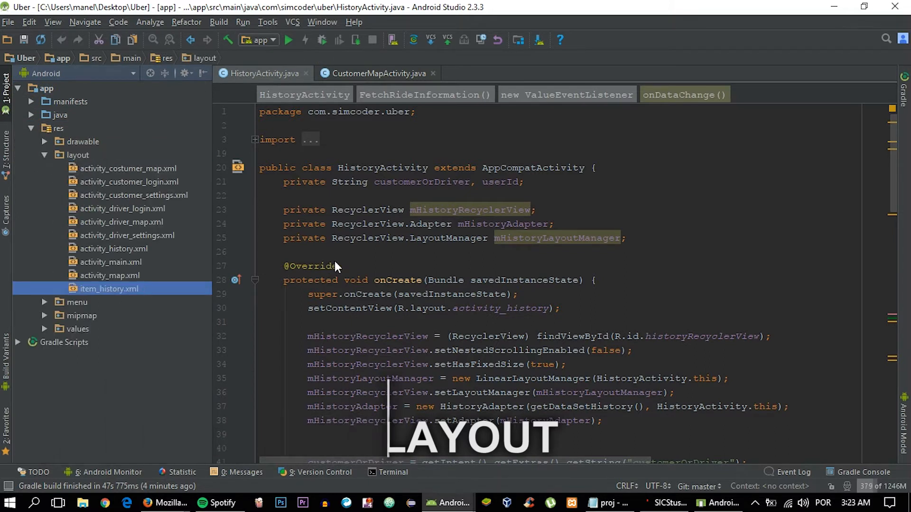
pyautogui.doubleClick(110, 288)
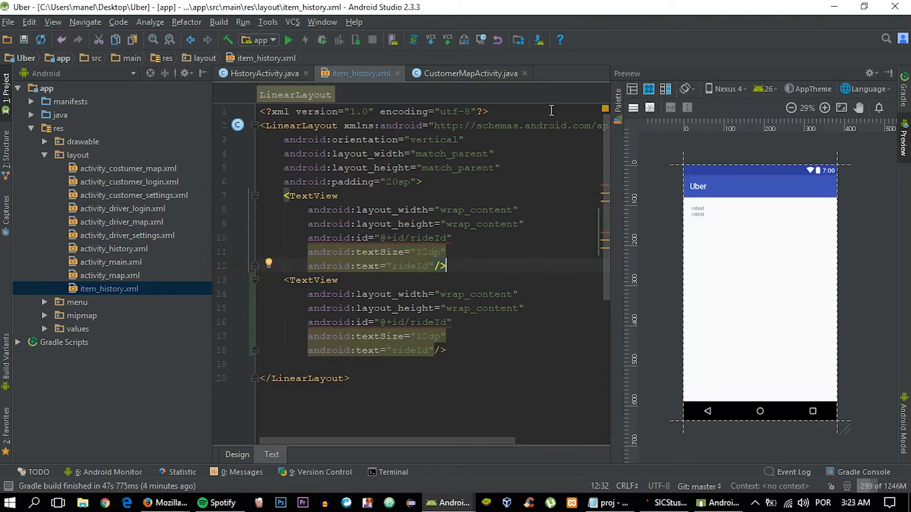
pyautogui.moveTo(438, 238)
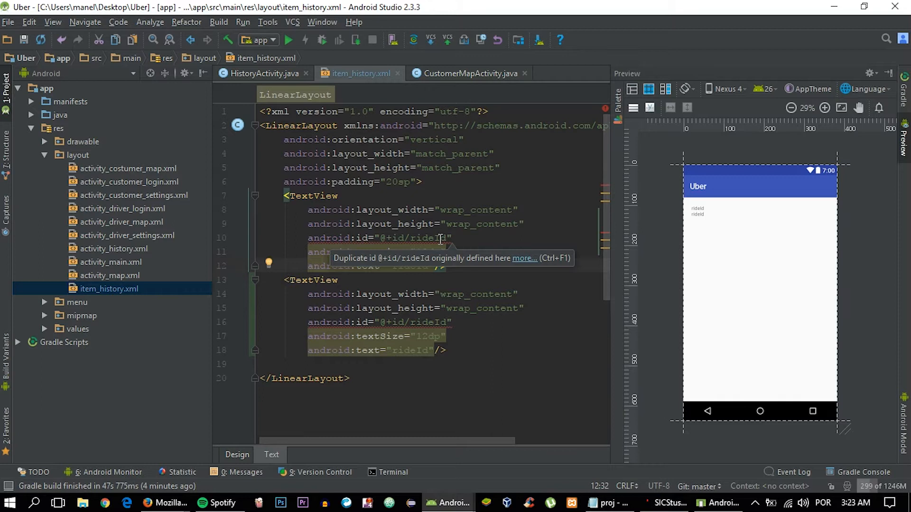
# Step: Change the first TextView's id to @+id/time and its text to "timestamp"
pyautogui.doubleClick(425, 238)
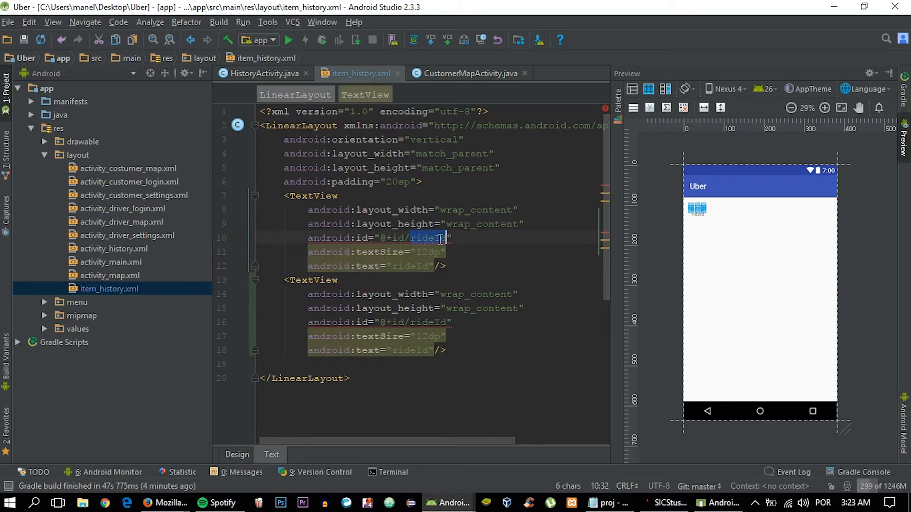
pyautogui.write('timestamp')
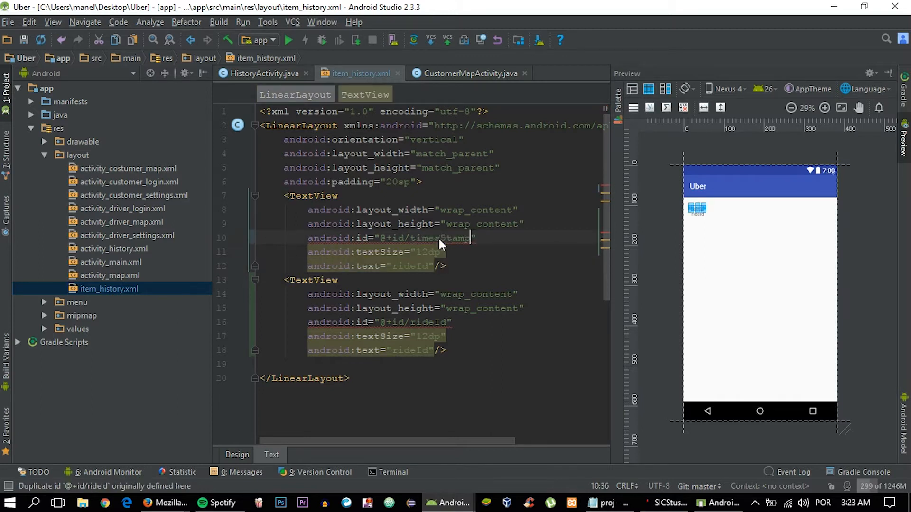
pyautogui.click(447, 238)
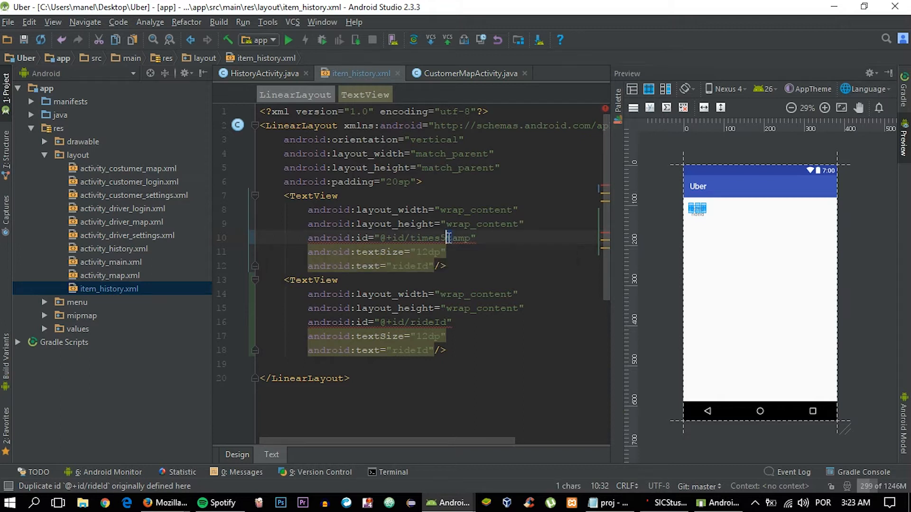
pyautogui.doubleClick(434, 238)
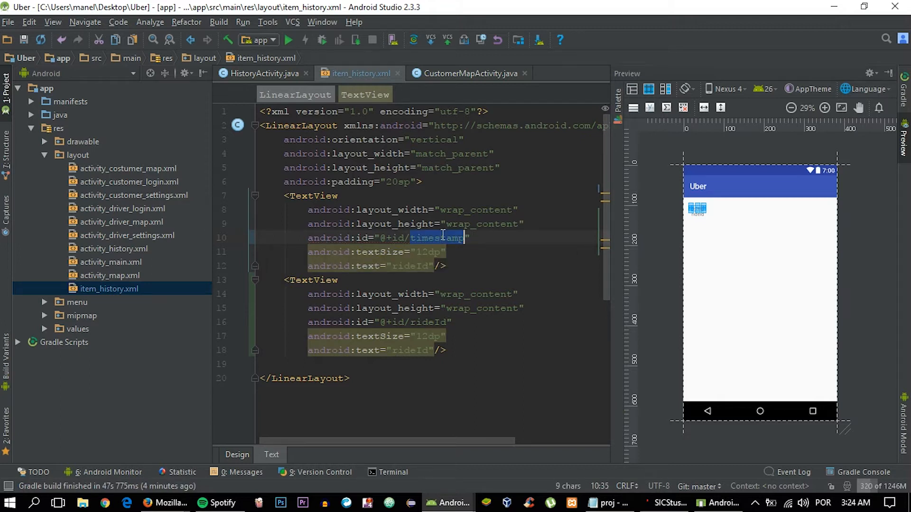
pyautogui.write('timestamp')
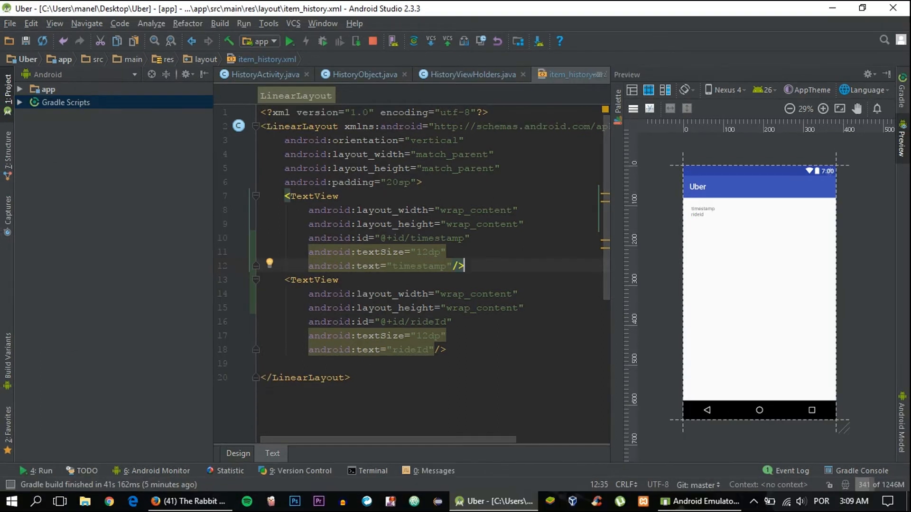
pyautogui.moveTo(443, 234)
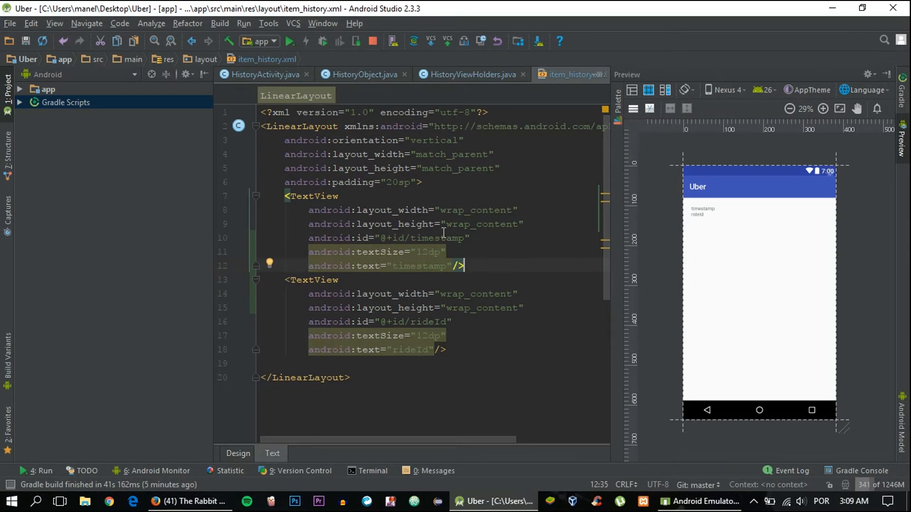
pyautogui.click(441, 237)
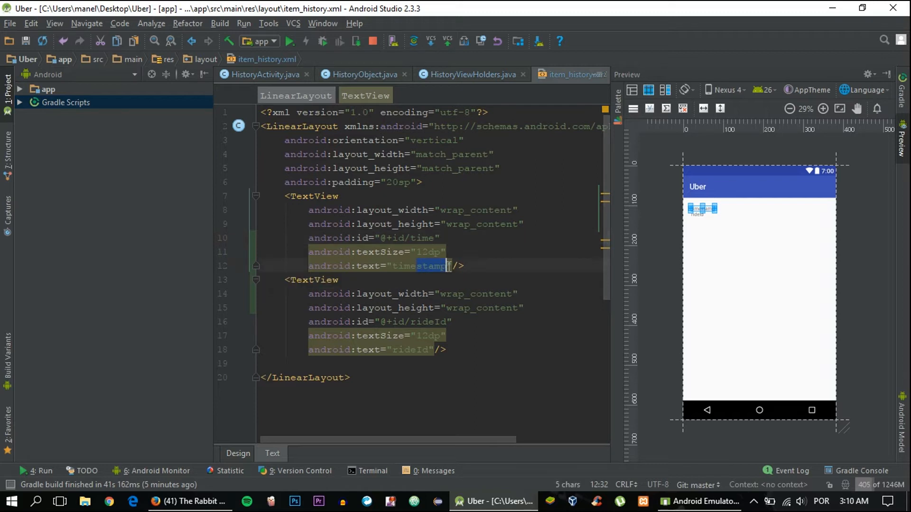
pyautogui.press('Backspace')
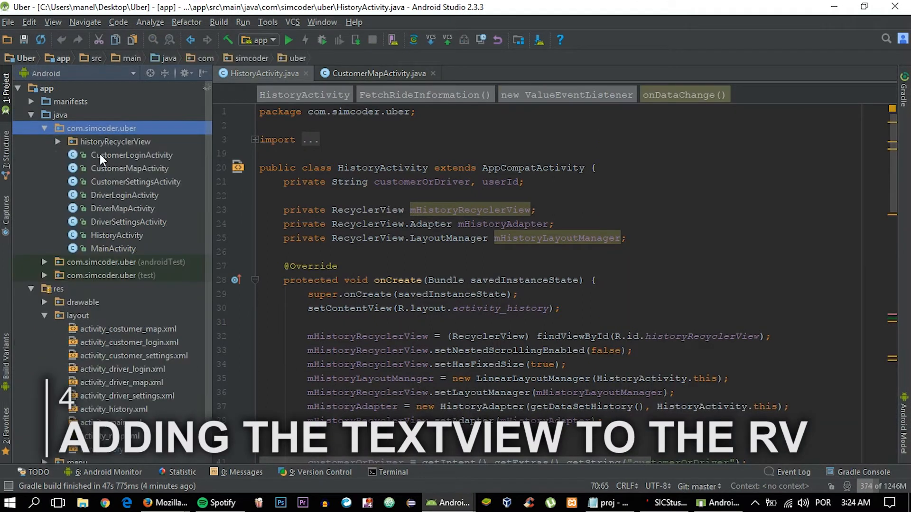
pyautogui.moveTo(112, 200)
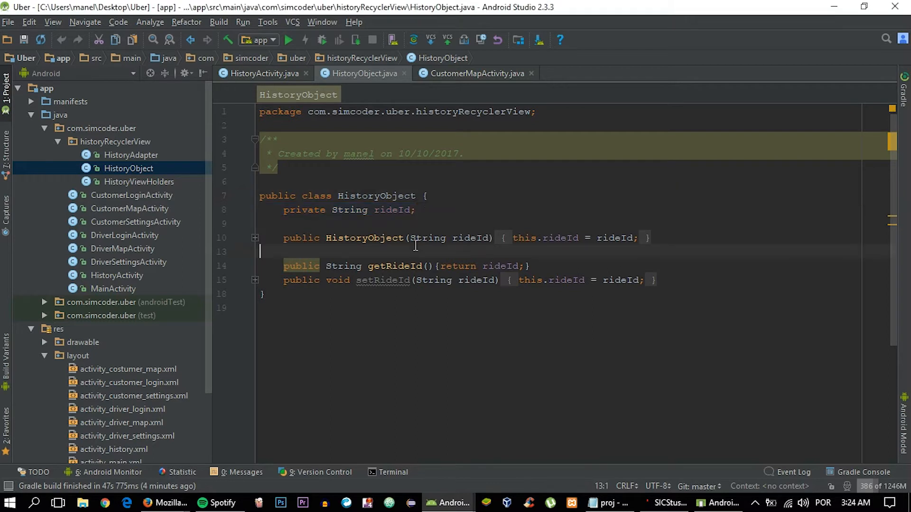
# Step: Add private String time to HistoryObject with a constructor parameter assigned to this.time, plus getTime/setTime
pyautogui.write('private String rideId;')
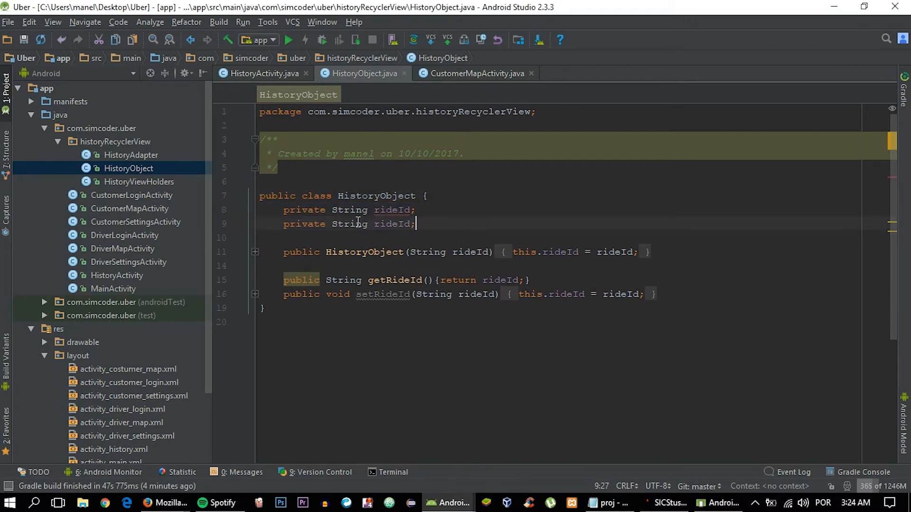
pyautogui.write('time')
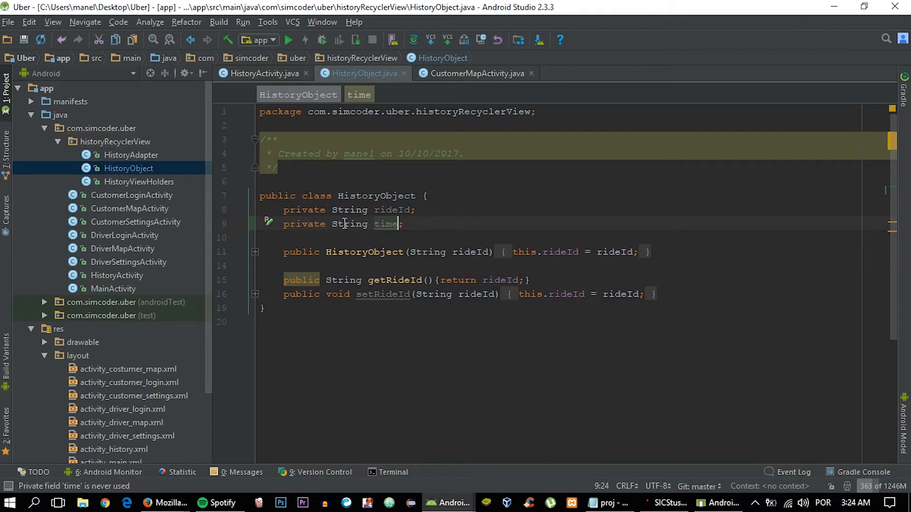
pyautogui.moveTo(342, 232)
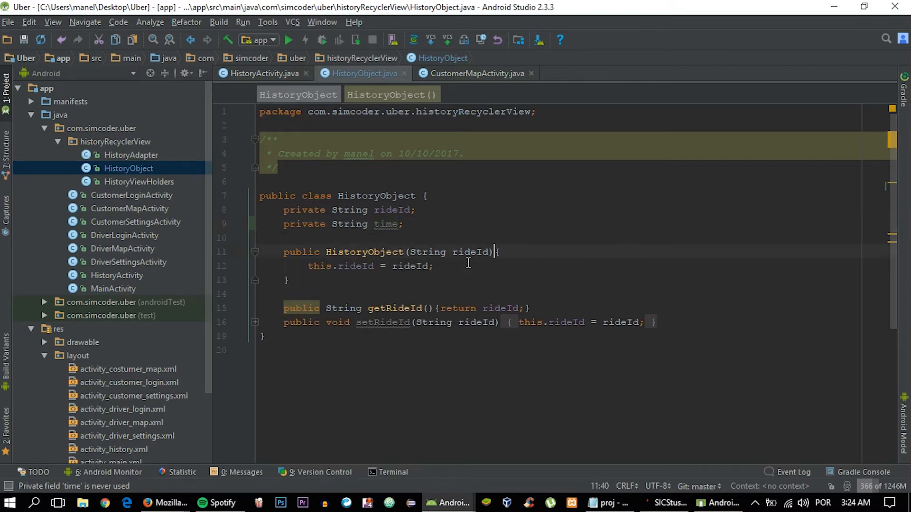
pyautogui.click(463, 266)
pyautogui.write('this.time')
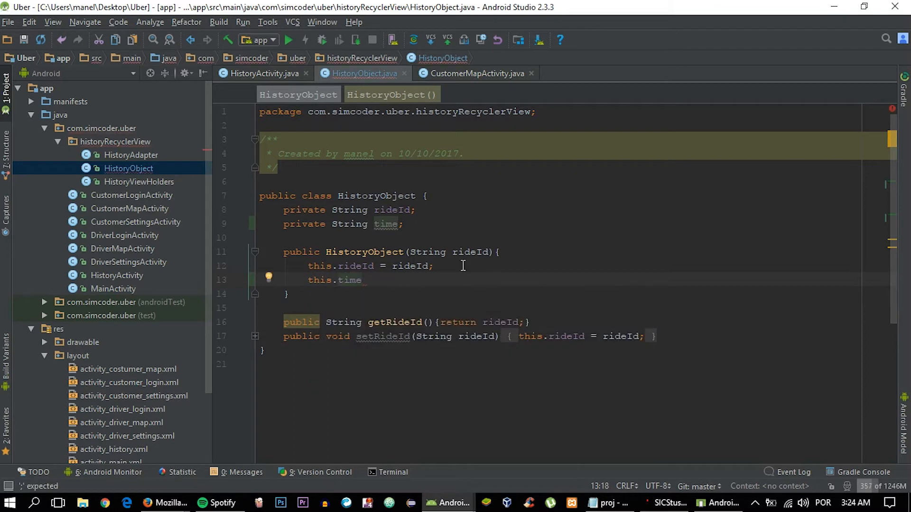
pyautogui.write('=')
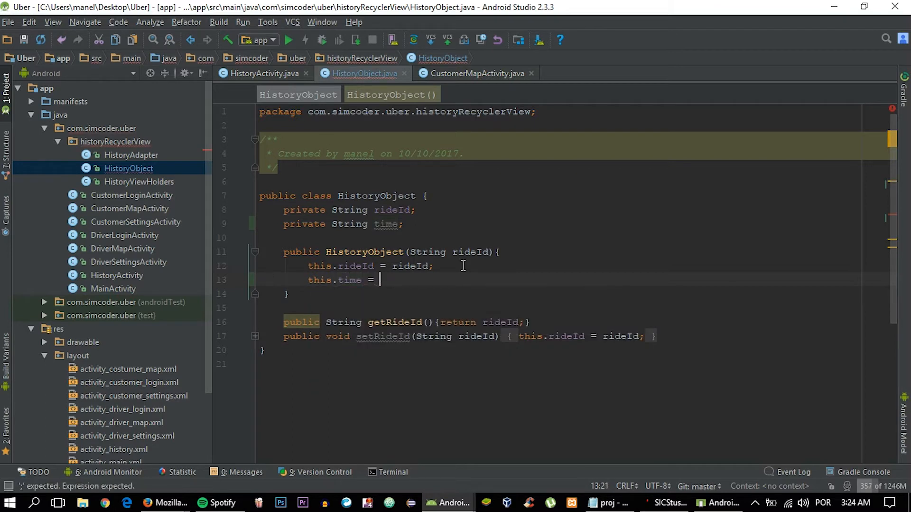
pyautogui.write('time')
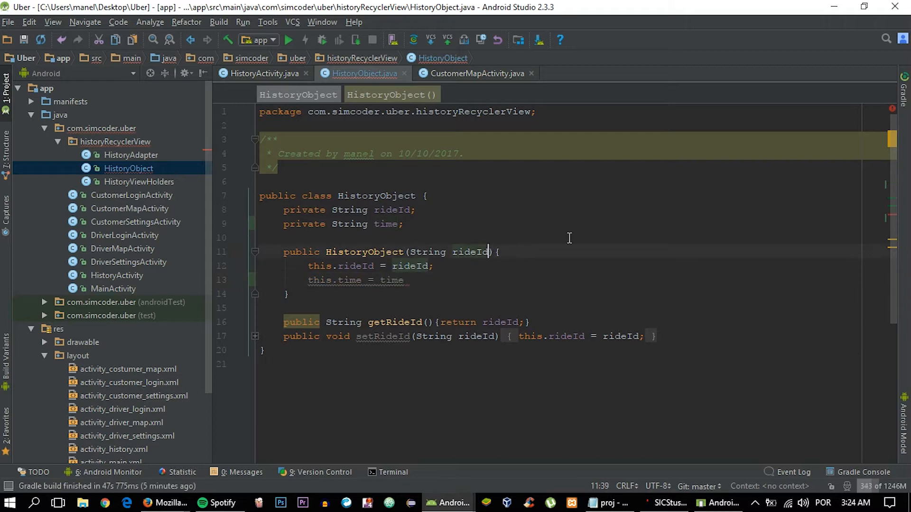
pyautogui.write(', String')
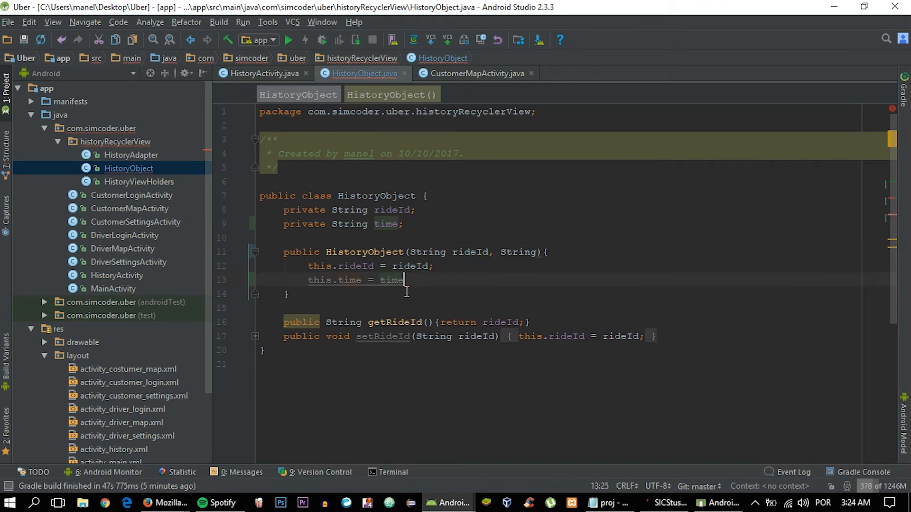
pyautogui.click(535, 251)
pyautogui.write(' time')
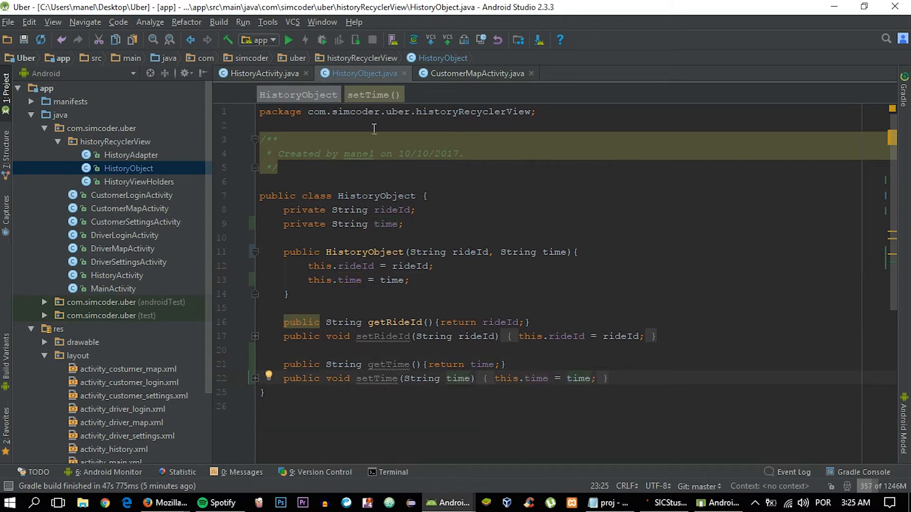
pyautogui.moveTo(356, 85)
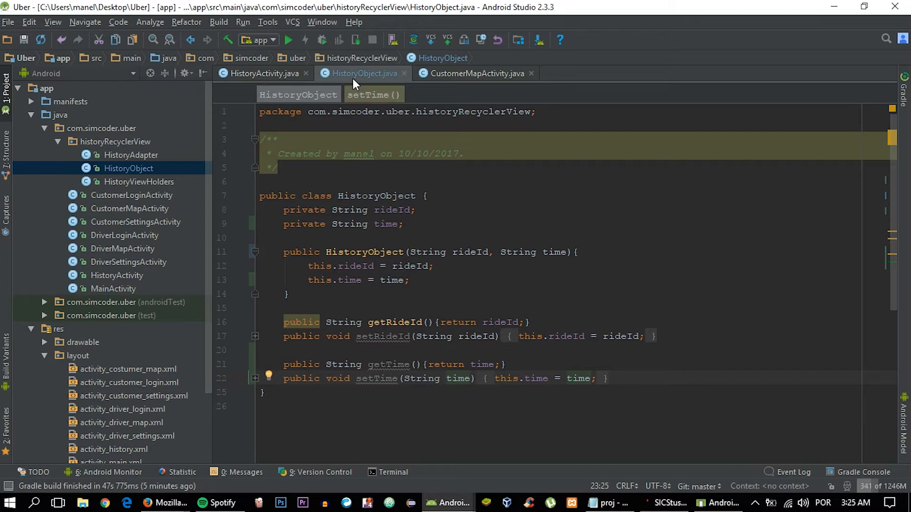
pyautogui.moveTo(361, 79)
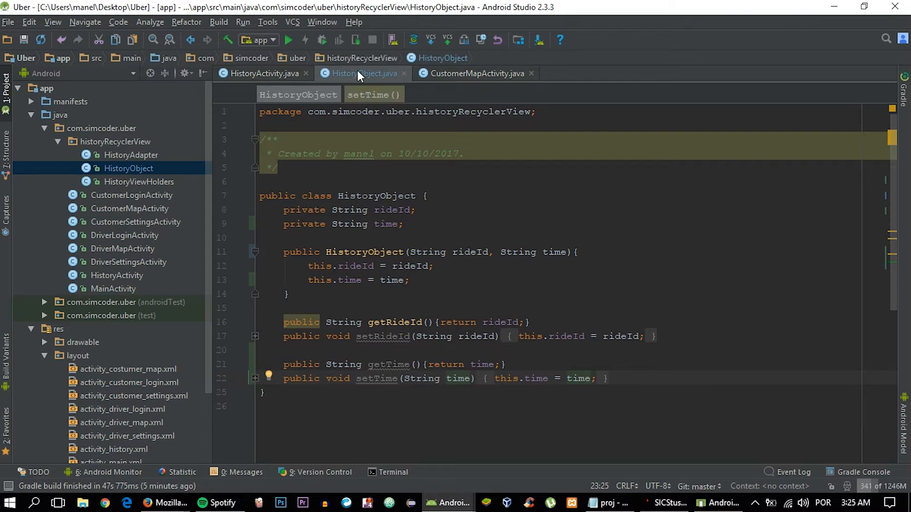
# Step: Bring up HistoryViewHolders.java alongside the HistoryActivity code
pyautogui.click(139, 181)
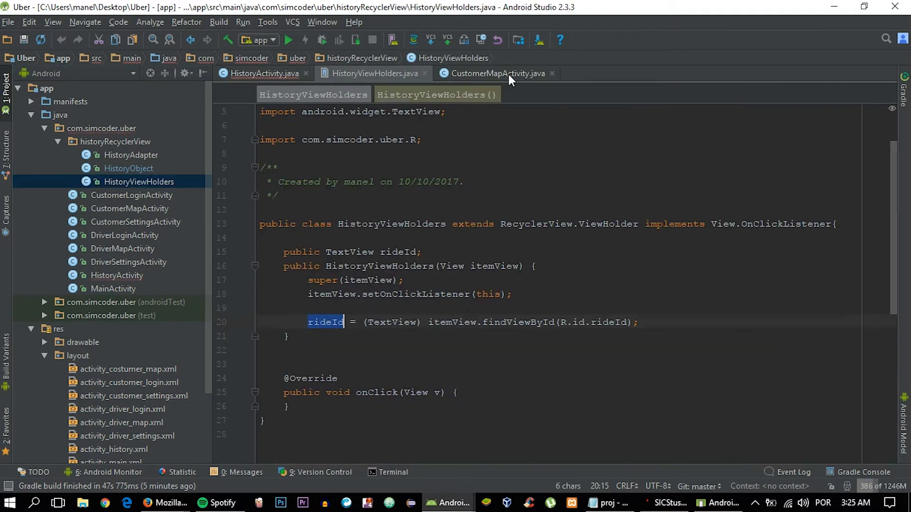
pyautogui.click(263, 73)
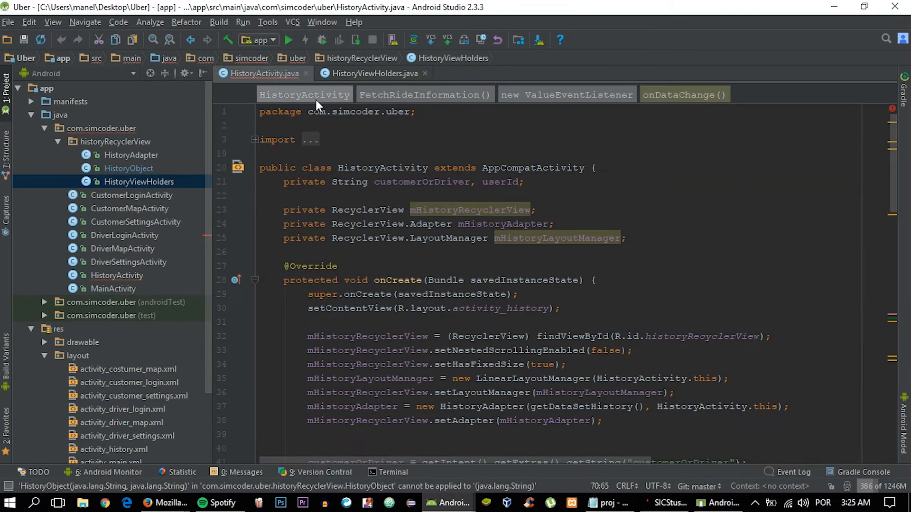
pyautogui.scroll(-3)
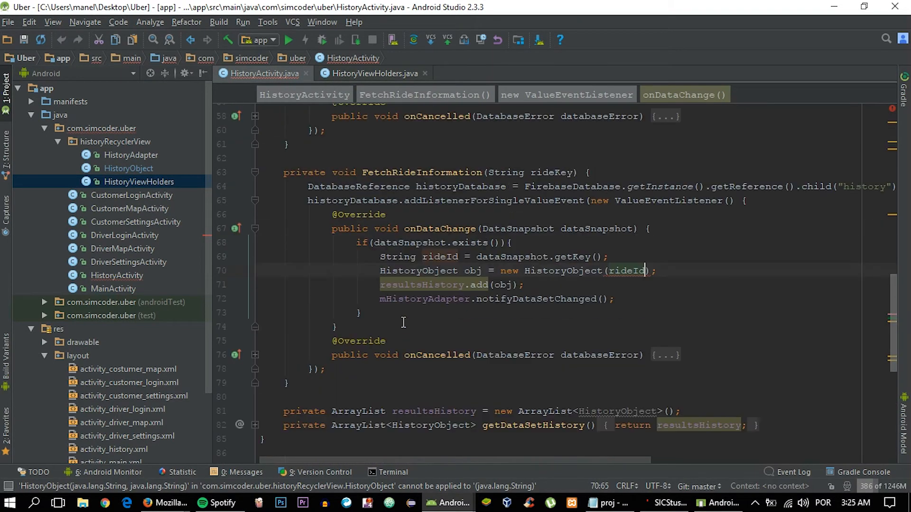
pyautogui.moveTo(624, 228)
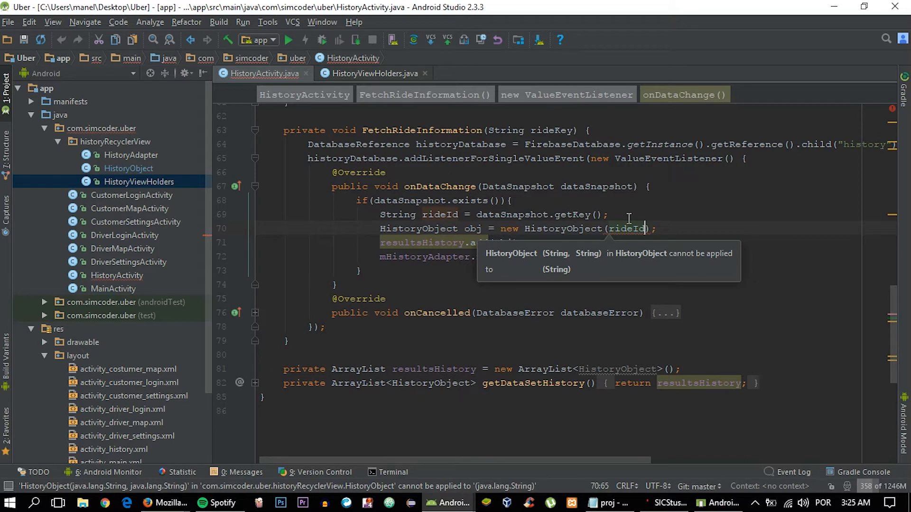
pyautogui.click(374, 73)
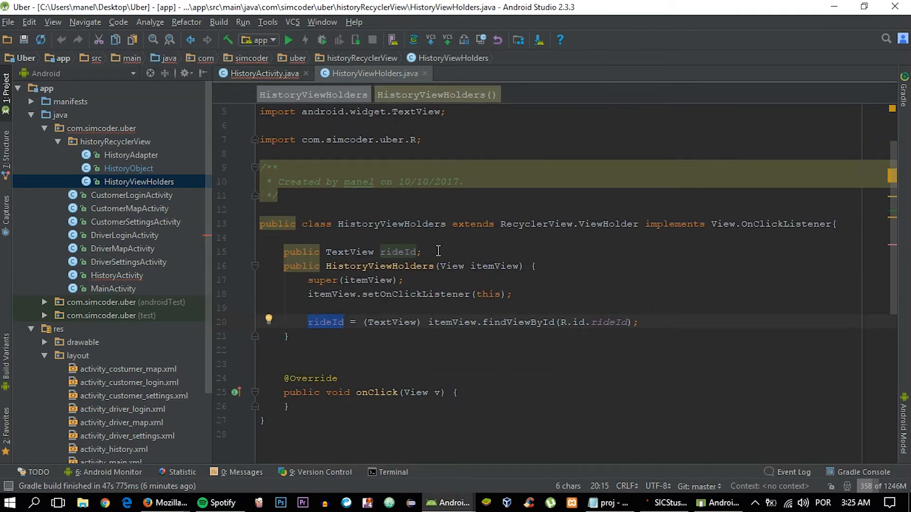
# Step: Declare public TextView time and bind it via itemView.findViewById(R.id.time)
pyautogui.write('public TextView rideId;')
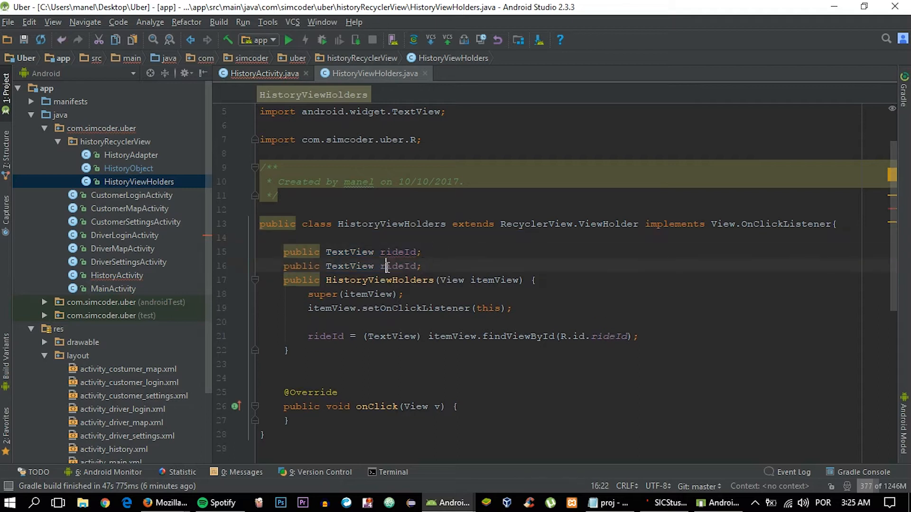
pyautogui.write('time')
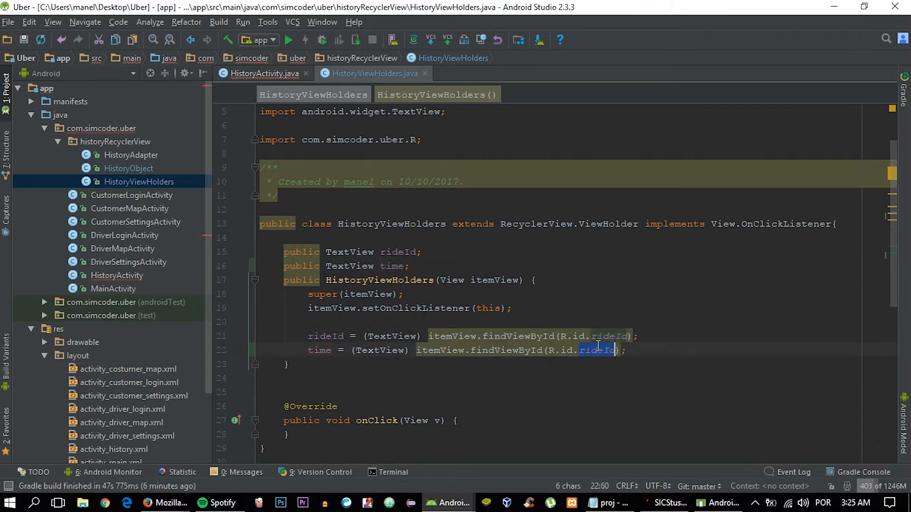
pyautogui.write('time')
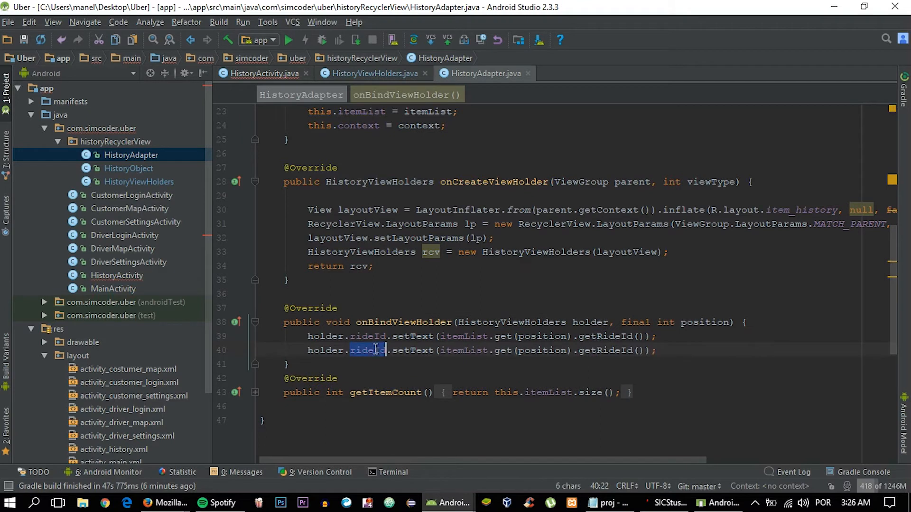
# Step: Set holder.time from itemList.get(position).getTime() in onBindViewHolder
pyautogui.write('time')
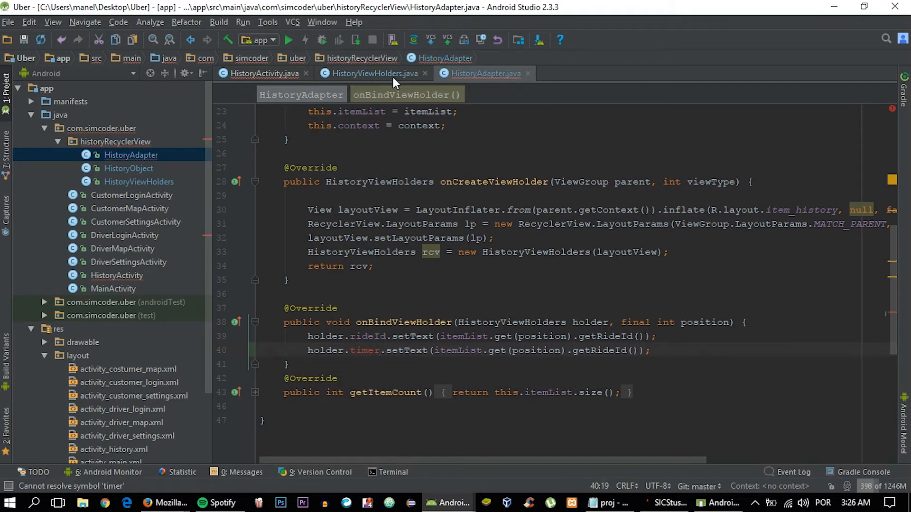
pyautogui.click(373, 73)
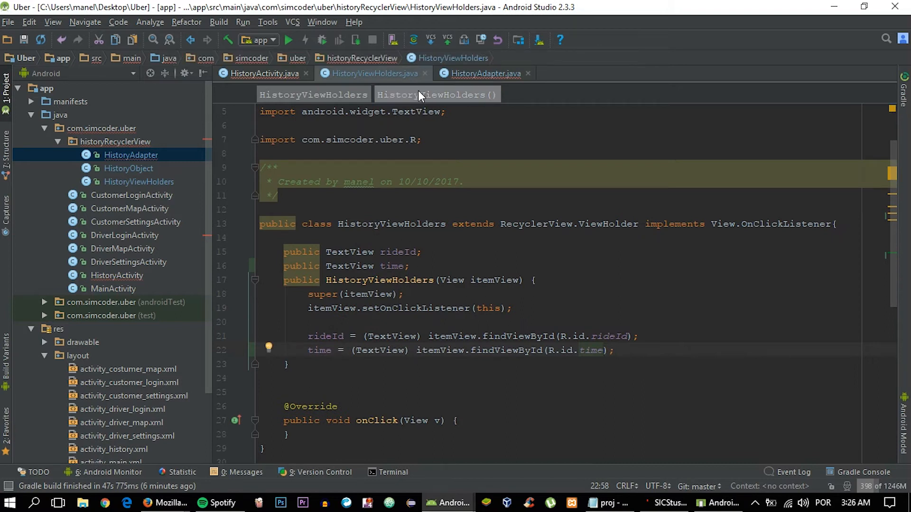
pyautogui.click(483, 73)
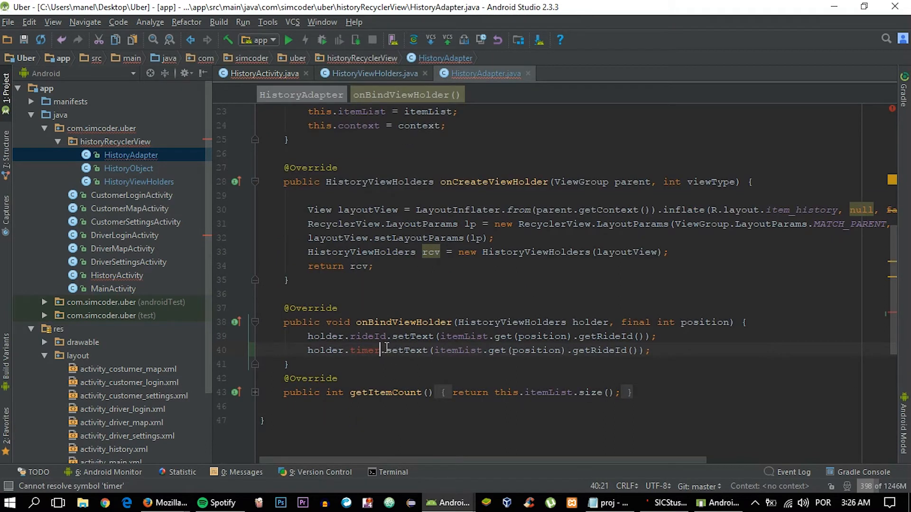
pyautogui.doubleClick(361, 350)
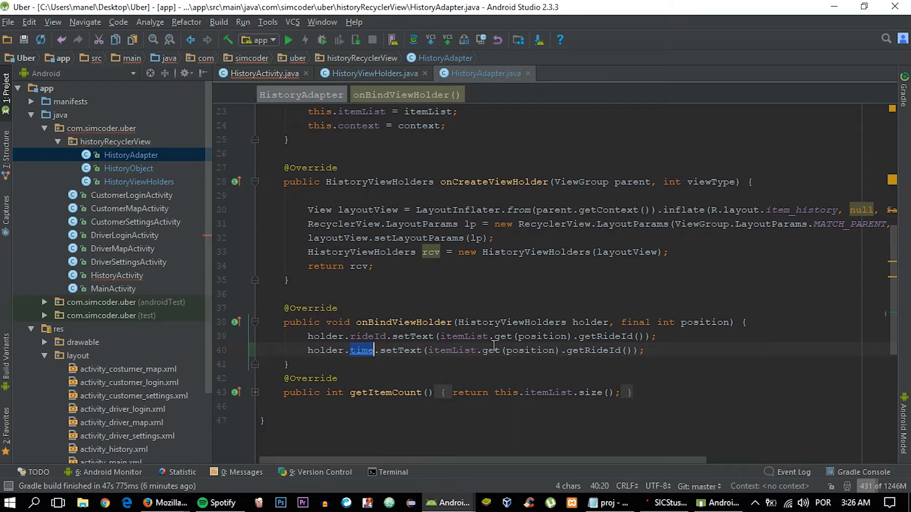
pyautogui.doubleClick(592, 350)
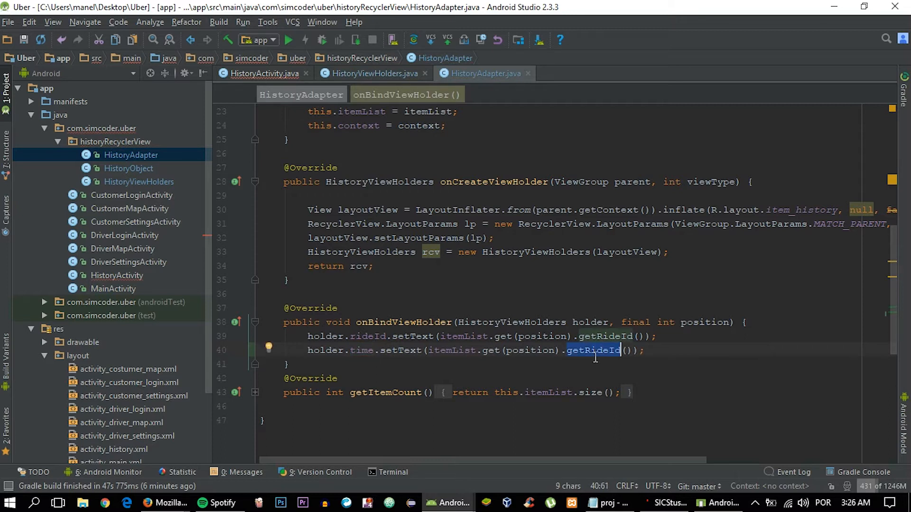
pyautogui.write('getTime')
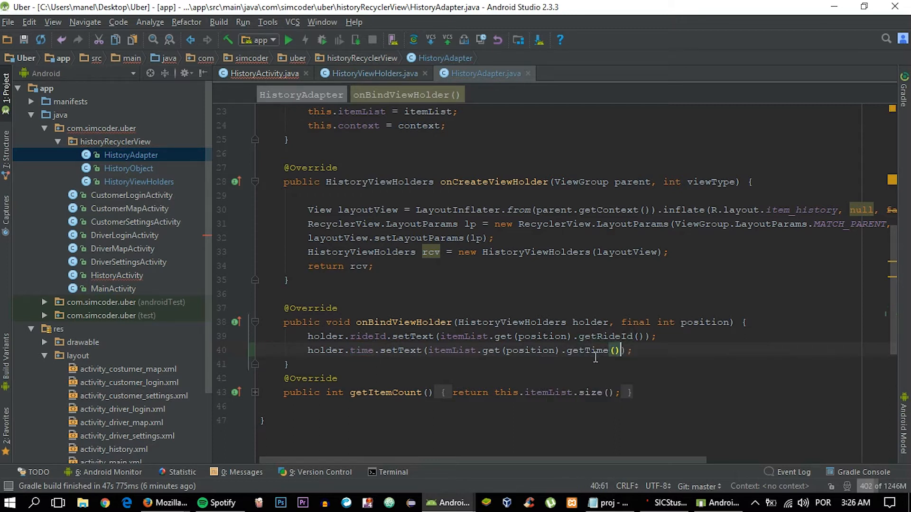
# Step: Close the HistoryAdapter and HistoryViewHolders files, returning to HistoryActivity
pyautogui.click(369, 73)
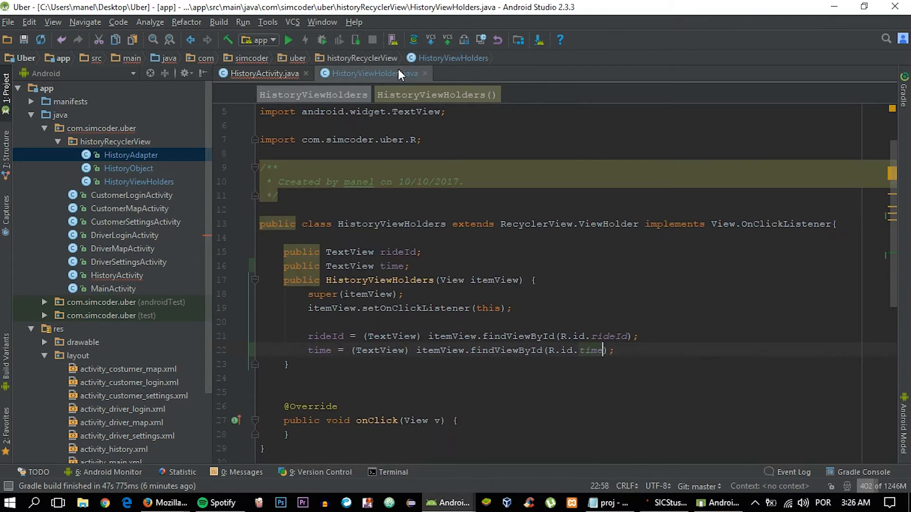
pyautogui.click(263, 73)
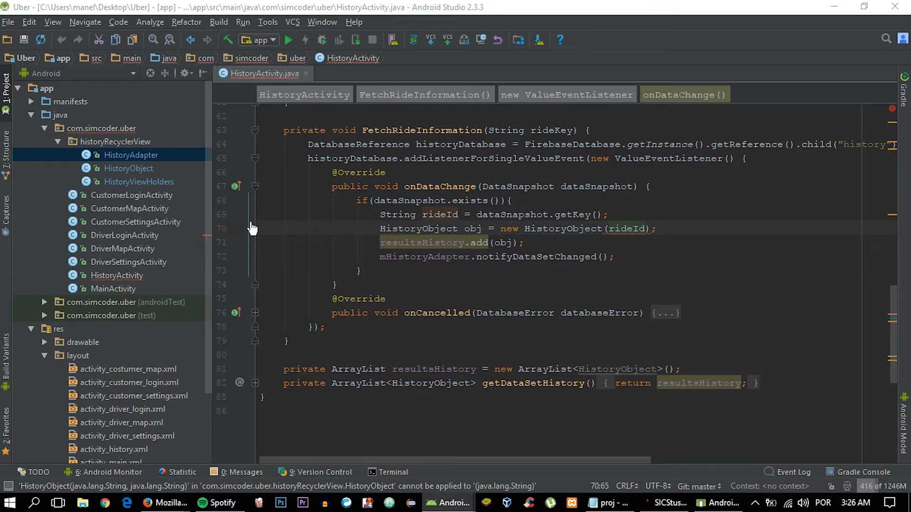
# Step: Close HistoryActivity and open DriverMapActivity at the recordRide() definition
pyautogui.click(305, 73)
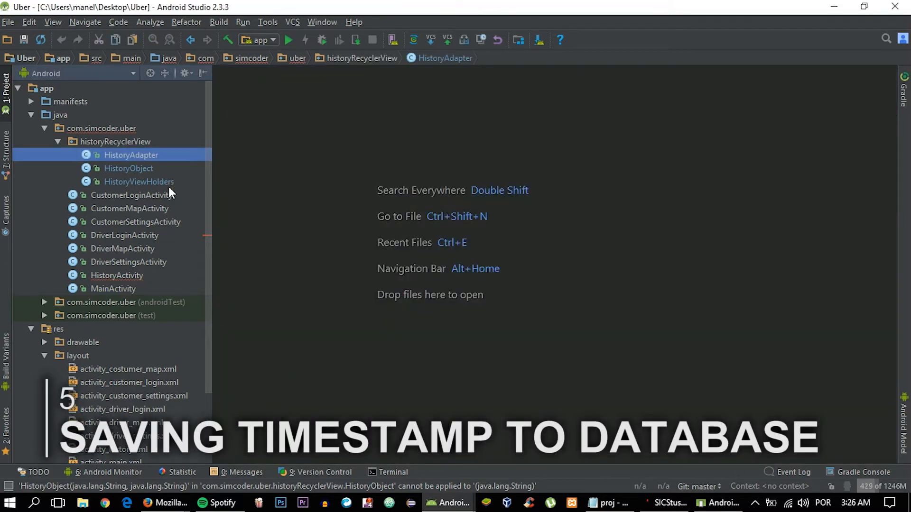
pyautogui.moveTo(145, 209)
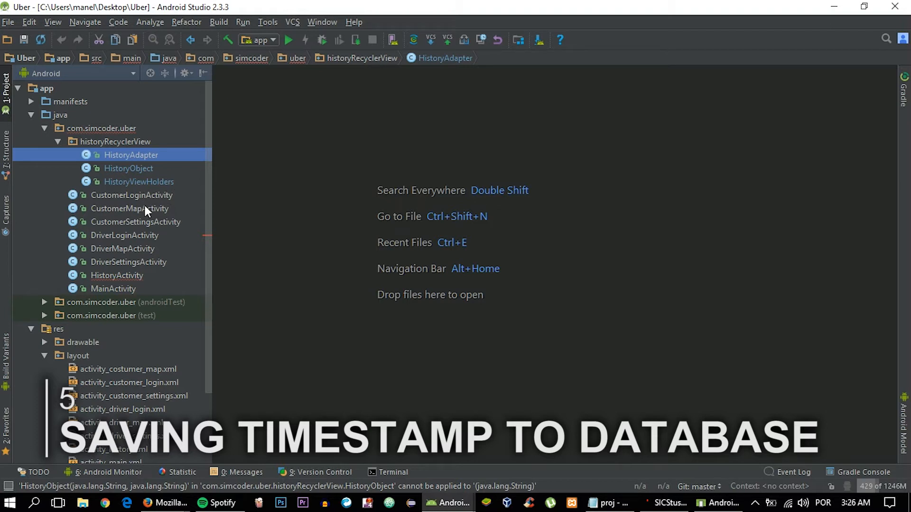
pyautogui.click(123, 249)
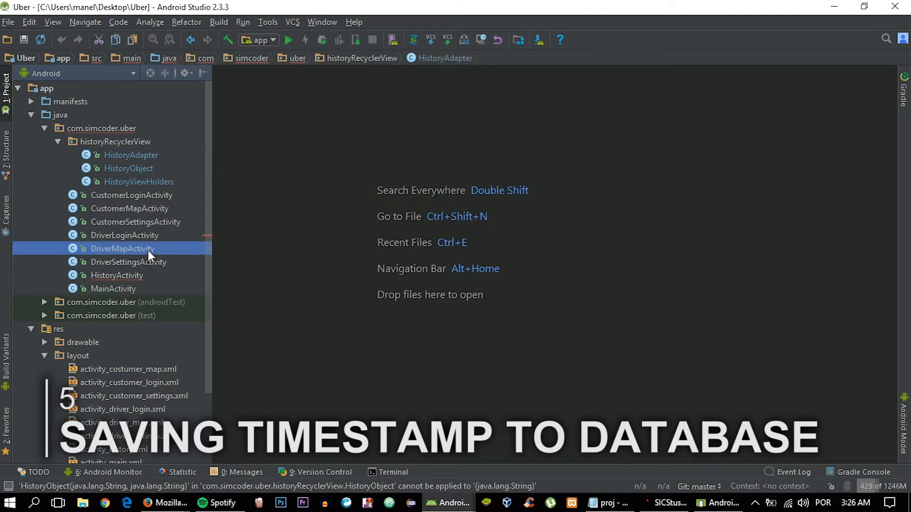
pyautogui.doubleClick(123, 249)
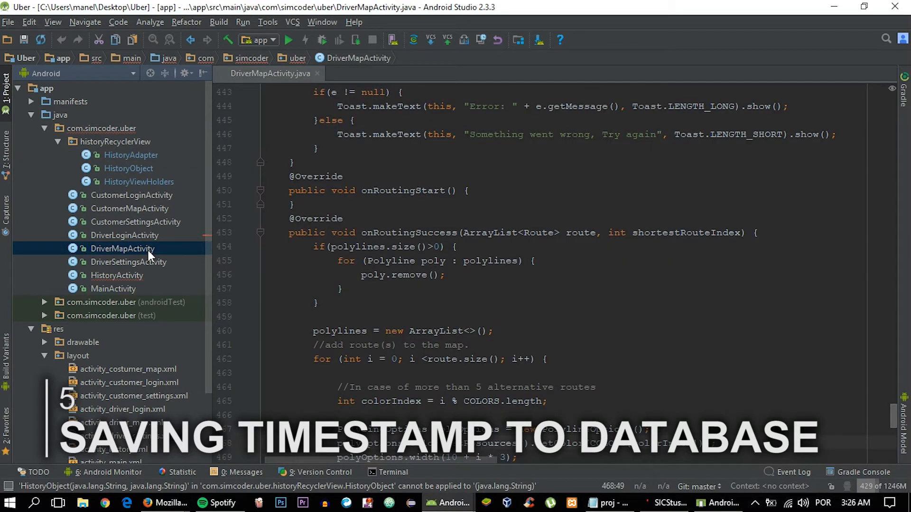
pyautogui.scroll(3)
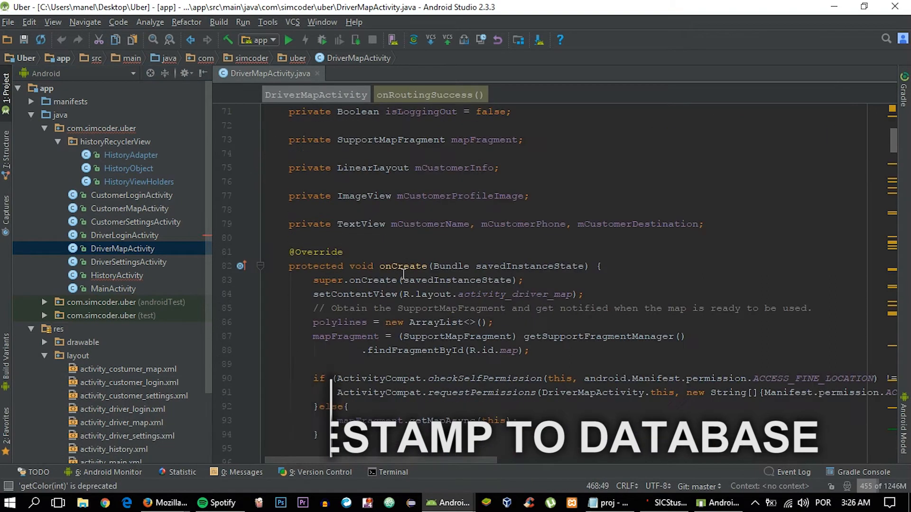
pyautogui.scroll(-3)
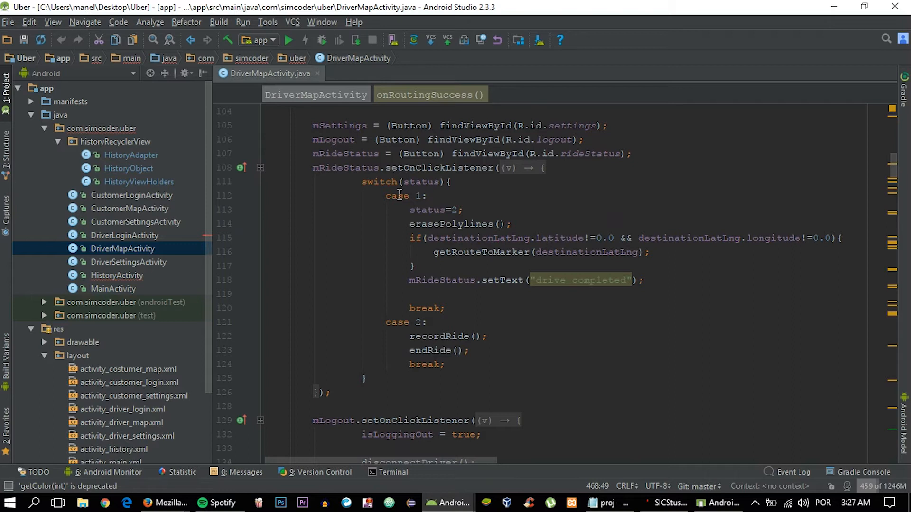
pyautogui.moveTo(440, 336)
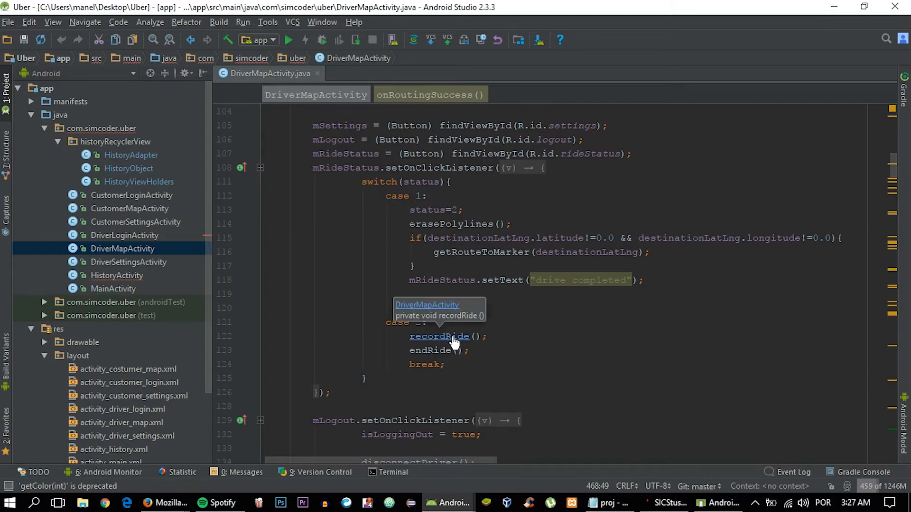
pyautogui.moveTo(446, 346)
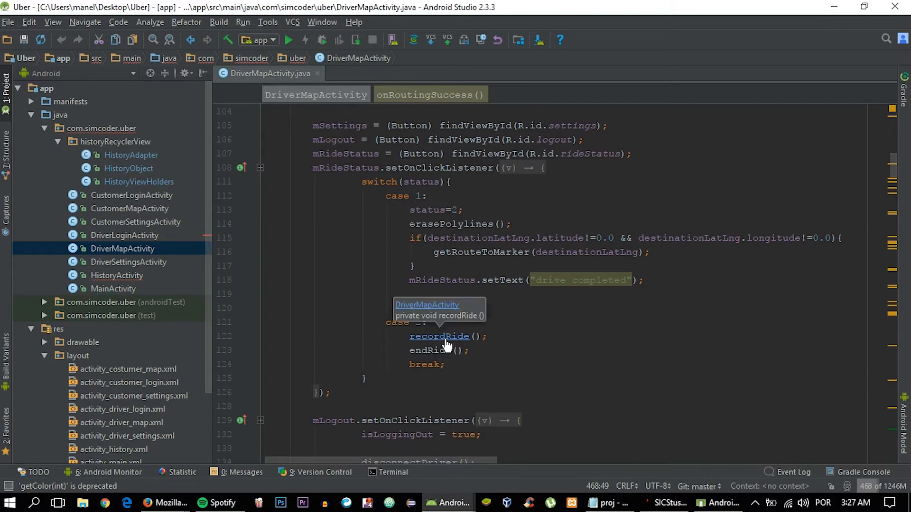
pyautogui.click(439, 335)
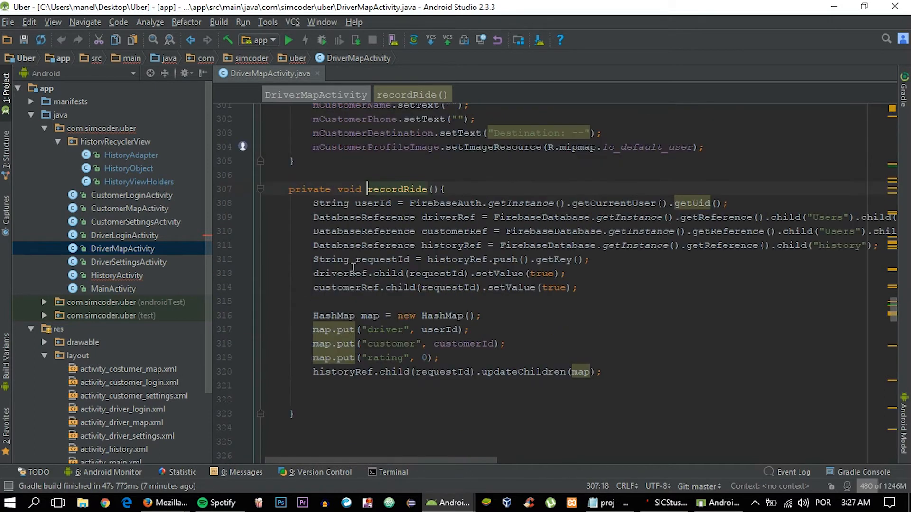
# Step: Add map.put("timestamp", getCurrentTimestamp()) inside recordRide()
pyautogui.scroll(-3)
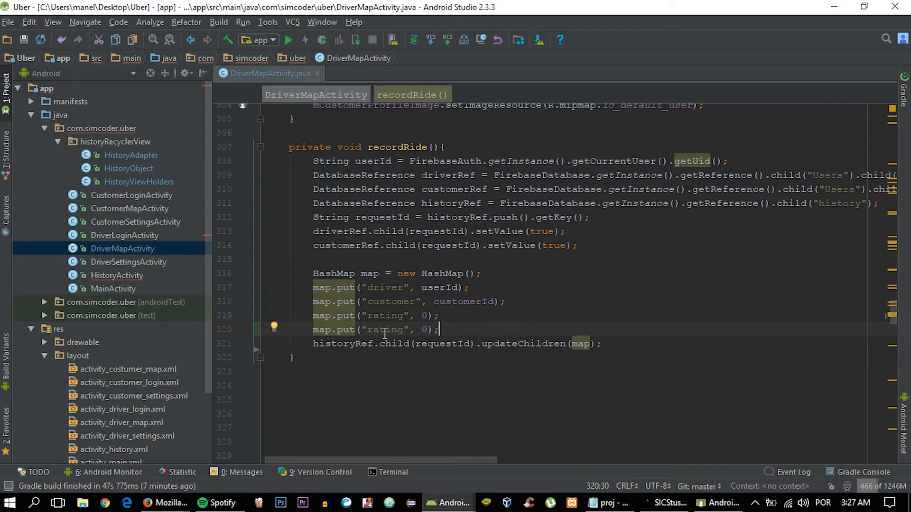
pyautogui.write('timestamp')
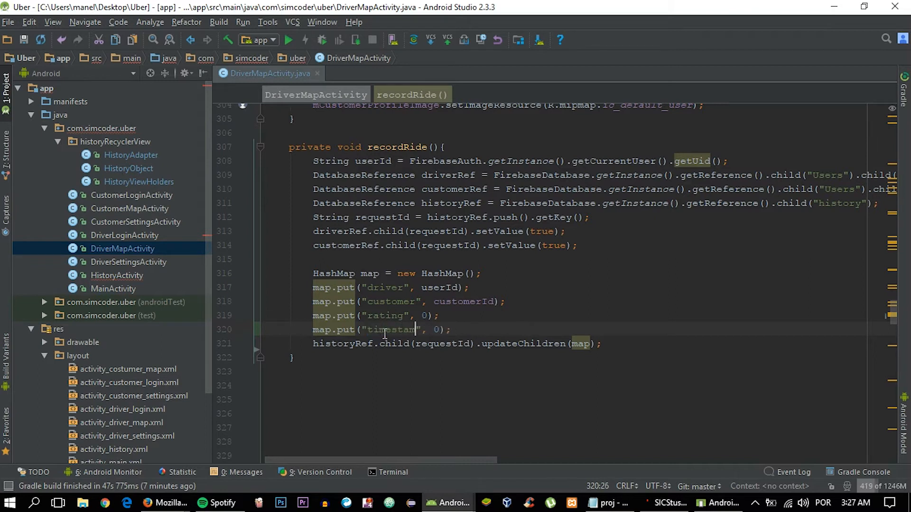
pyautogui.write('p')
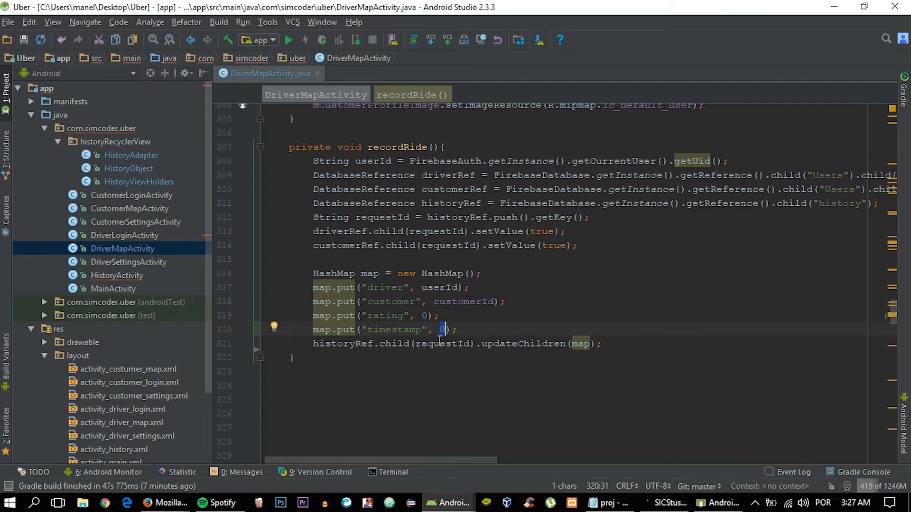
pyautogui.write('getCu')
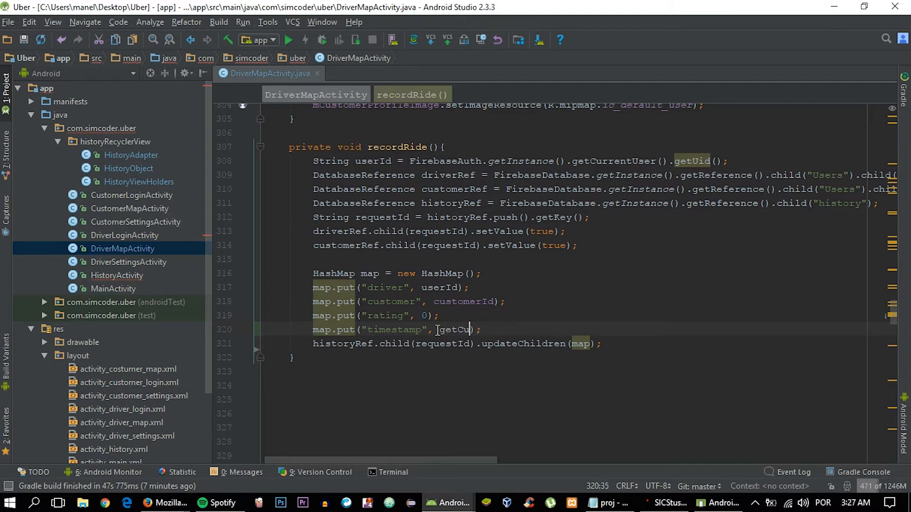
pyautogui.write('rrentT')
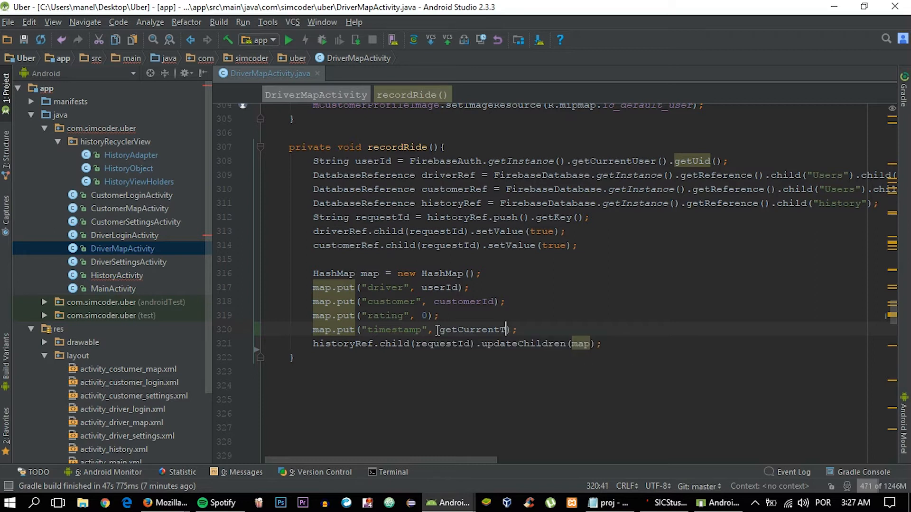
pyautogui.write('imestamp')
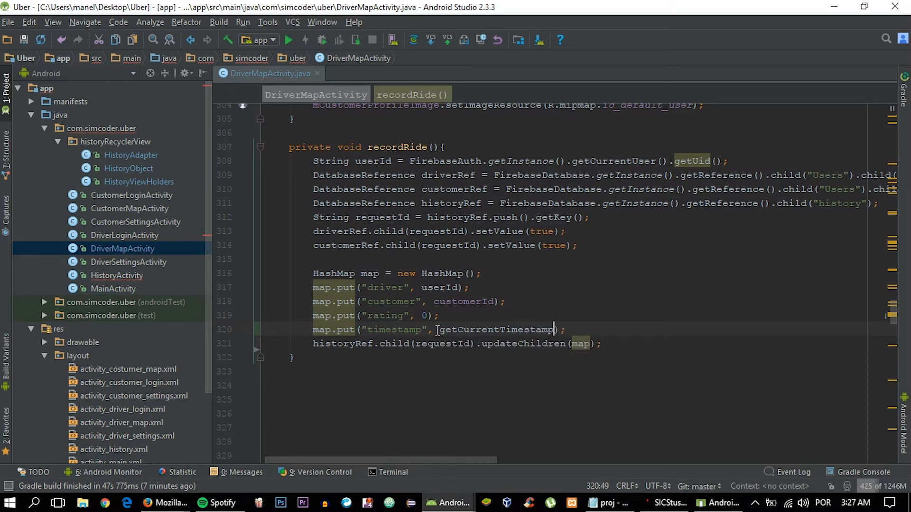
pyautogui.write('()')
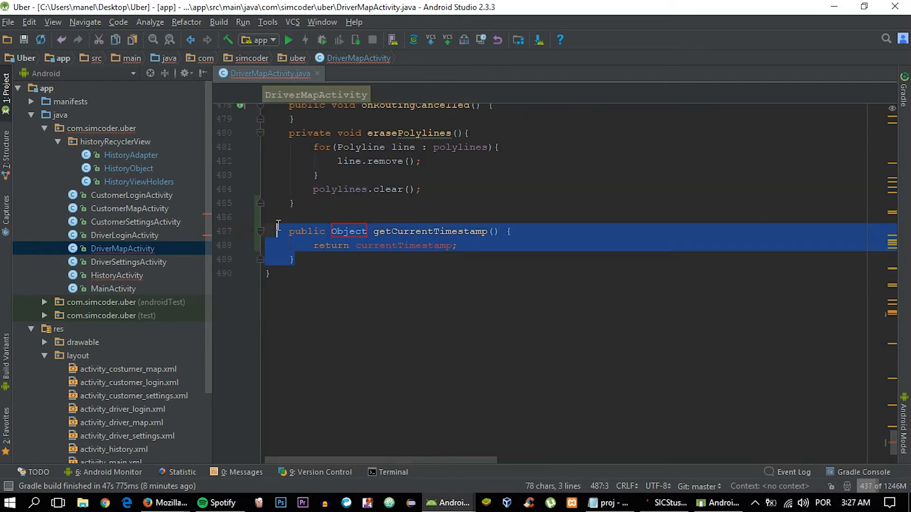
# Step: Remove the auto-generated method and place an empty private getCurrentTimestamp() below recordRide
pyautogui.press('Delete')
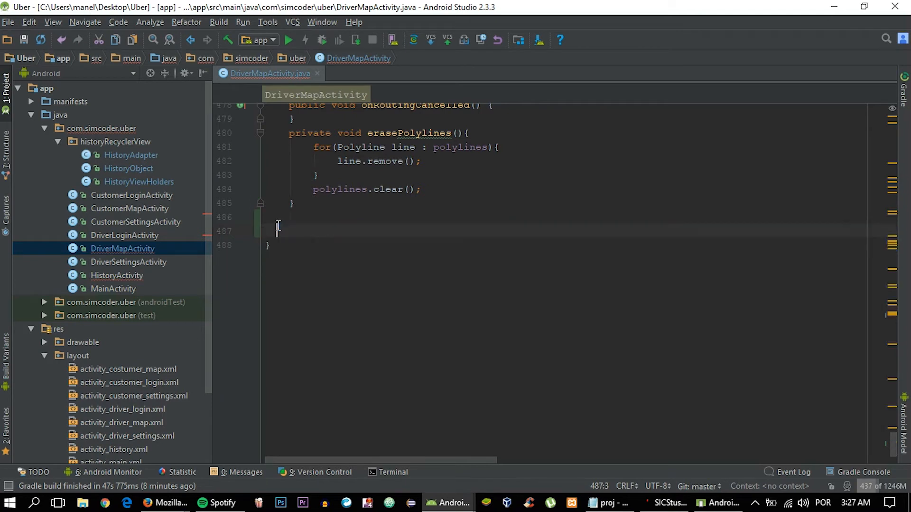
pyautogui.scroll(3)
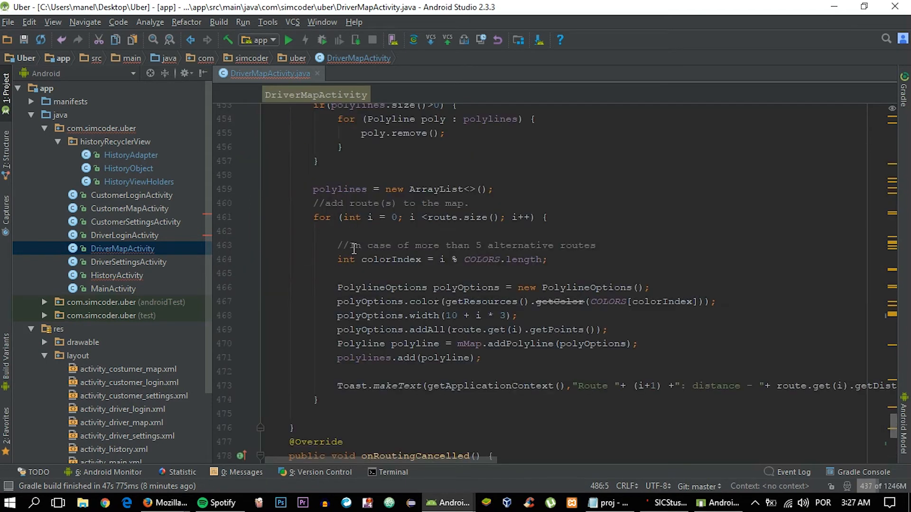
pyautogui.scroll(3)
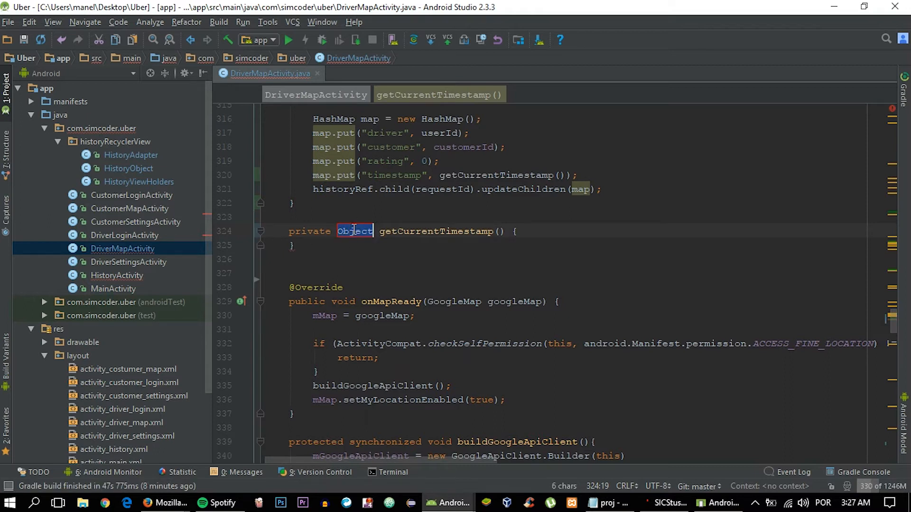
# Step: Write Long timestamp = System.currentTimeMillis()/1000; in getCurrentTimestamp()
pyautogui.write('Long')
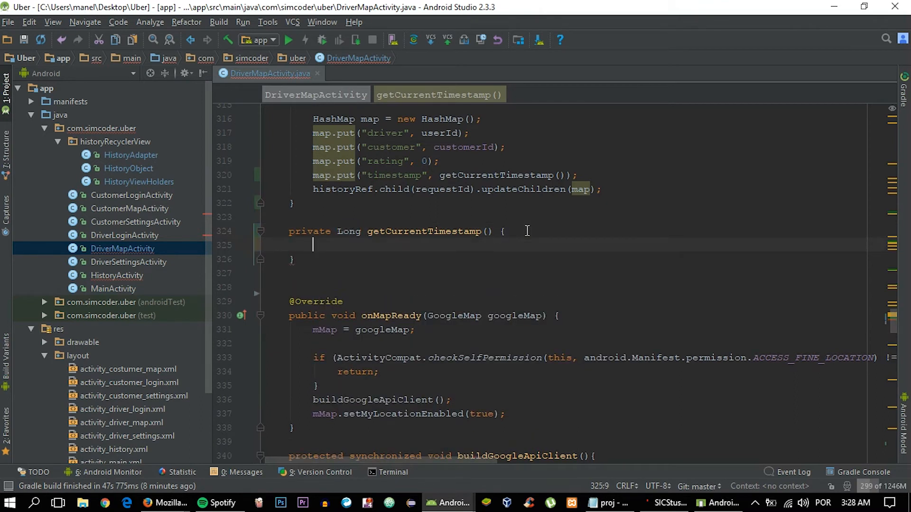
pyautogui.write('Long')
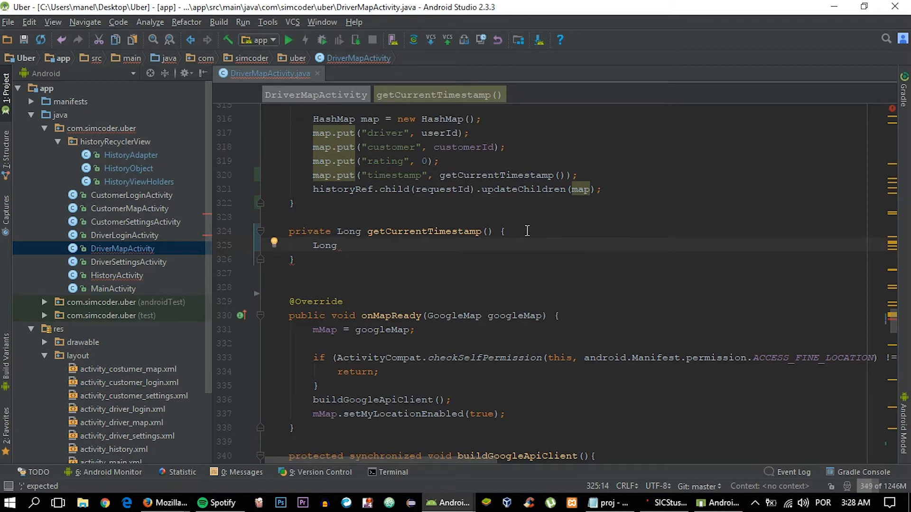
pyautogui.write('timestamp')
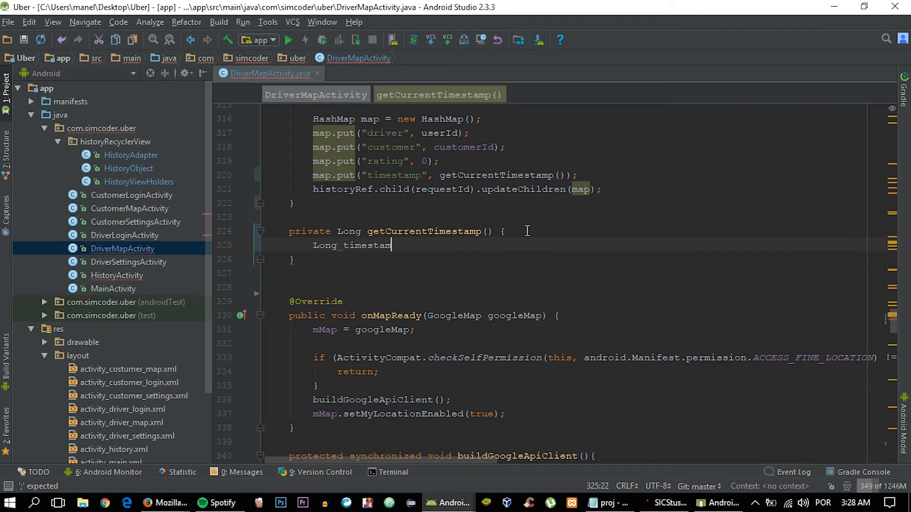
pyautogui.write('p =')
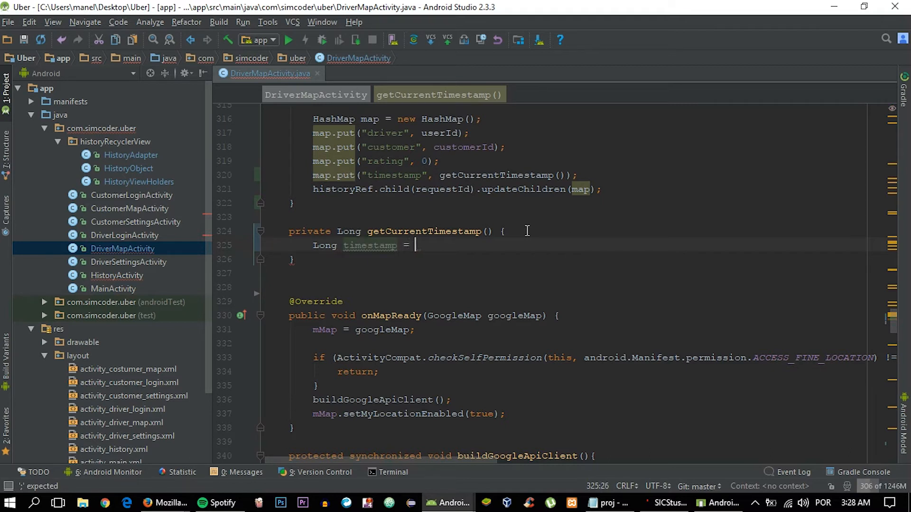
pyautogui.write('Stys')
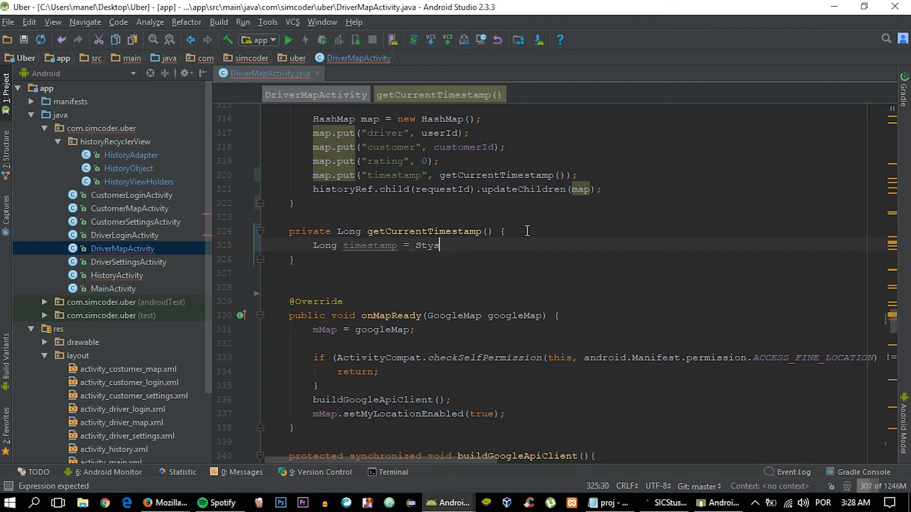
pyautogui.press('BackSpace')
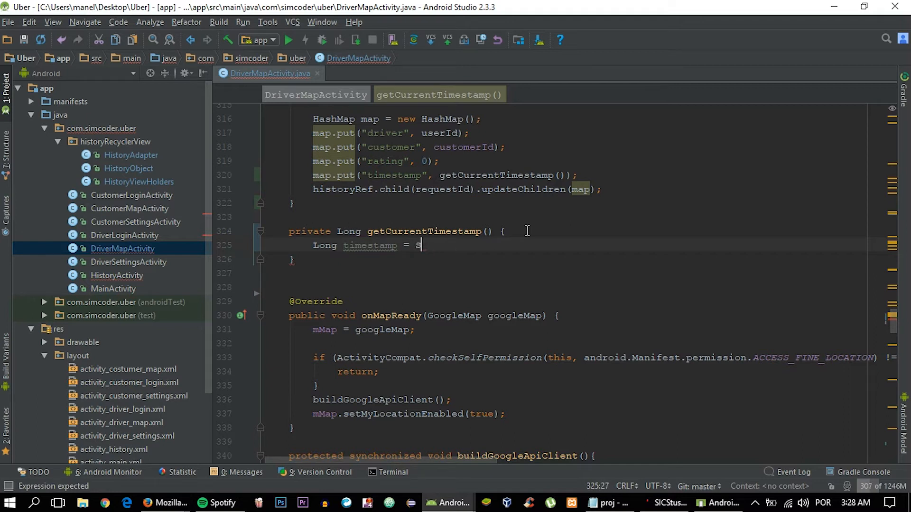
pyautogui.write('ystem')
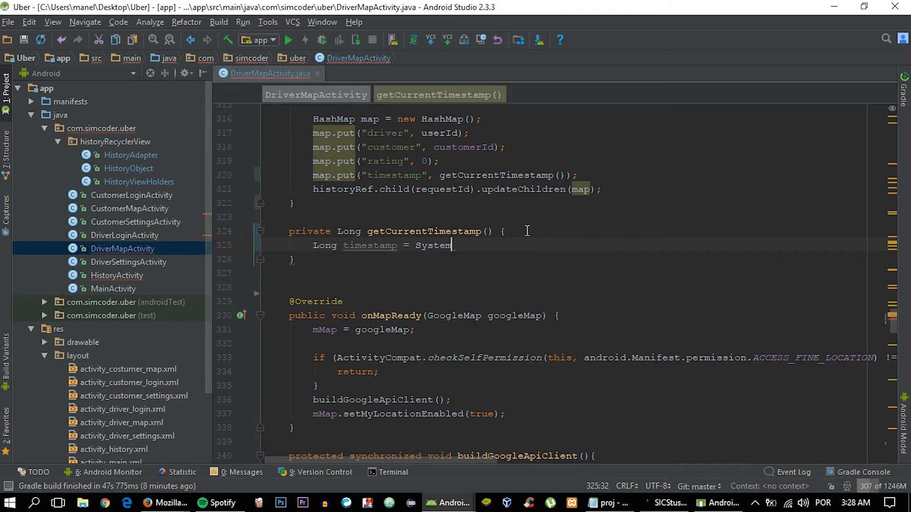
pyautogui.write('.currentTimeMillis(')
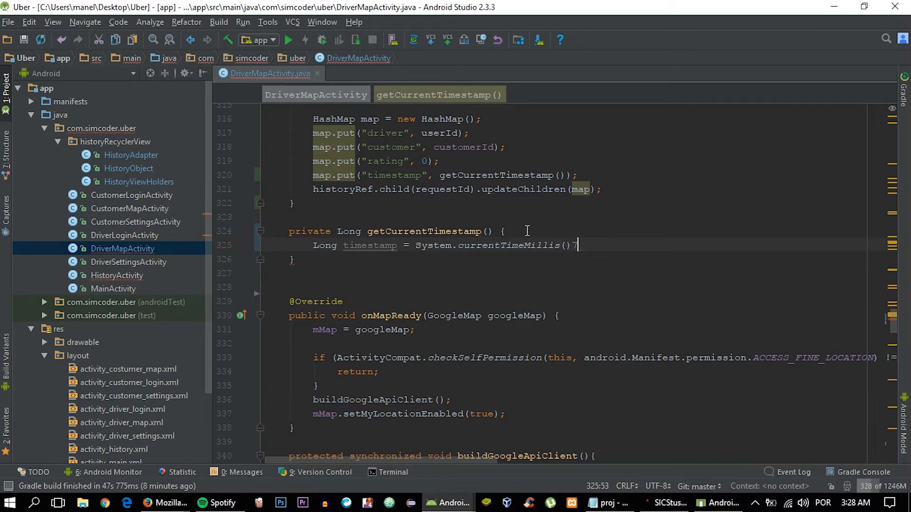
pyautogui.write('/1')
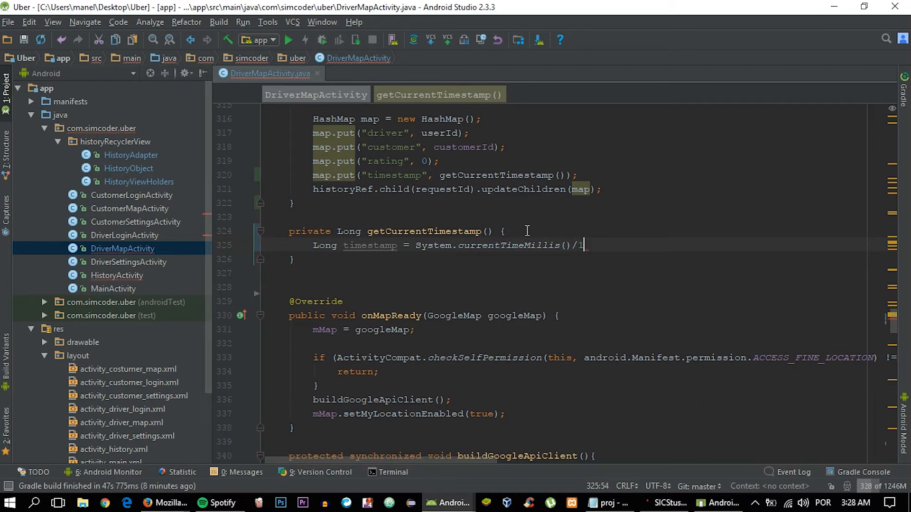
pyautogui.write('000;')
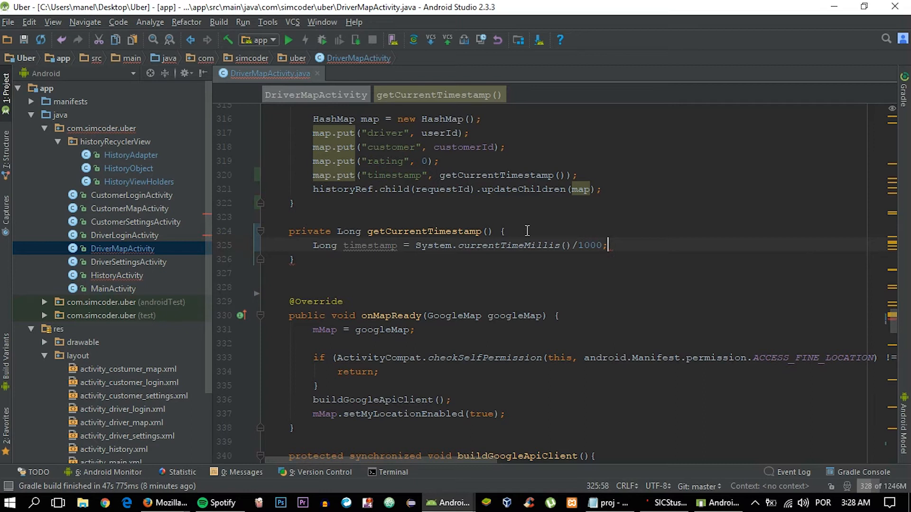
# Step: Return timestamp from getCurrentTimestamp()
pyautogui.write('return')
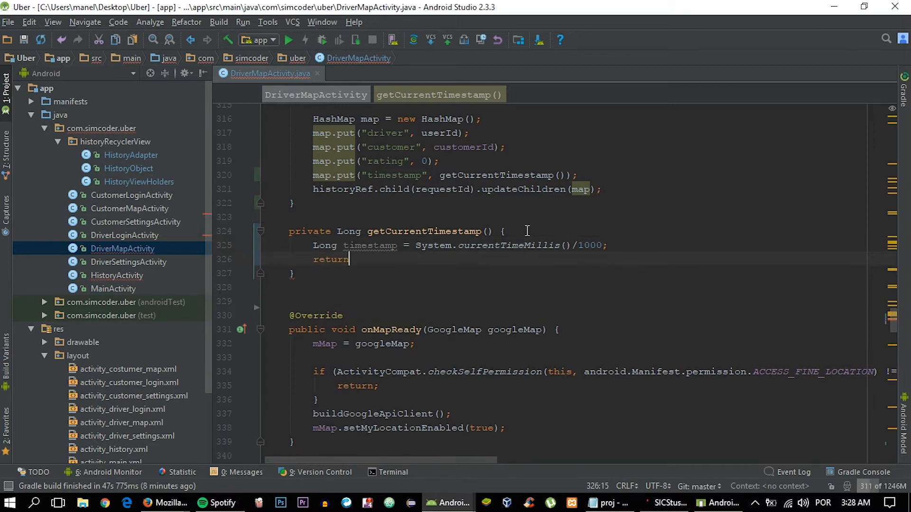
pyautogui.write('tim')
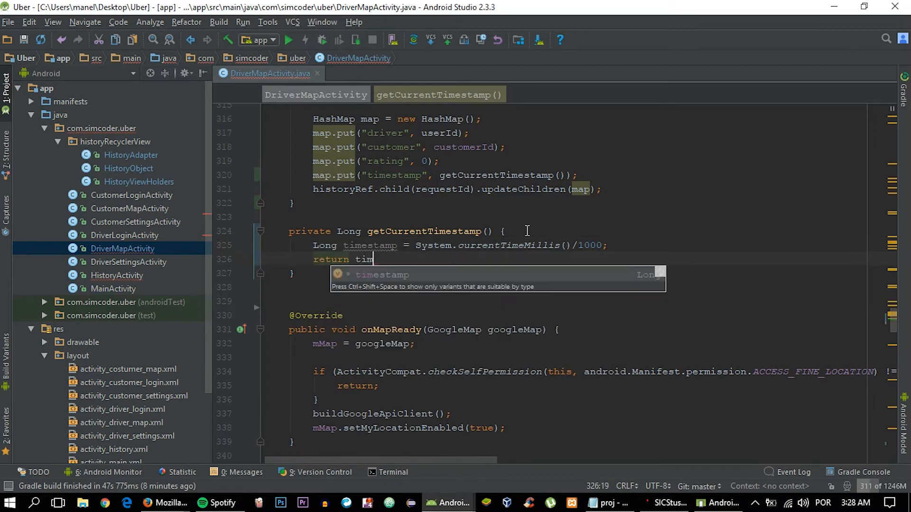
pyautogui.write('estamp;')
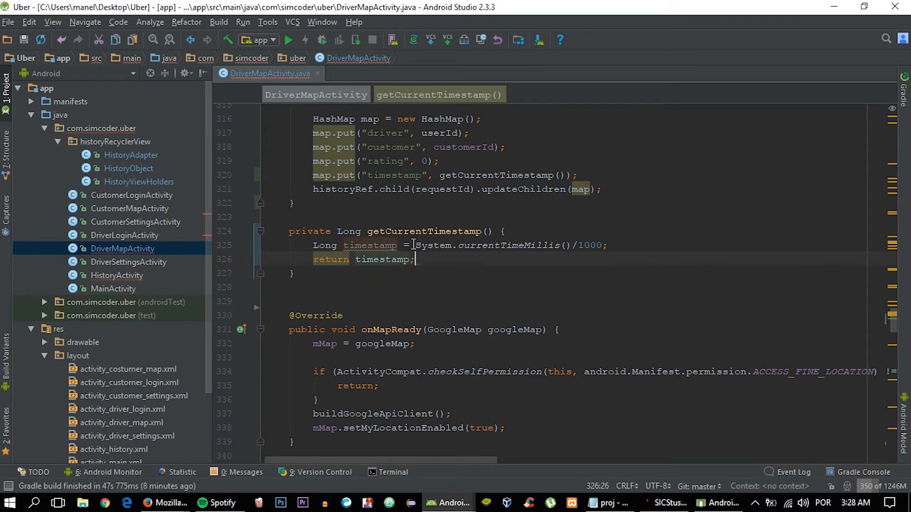
pyautogui.moveTo(165, 503)
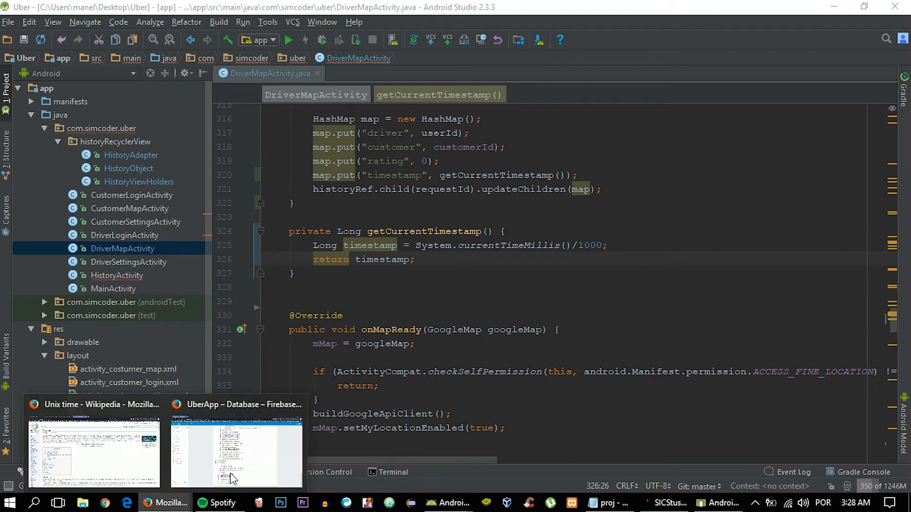
pyautogui.click(236, 454)
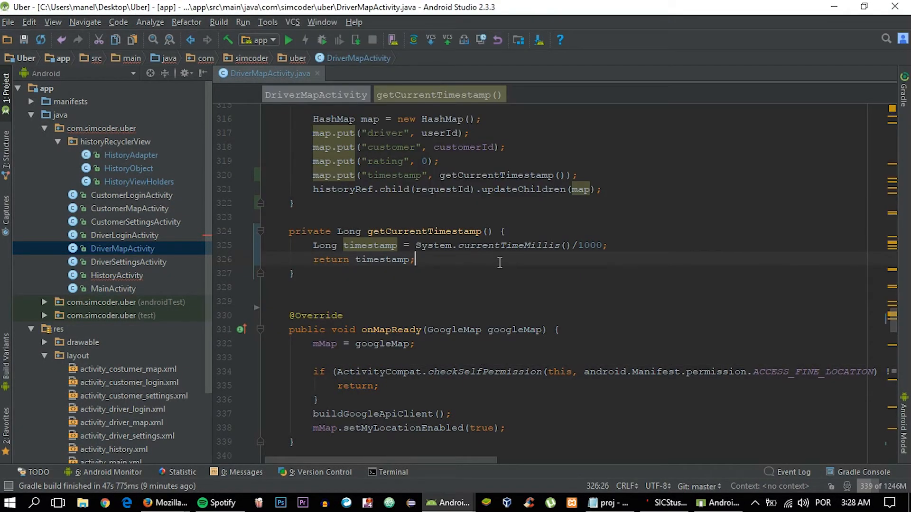
pyautogui.moveTo(493, 273)
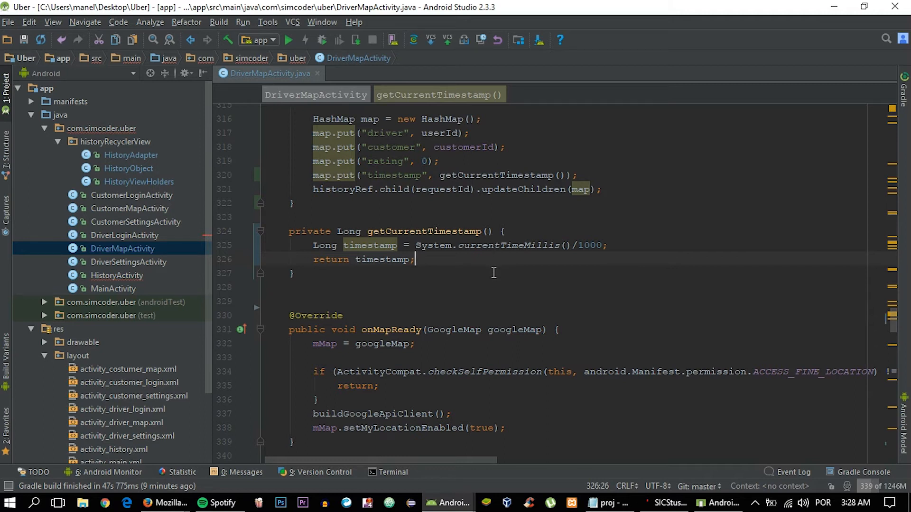
pyautogui.moveTo(449, 311)
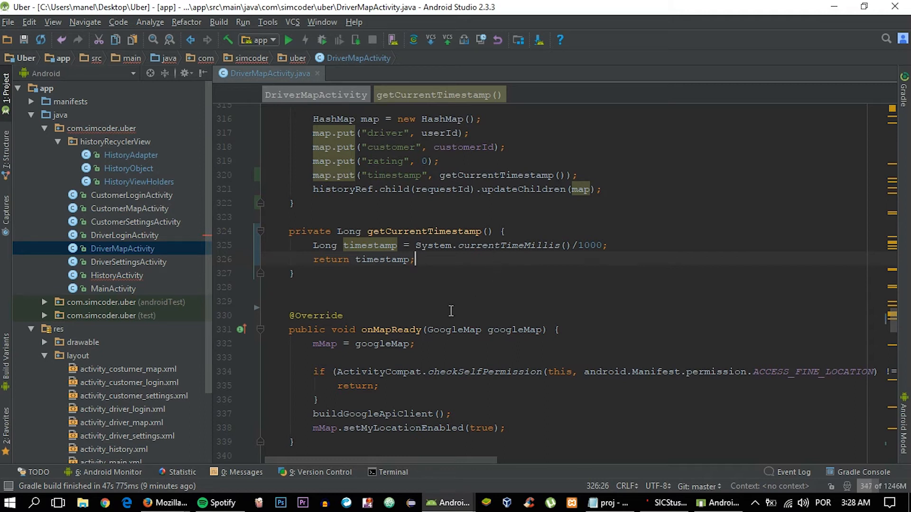
pyautogui.moveTo(396, 305)
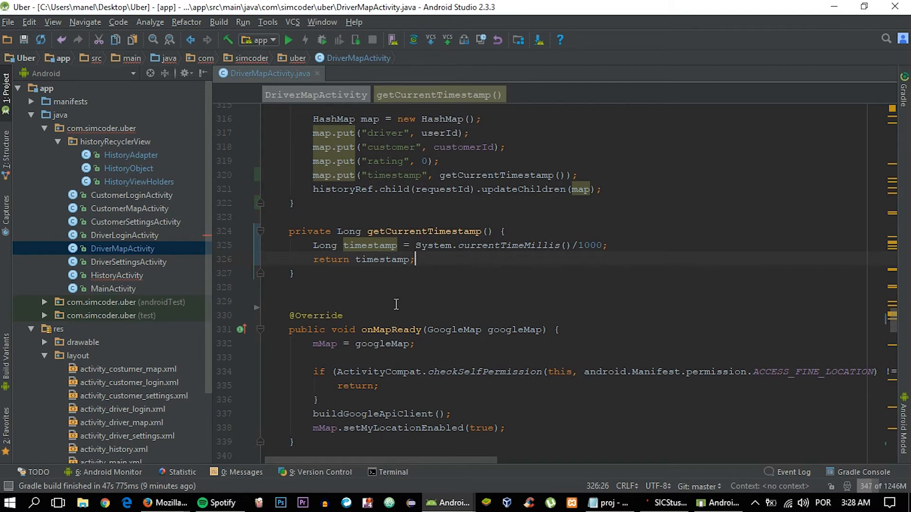
pyautogui.scroll(3)
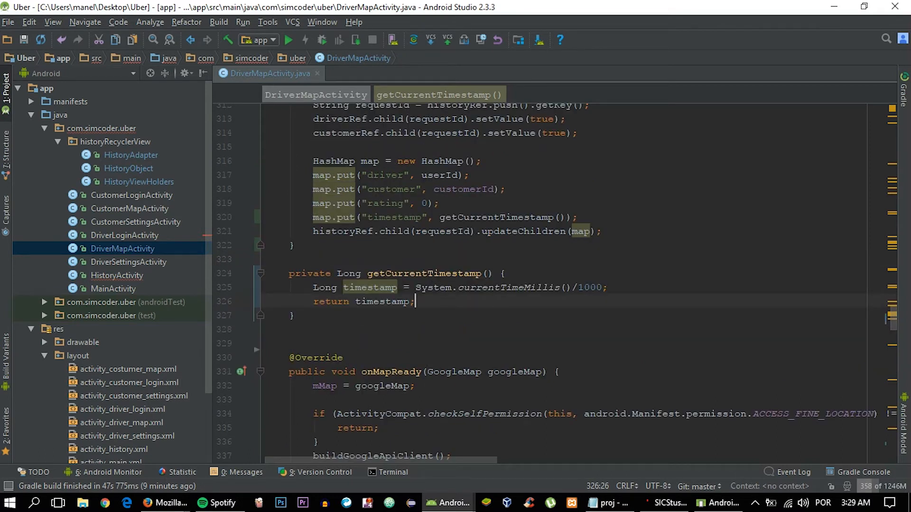
# Step: Add Long timestamp = 0L; below the rideId line in onDataChange, then switch to Firebase
pyautogui.scroll(3)
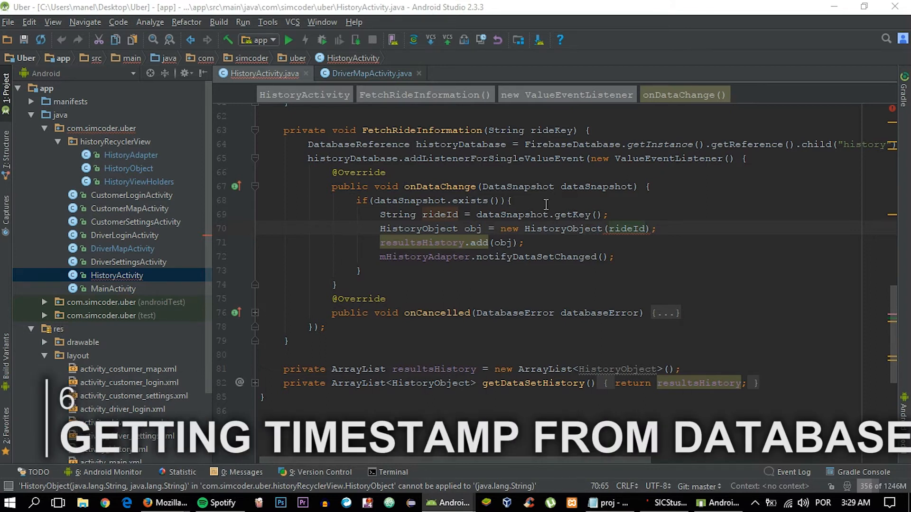
pyautogui.moveTo(594, 208)
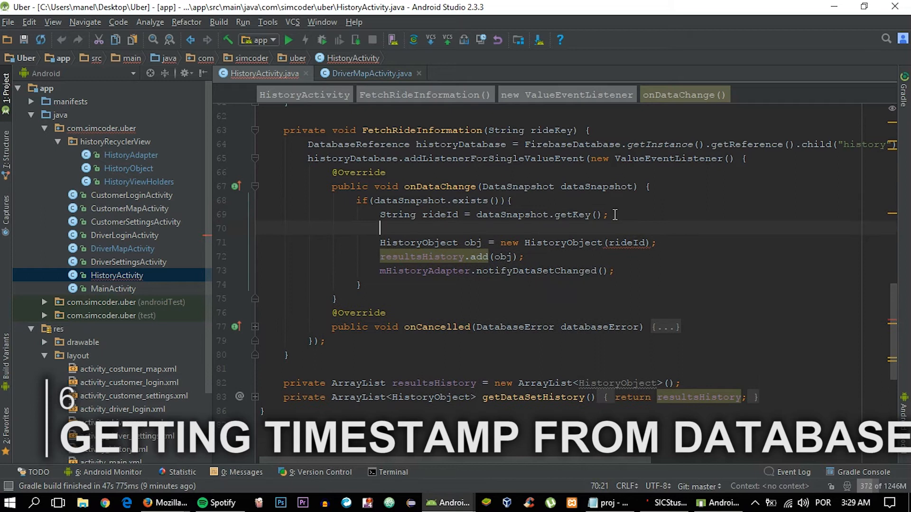
pyautogui.write('Long')
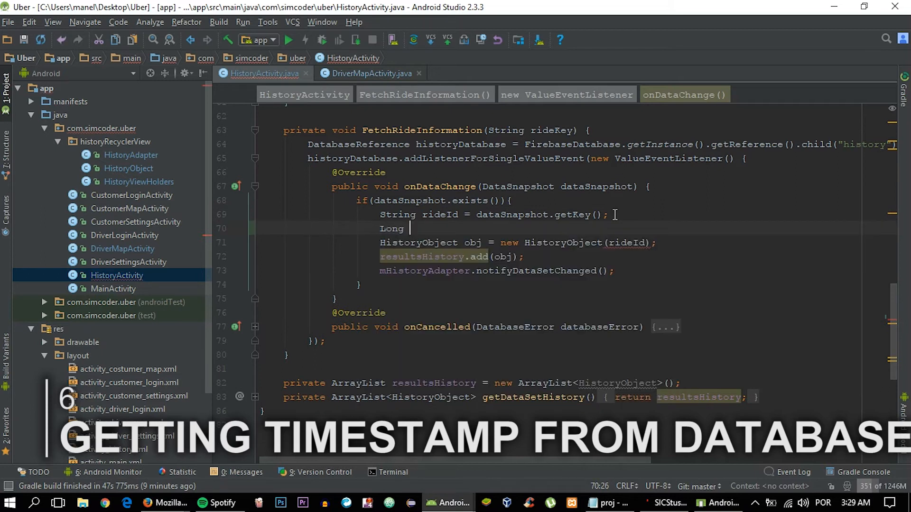
pyautogui.write('timestamp =')
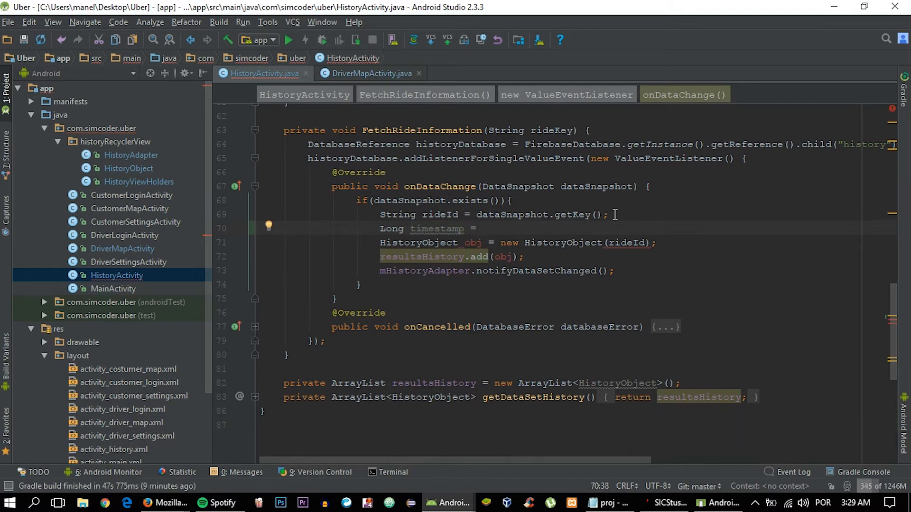
pyautogui.write('0l')
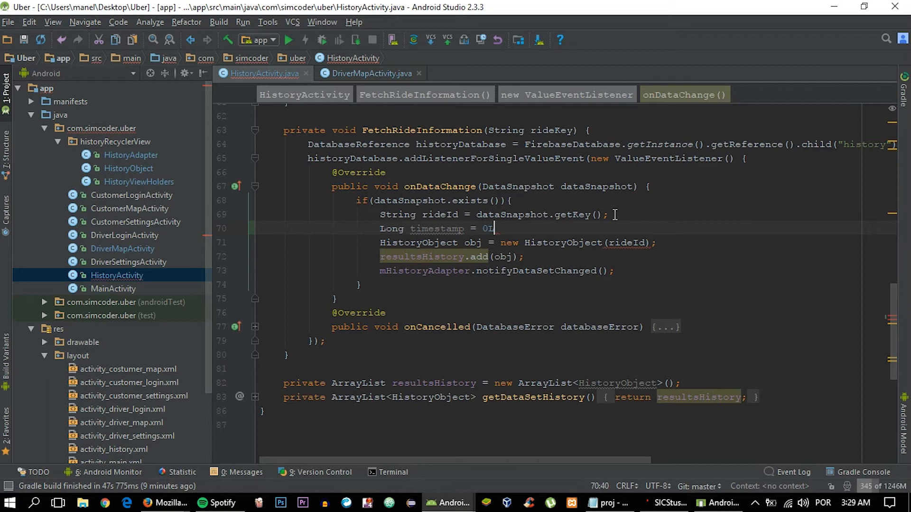
pyautogui.write('L;')
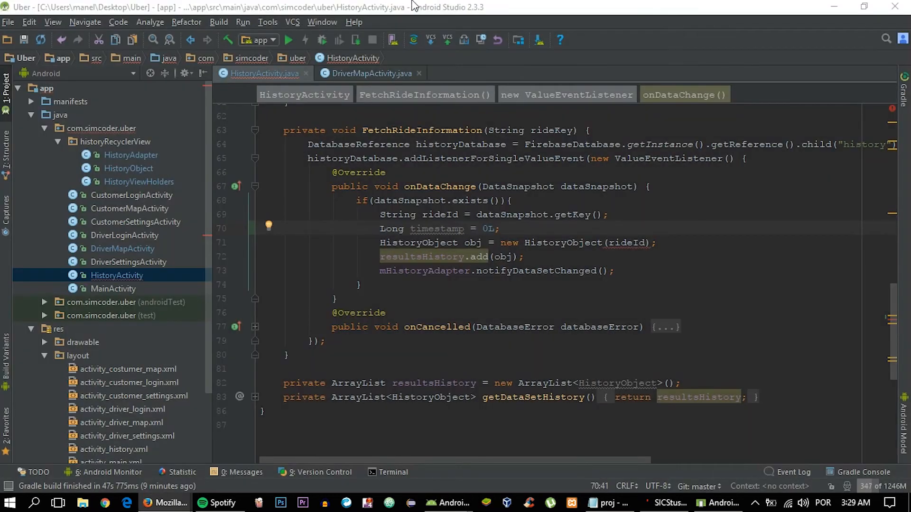
pyautogui.click(165, 502)
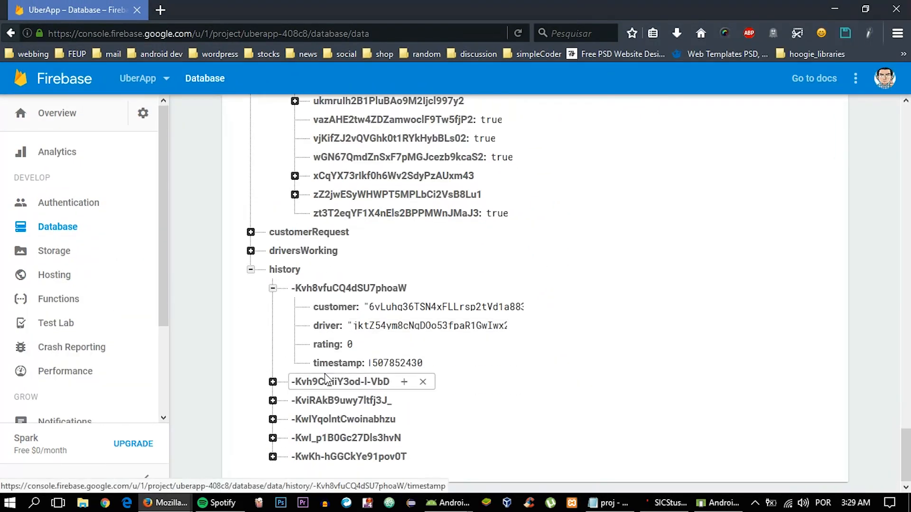
# Step: Expand the second history ride to see customer, driver and rating without a timestamp, then return to the code
pyautogui.click(273, 381)
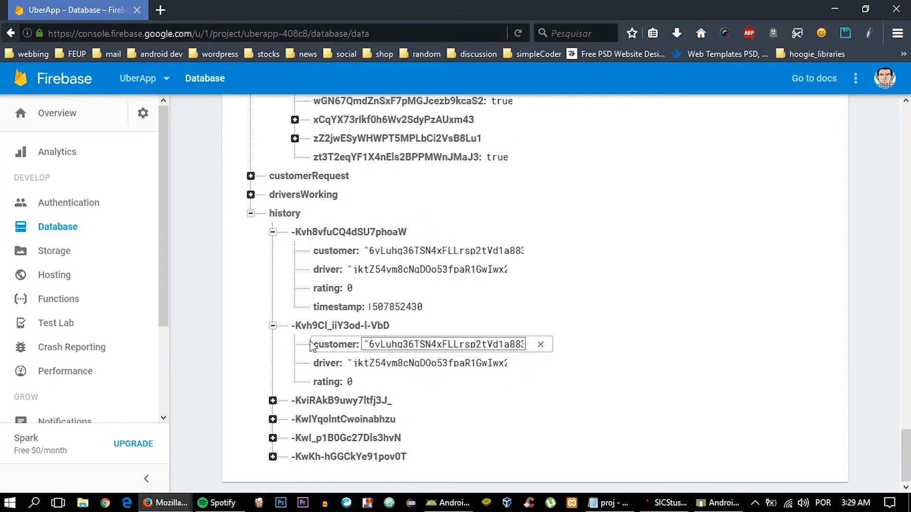
pyautogui.click(273, 348)
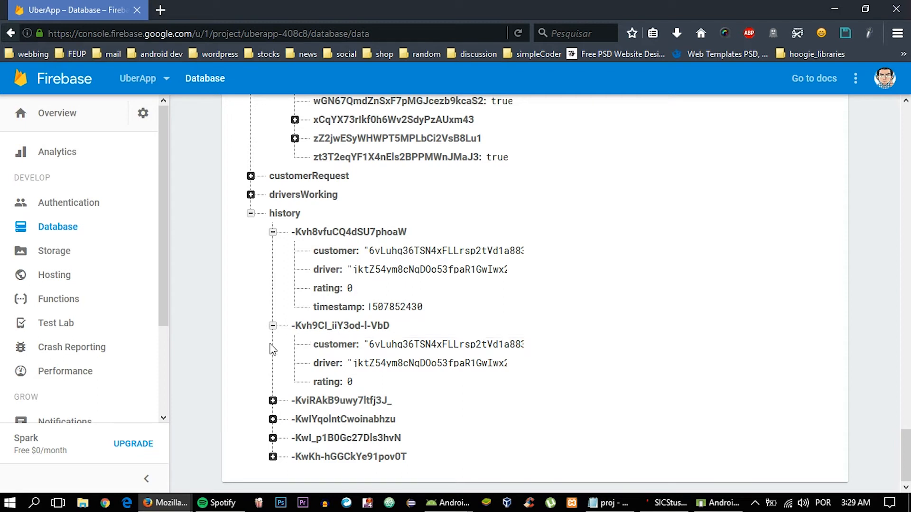
pyautogui.doubleClick(349, 382)
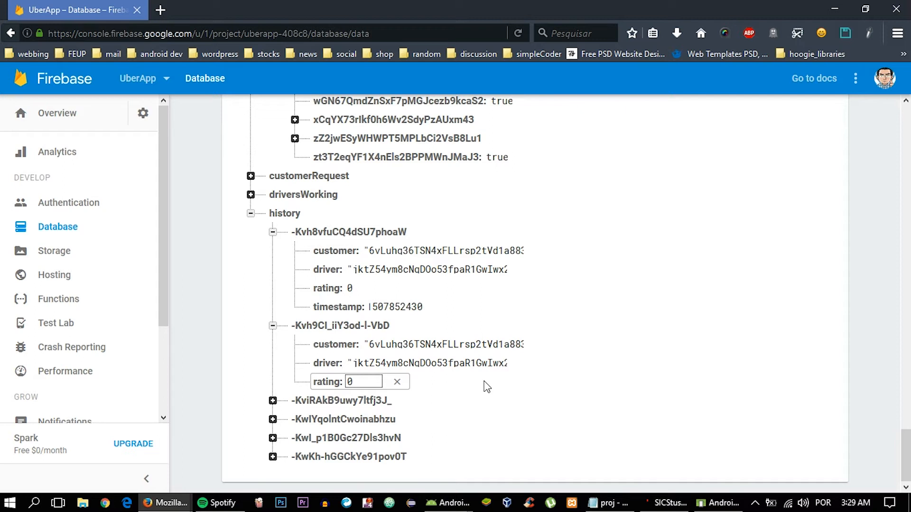
pyautogui.click(429, 364)
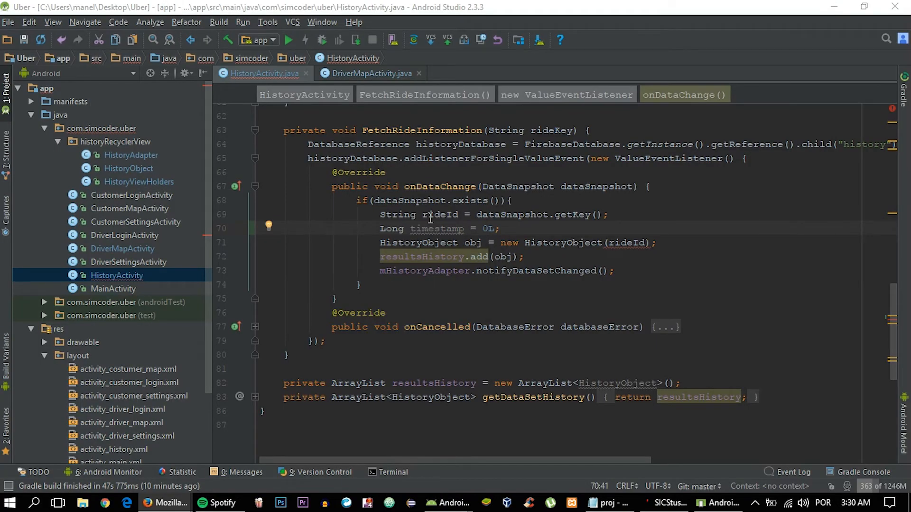
pyautogui.moveTo(446, 229)
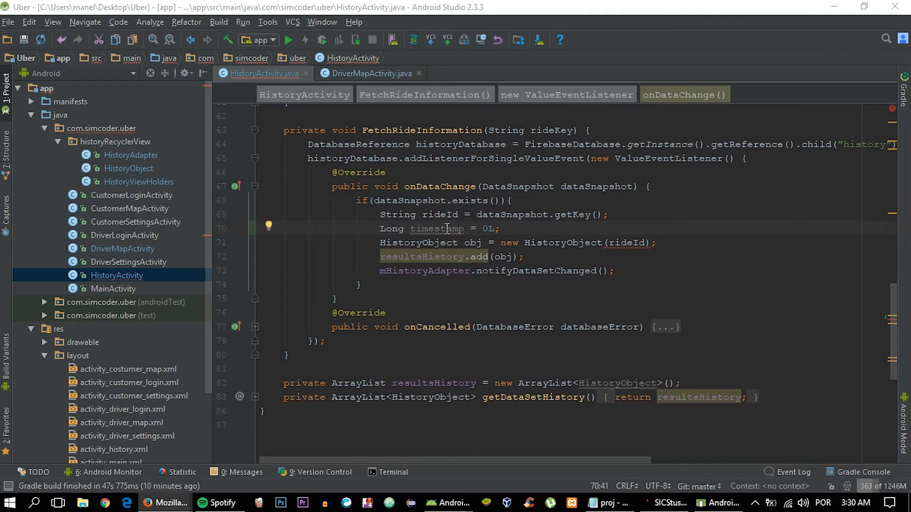
pyautogui.moveTo(443, 257)
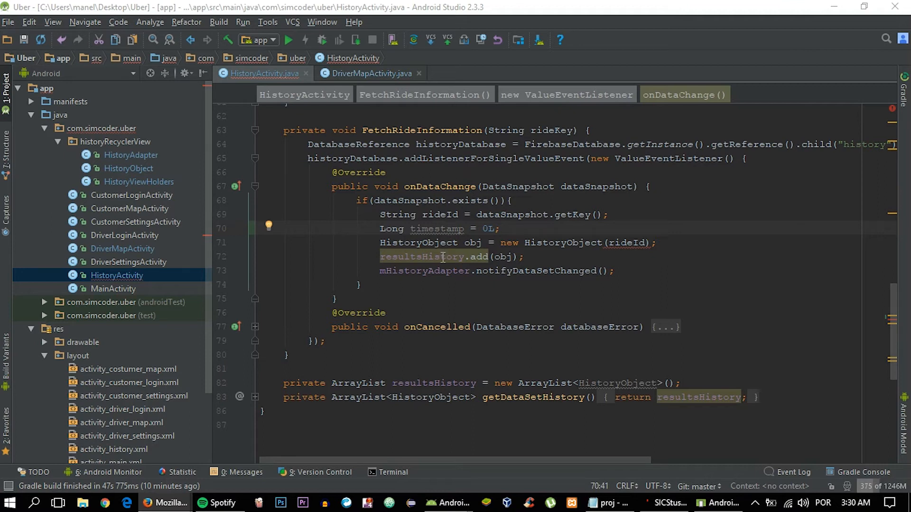
pyautogui.moveTo(444, 262)
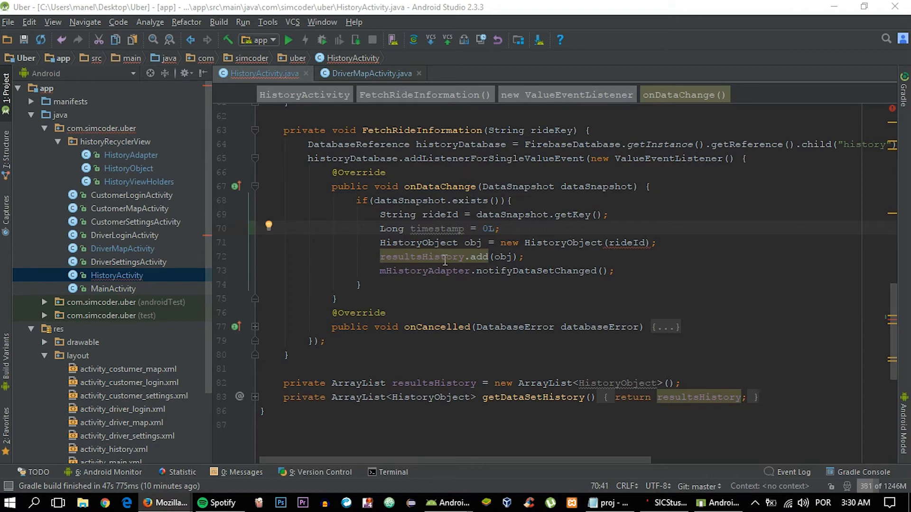
pyautogui.moveTo(445, 229)
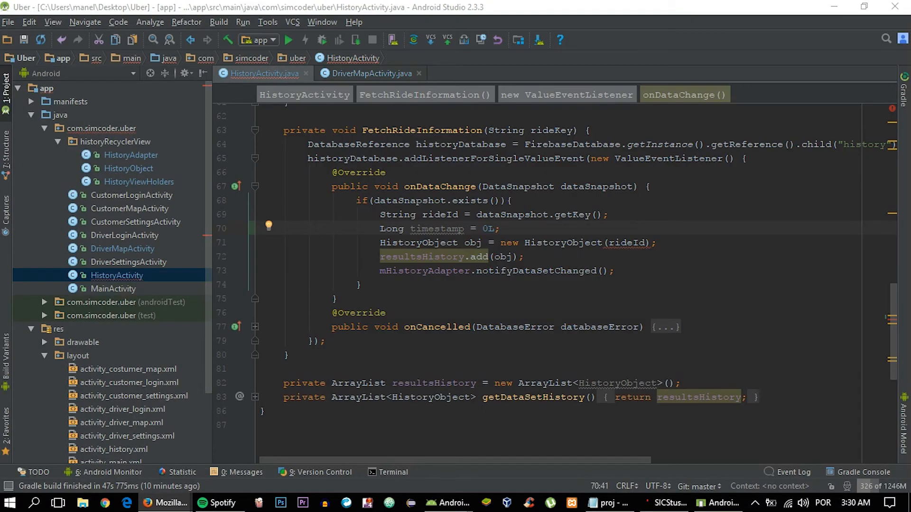
pyautogui.moveTo(444, 235)
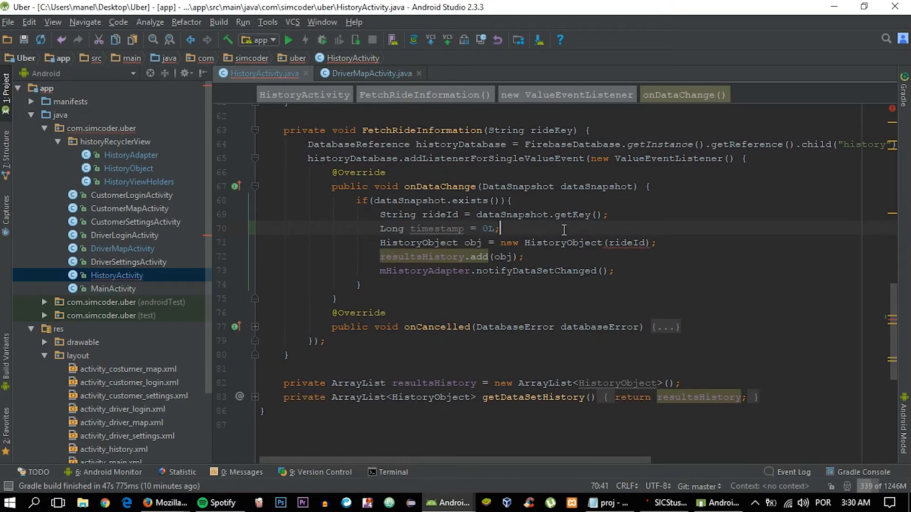
# Step: Add a for loop over dataSnapshot.getChildren() with DataSnapshot child as the loop variable
pyautogui.press('Return')
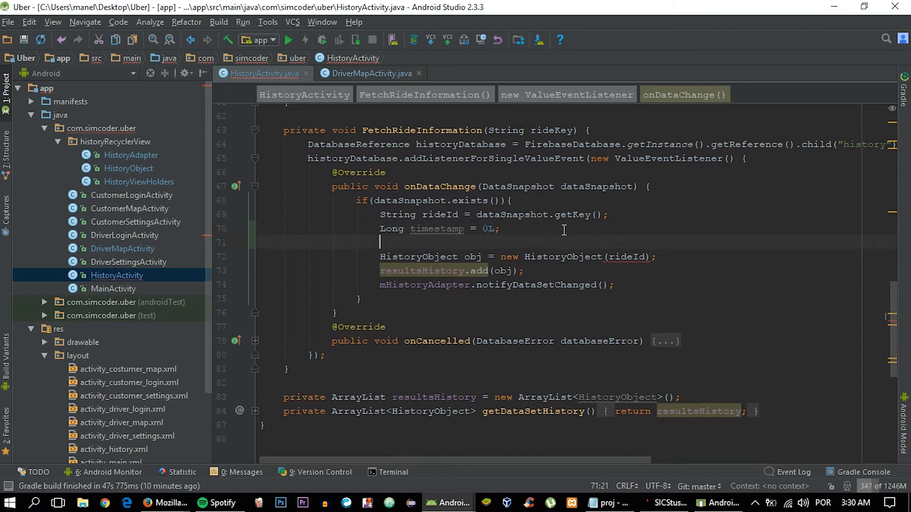
pyautogui.write('t')
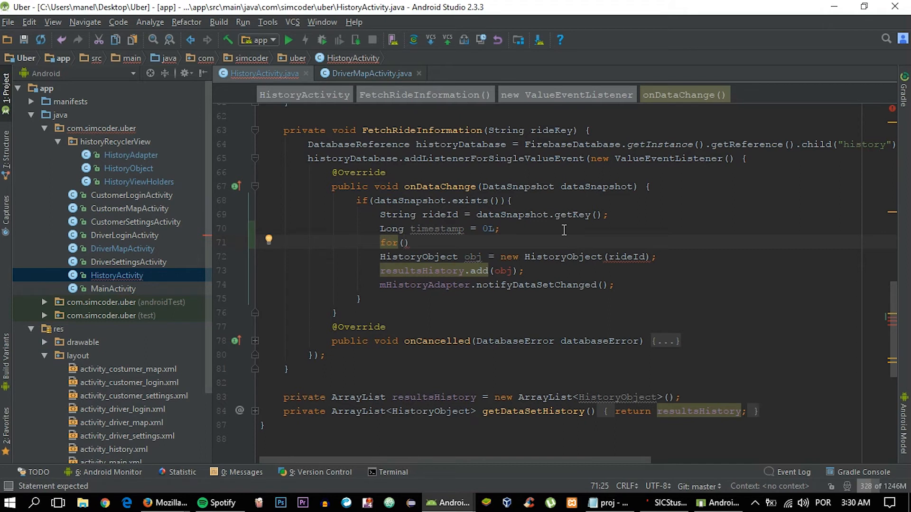
pyautogui.write('DAta')
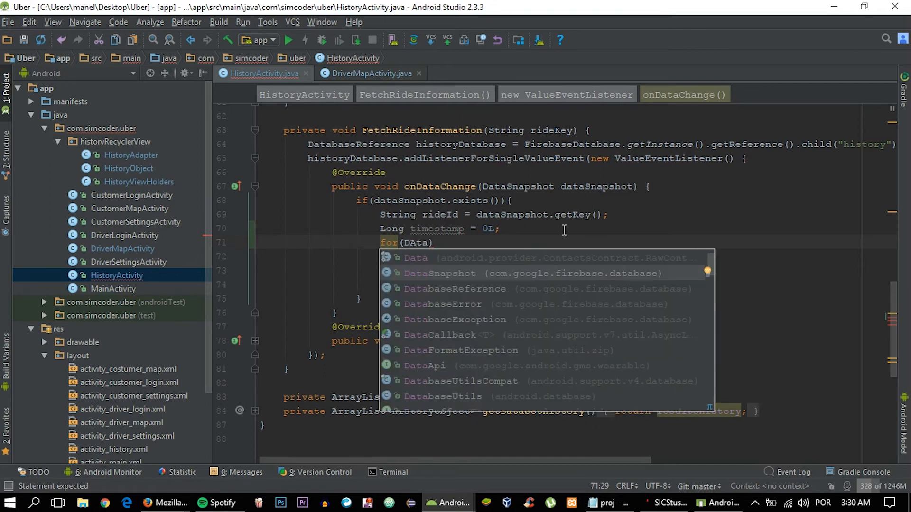
pyautogui.press('Backspace')
pyautogui.write('ataSnapshot ')
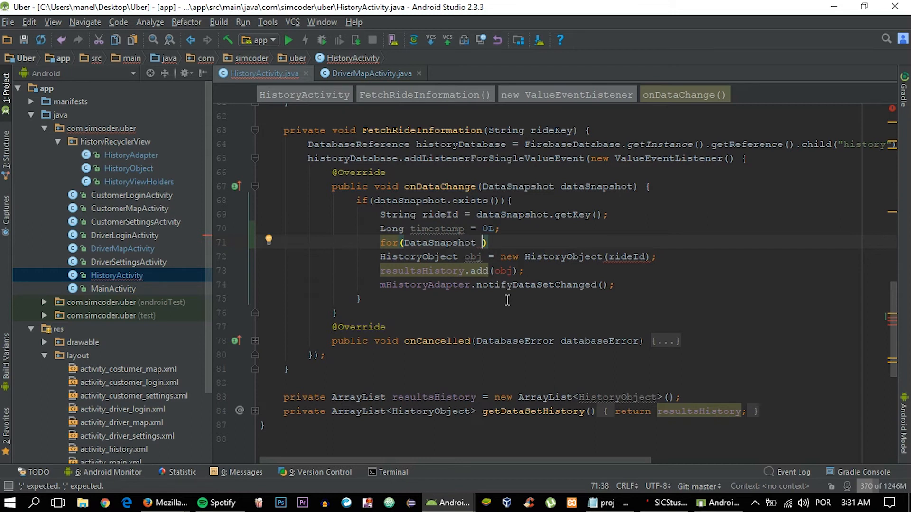
pyautogui.write('child :')
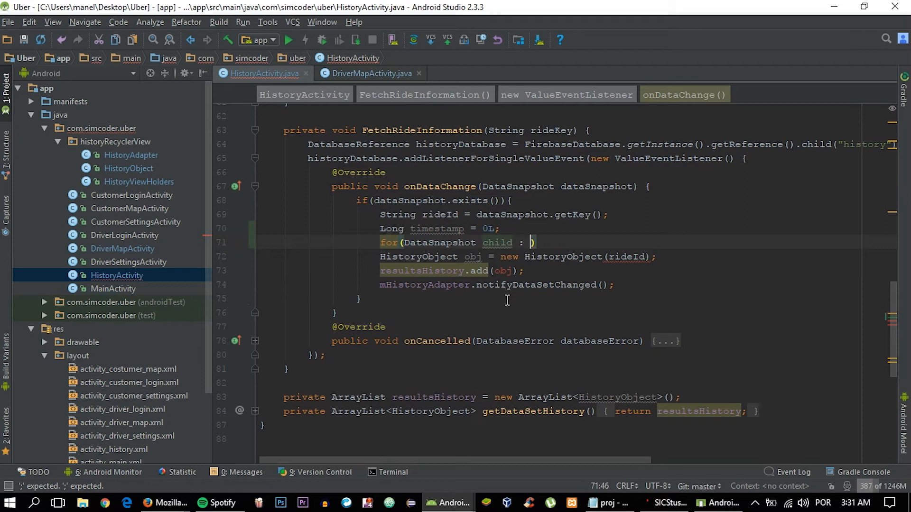
pyautogui.write('d')
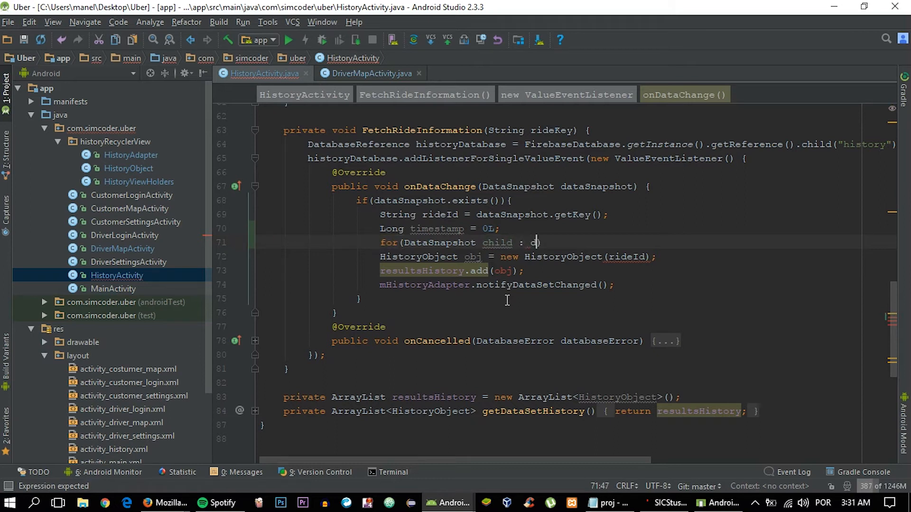
pyautogui.write('ataSnapshot')
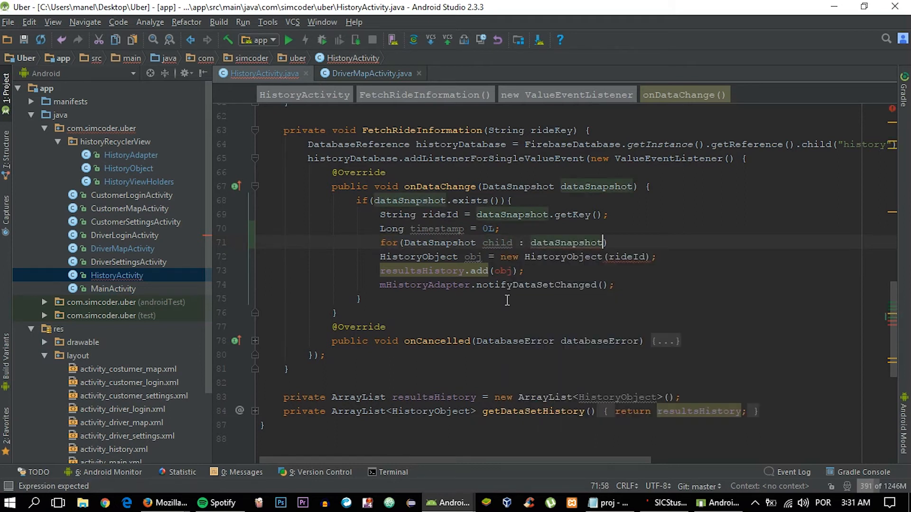
pyautogui.write('.get')
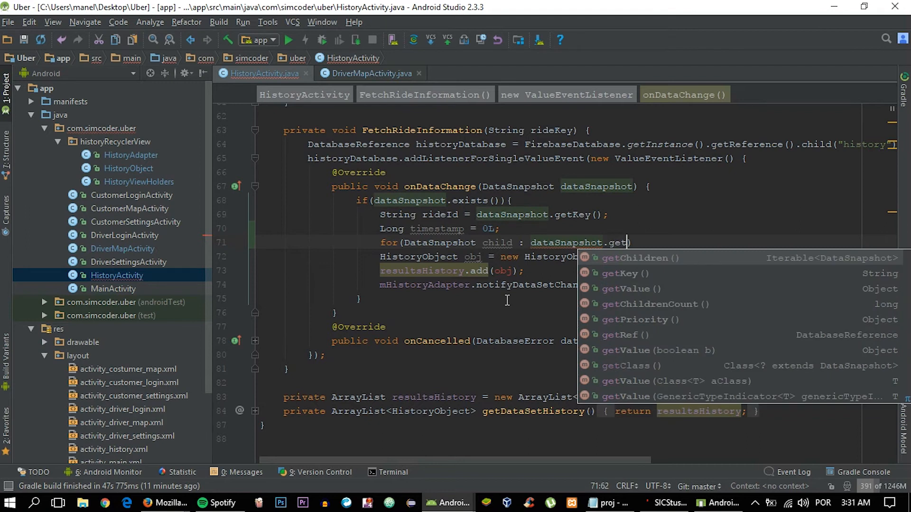
pyautogui.click(633, 258)
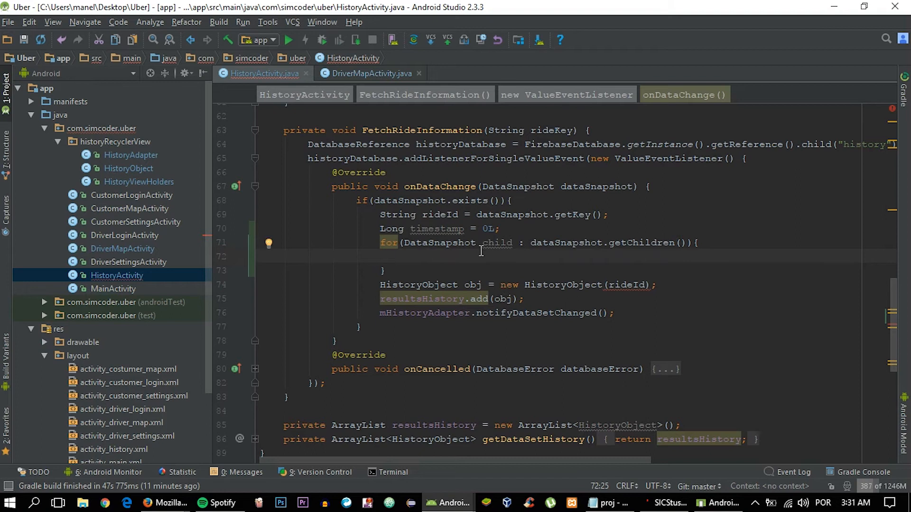
# Step: If child.getKey() equals "timestamp", set timestamp = Long.valueOf(child.getValue().toString())
pyautogui.write('if')
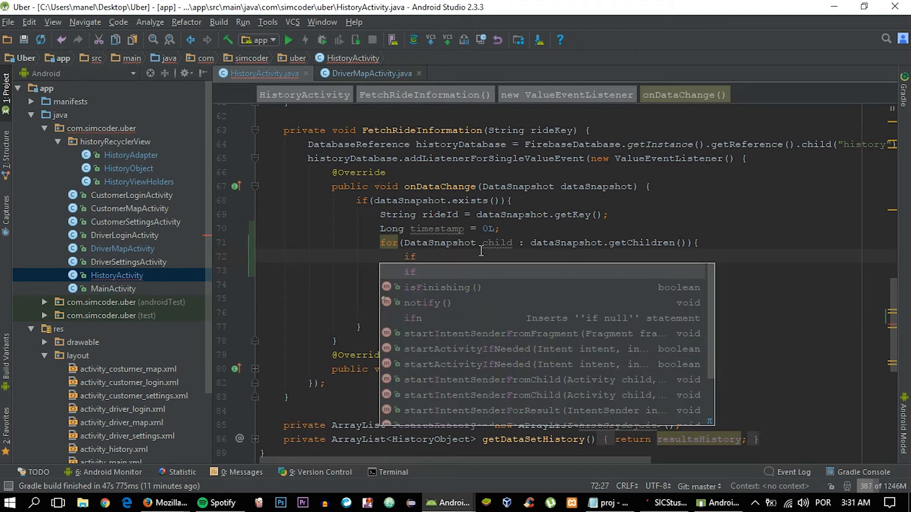
pyautogui.moveTo(463, 211)
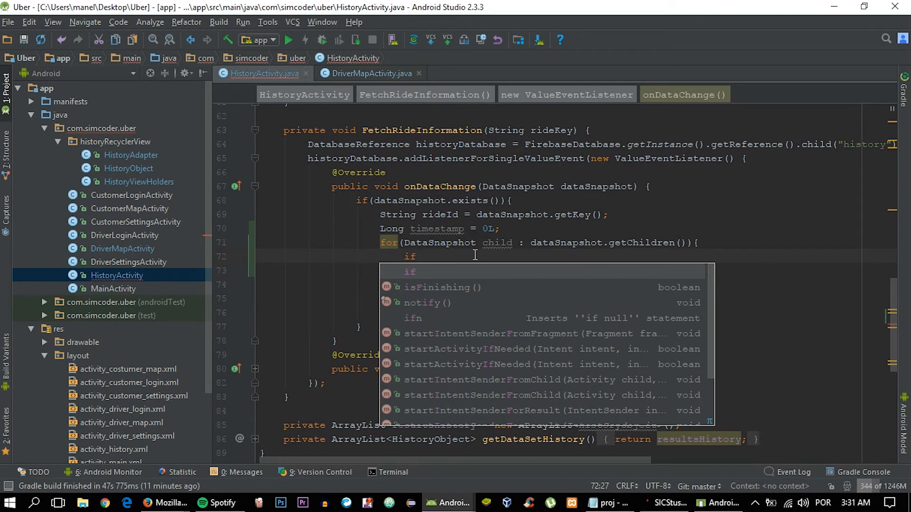
pyautogui.write('(child')
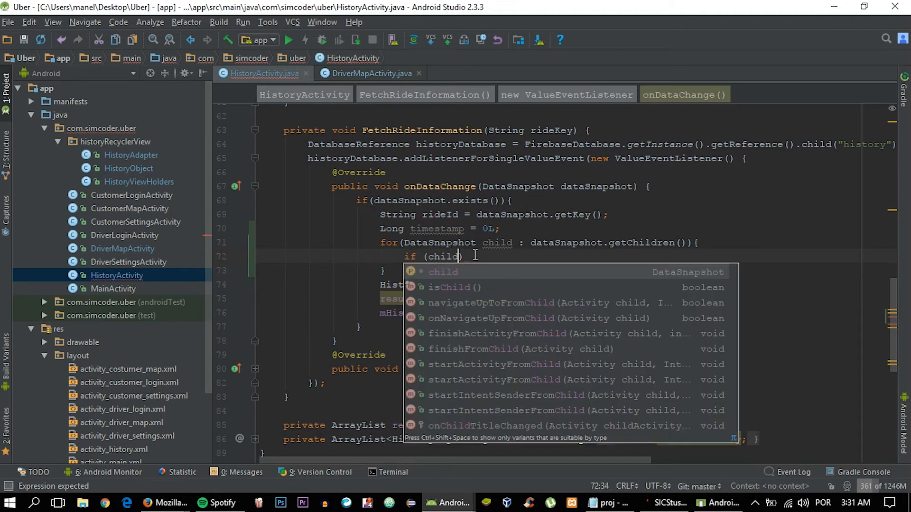
pyautogui.write('.getKey(')
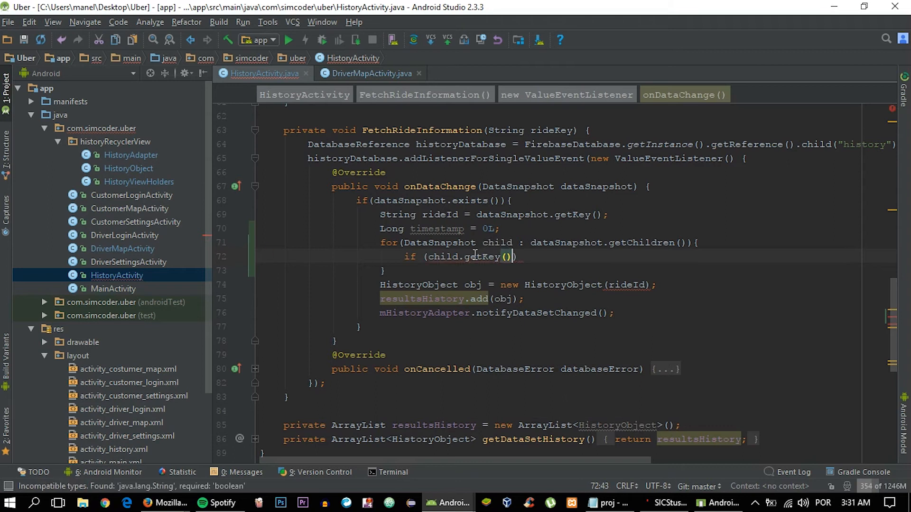
pyautogui.write('.equals("tim')
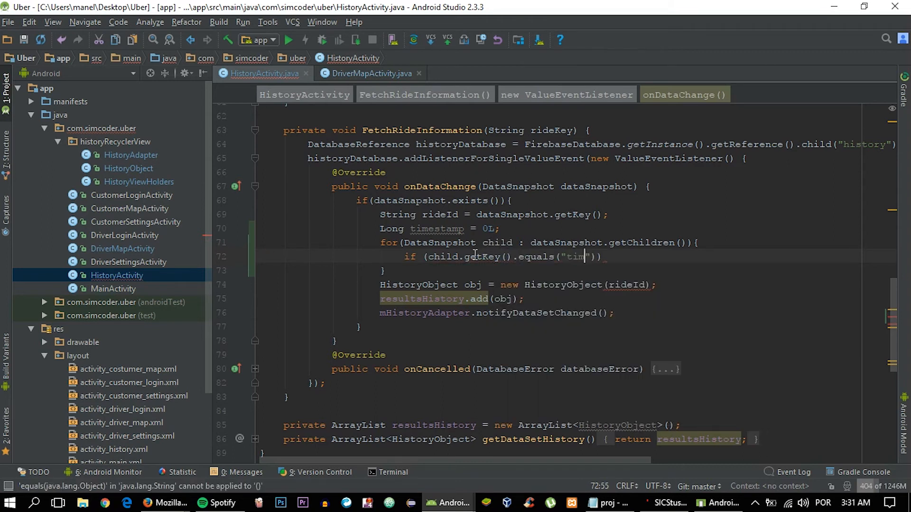
pyautogui.write('estamp')
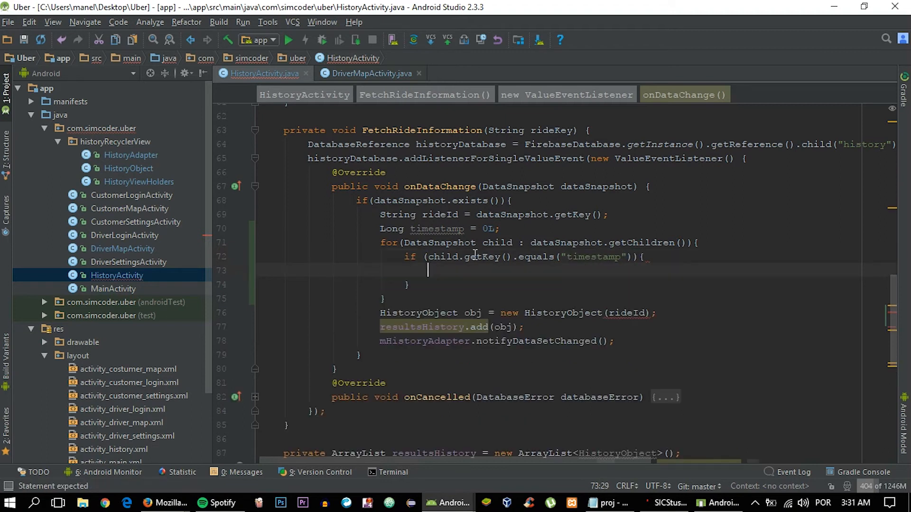
pyautogui.write('timestamp')
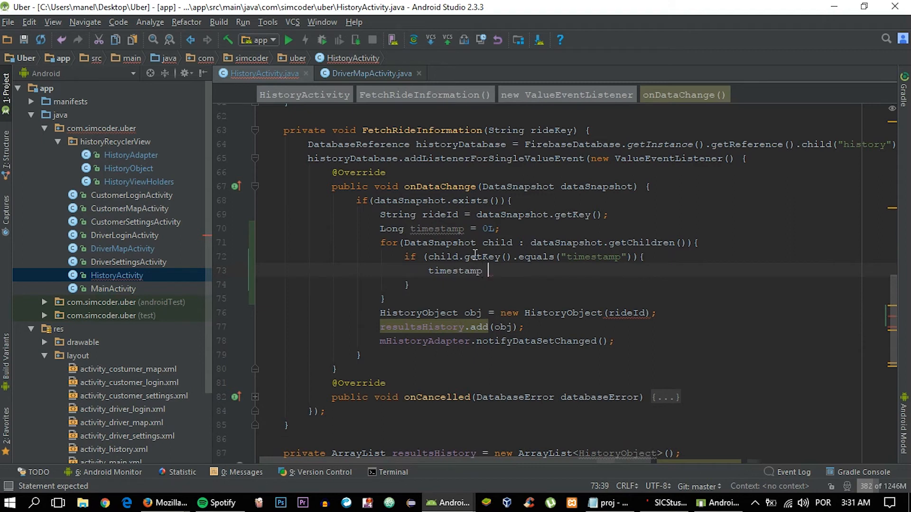
pyautogui.write('= l')
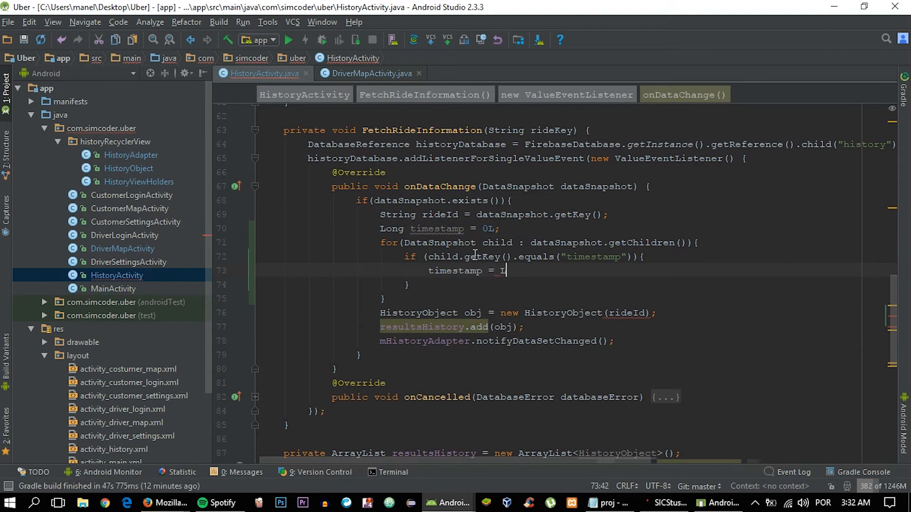
pyautogui.write('Long.get')
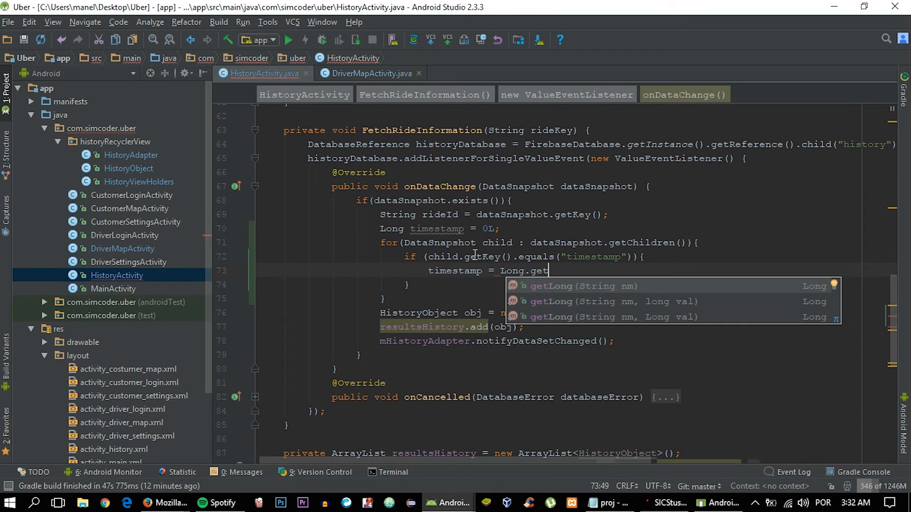
pyautogui.write('v')
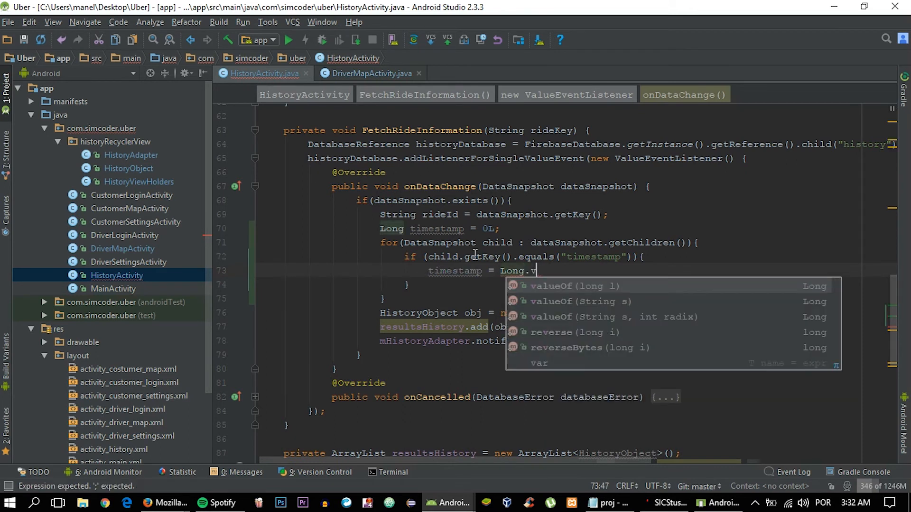
pyautogui.click(573, 286)
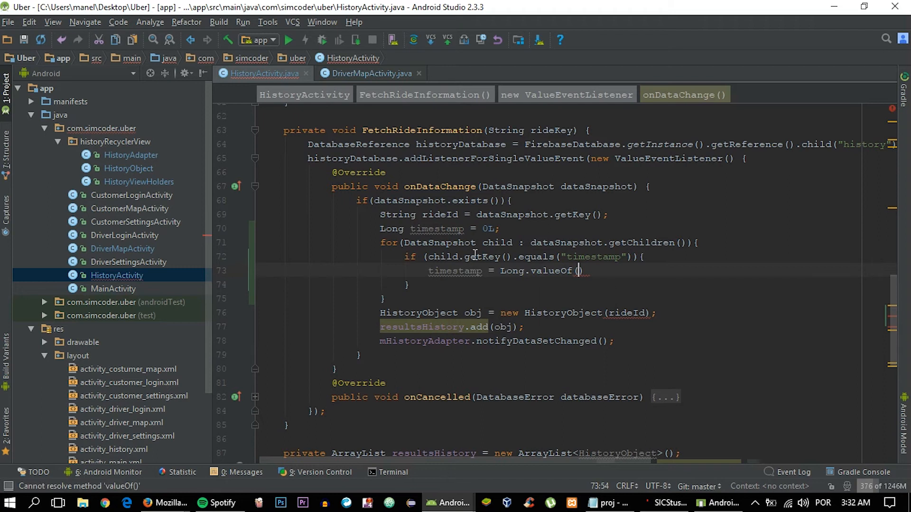
pyautogui.write('child.get')
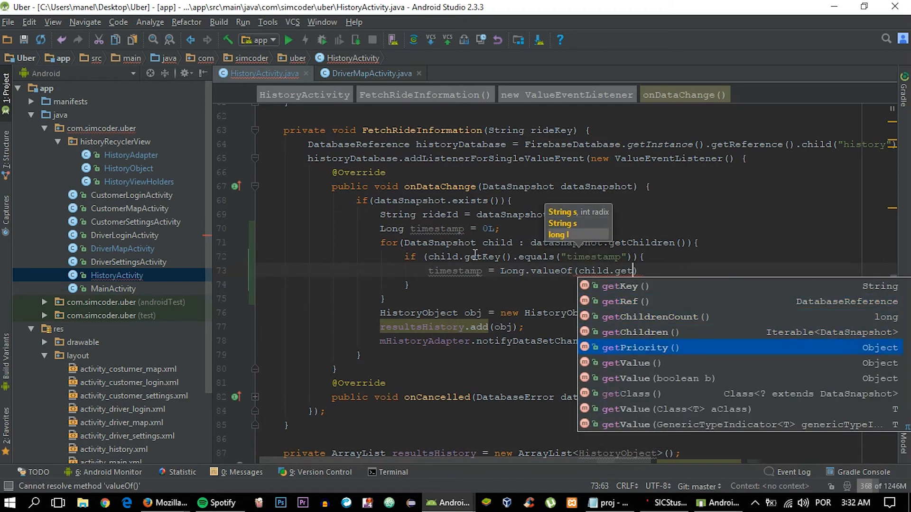
pyautogui.write('getValue().toString());')
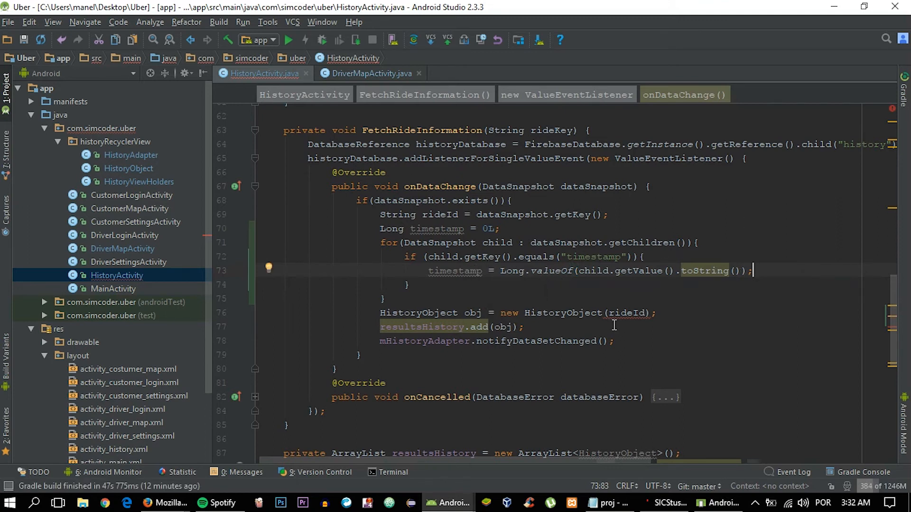
# Step: Pass getDate(timestamp) as the second argument when constructing the HistoryObject with rideId
pyautogui.doubleClick(436, 229)
pyautogui.write(', ')
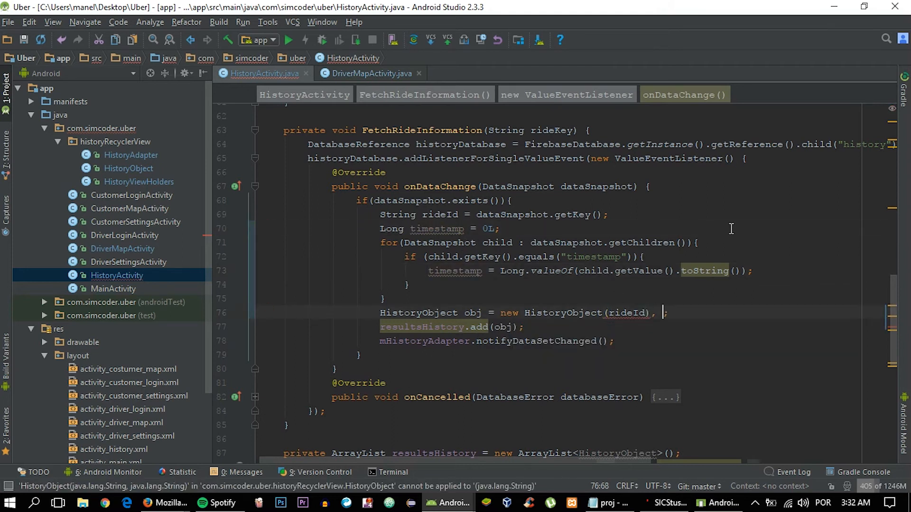
pyautogui.write('getDate')
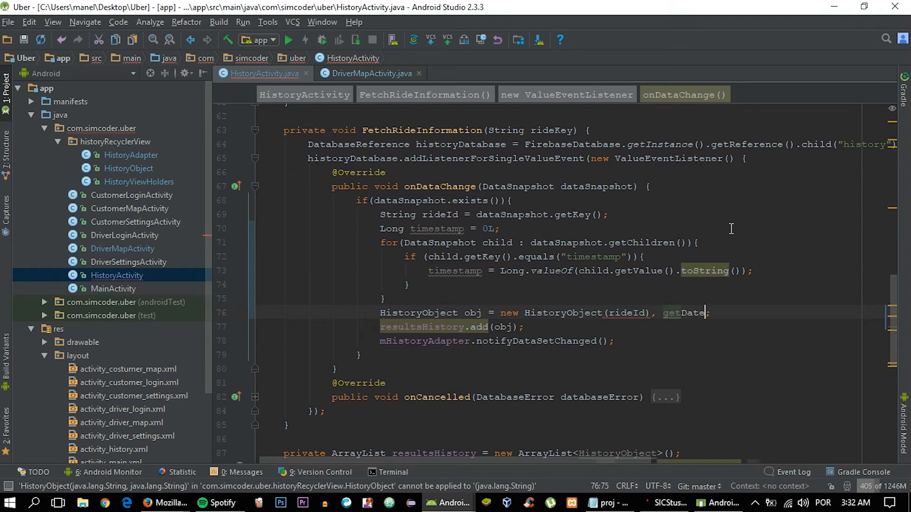
pyautogui.write('()')
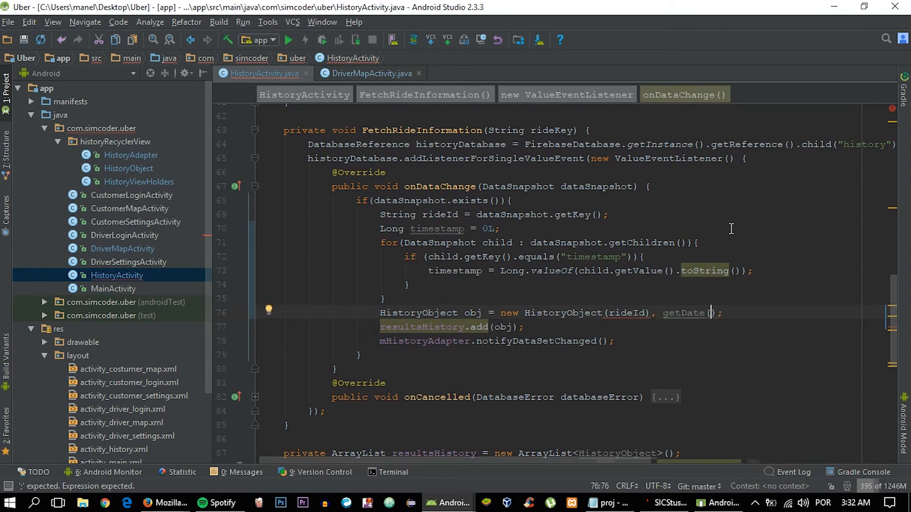
pyautogui.write('timestamp')
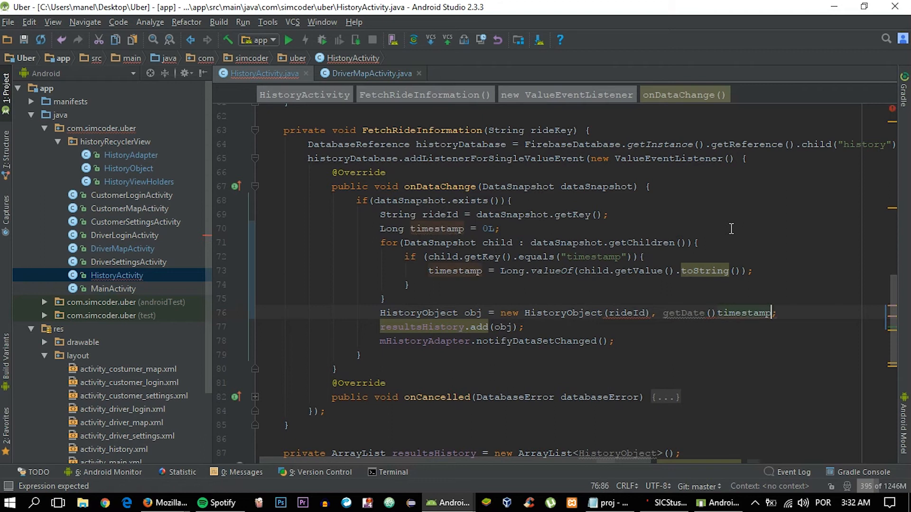
pyautogui.press('BackSpace')
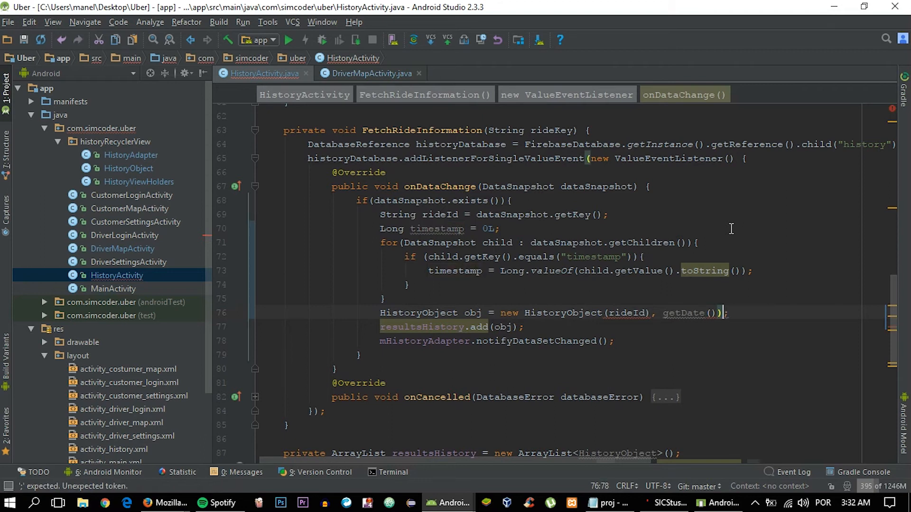
pyautogui.write('timestamp')
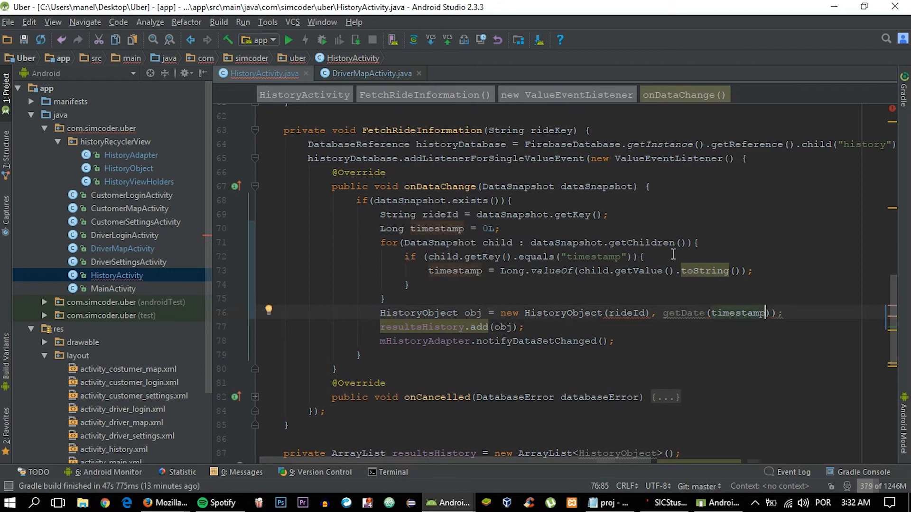
pyautogui.scroll(-3)
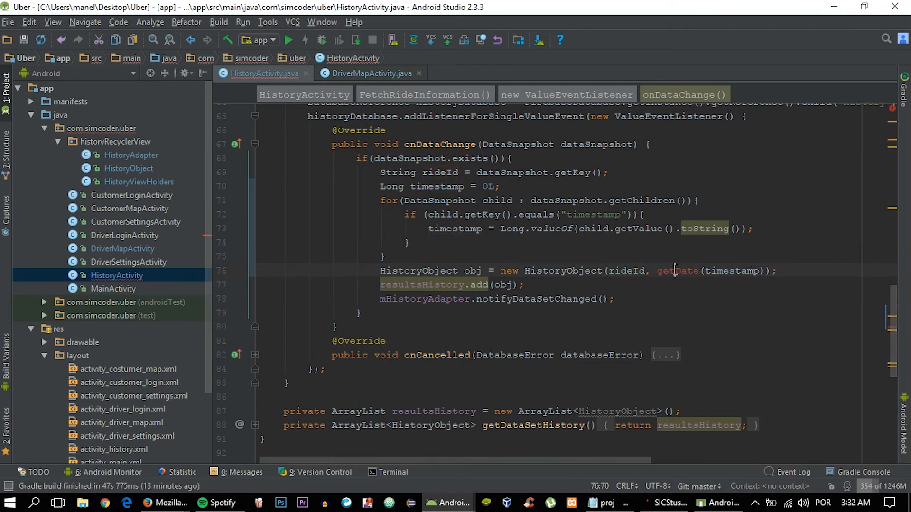
pyautogui.moveTo(676, 270)
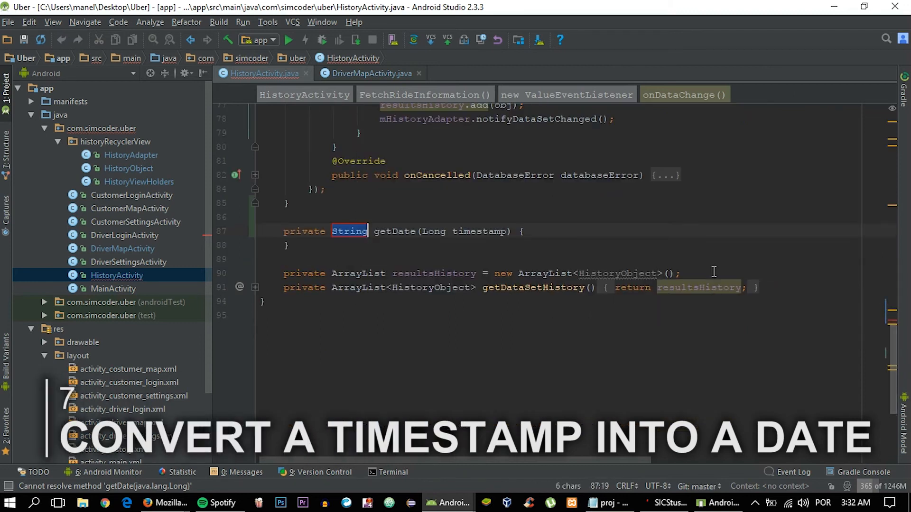
# Step: In getDate, add return date and Calendar cal = Calendar.getInstance(Locale.getDefault()) above it
pyautogui.scroll(3)
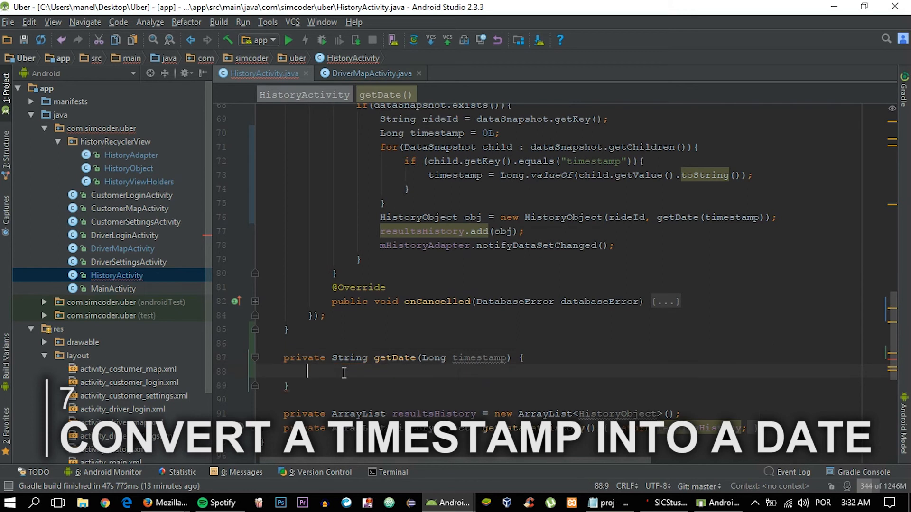
pyautogui.write('return date;')
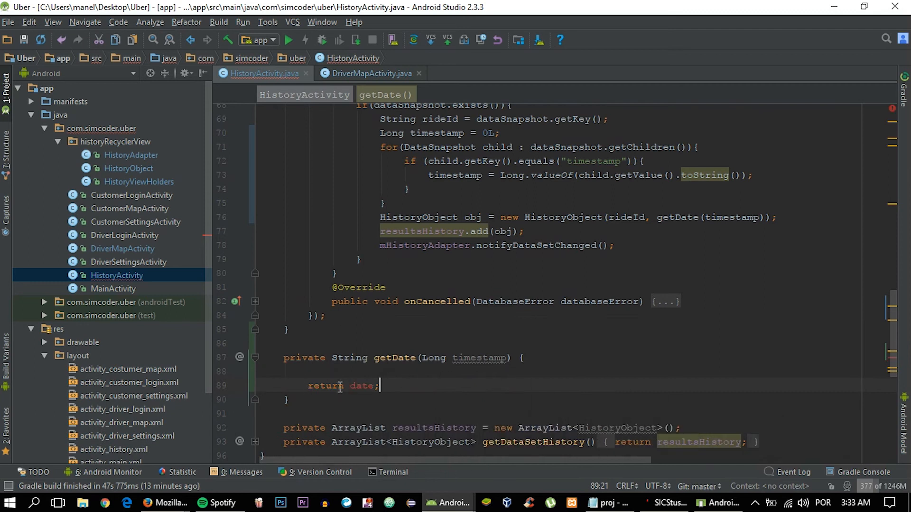
pyautogui.press('enter')
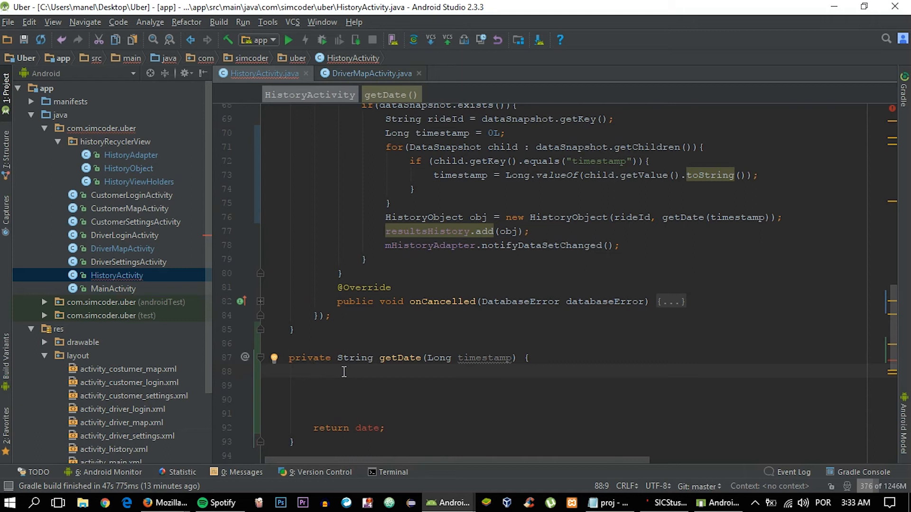
pyautogui.write('Calendar')
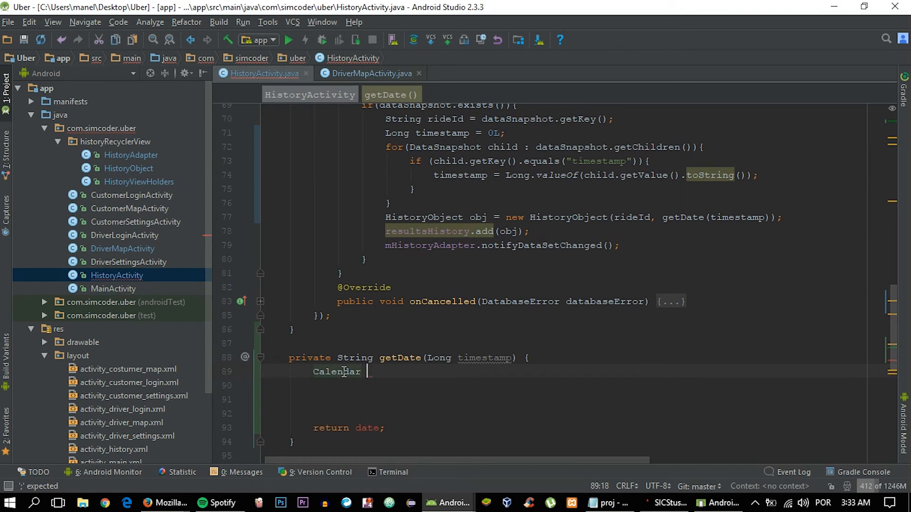
pyautogui.write('cal =')
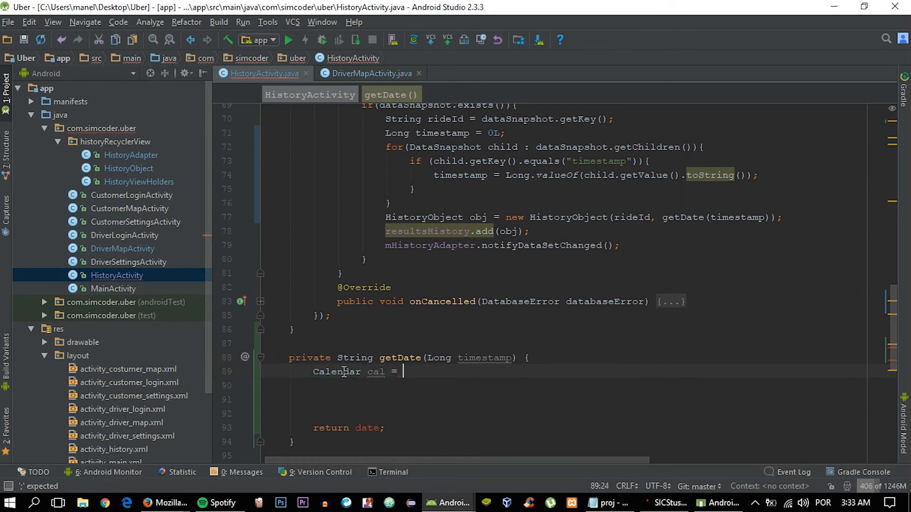
pyautogui.write('Calend')
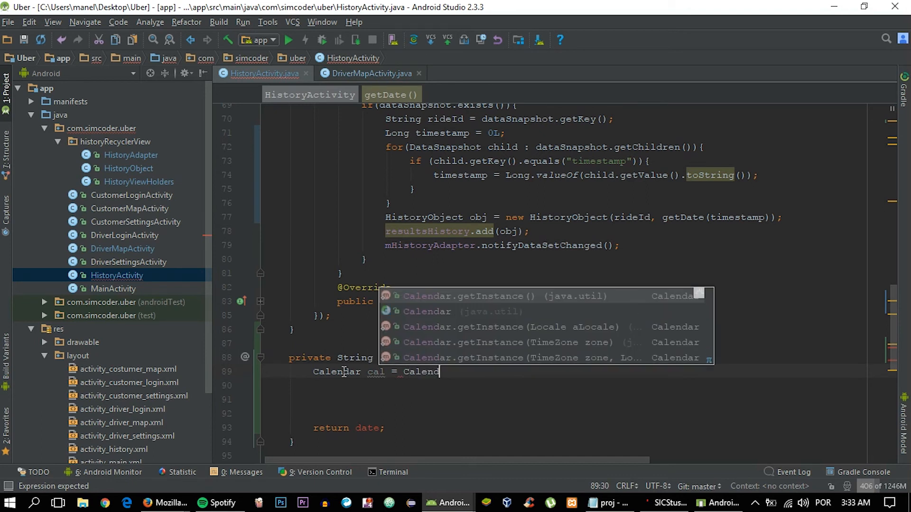
pyautogui.write('.getInstance(')
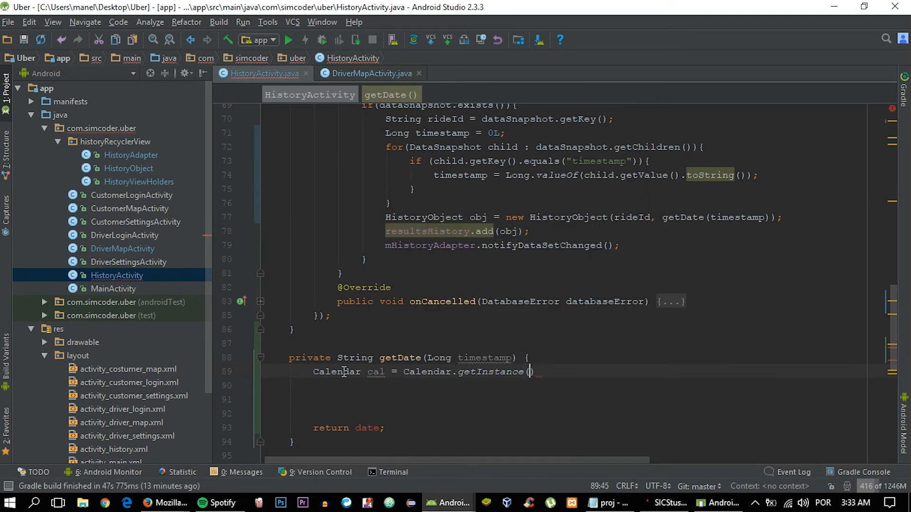
pyautogui.write('Locale')
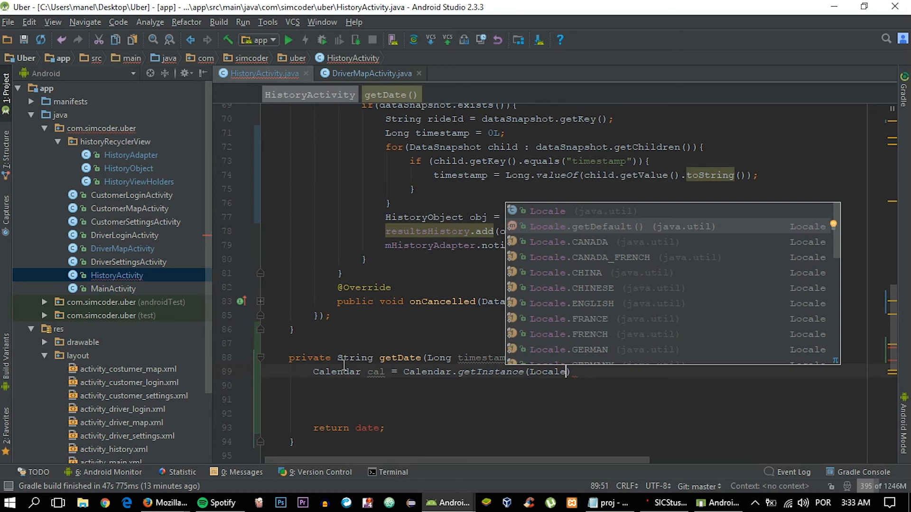
pyautogui.write('.')
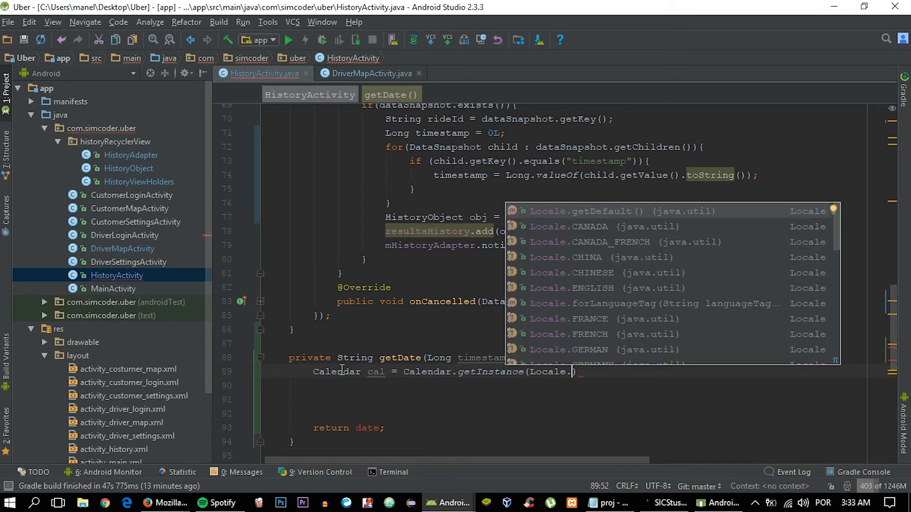
pyautogui.press('Escape')
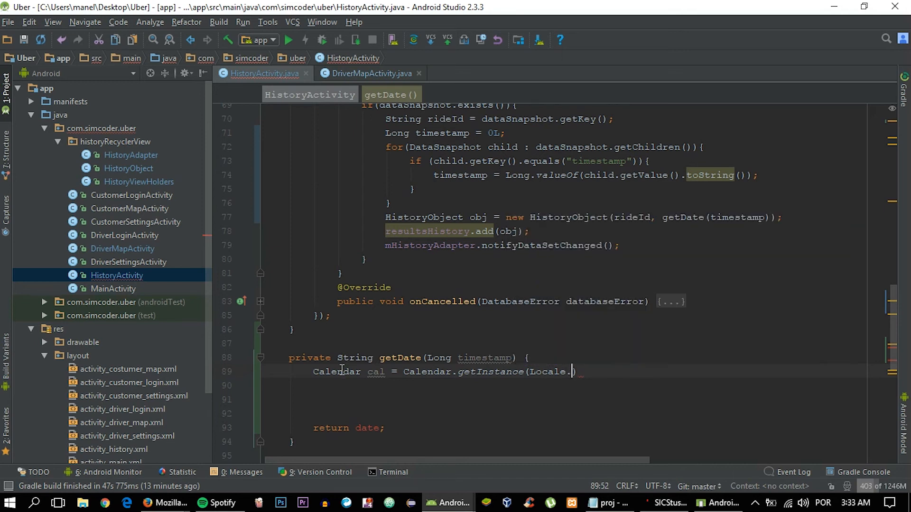
pyautogui.write('getDefault()')
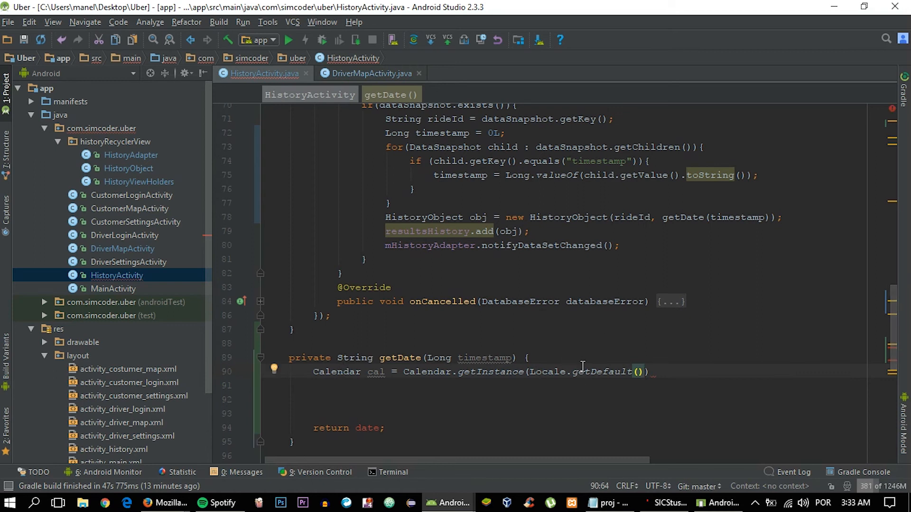
pyautogui.click(656, 372)
pyautogui.write(';')
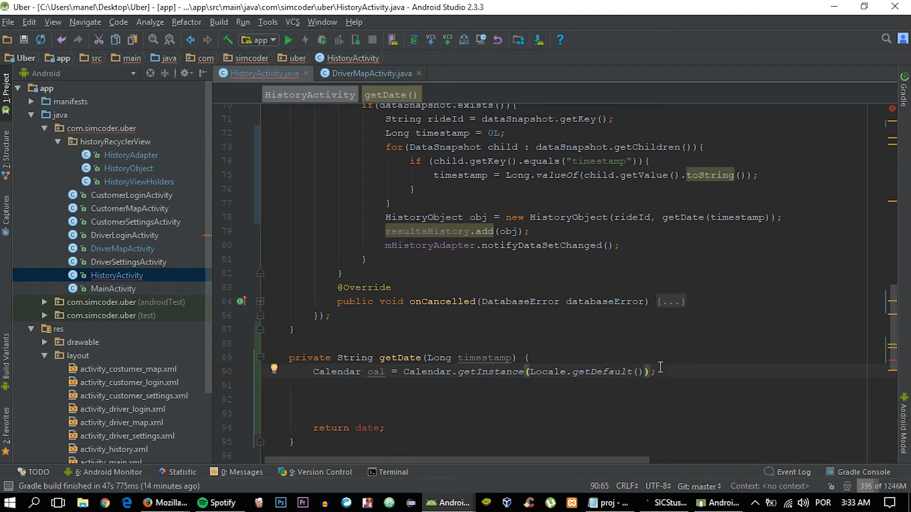
# Step: Add cal.setTimeInMillis(timestamp*1000) and begin declaring the String date variable
pyautogui.scroll(-3)
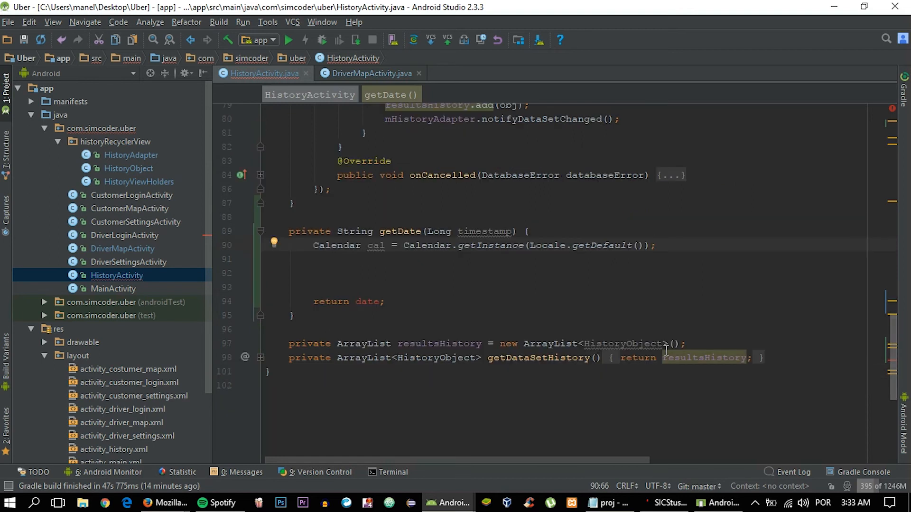
pyautogui.write('cal')
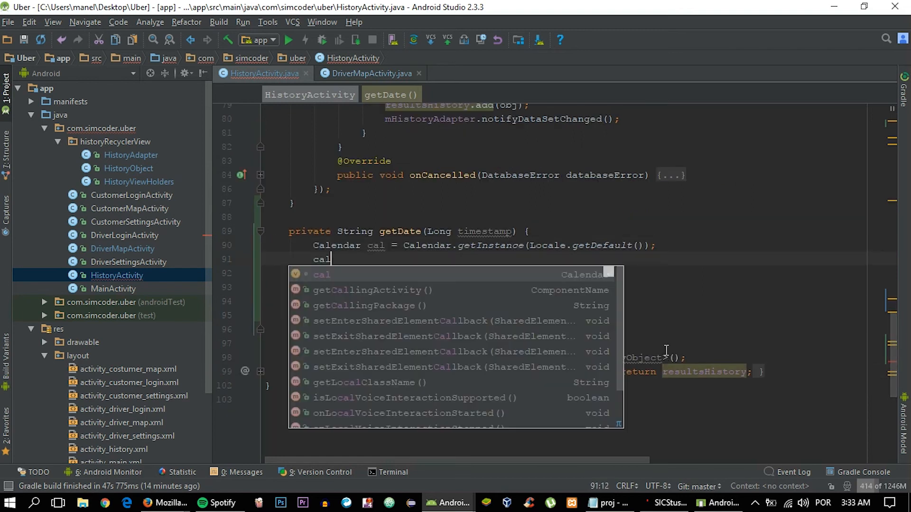
pyautogui.write('.set')
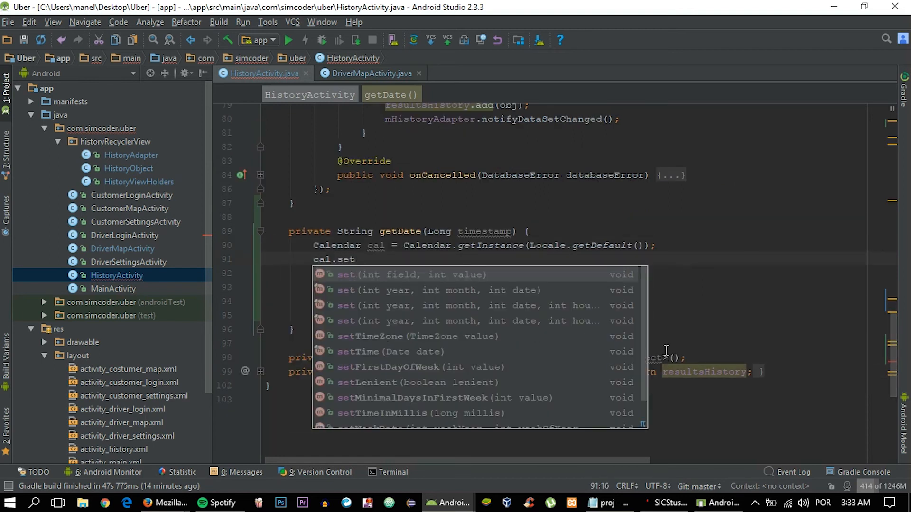
pyautogui.write('TimeInMillis();')
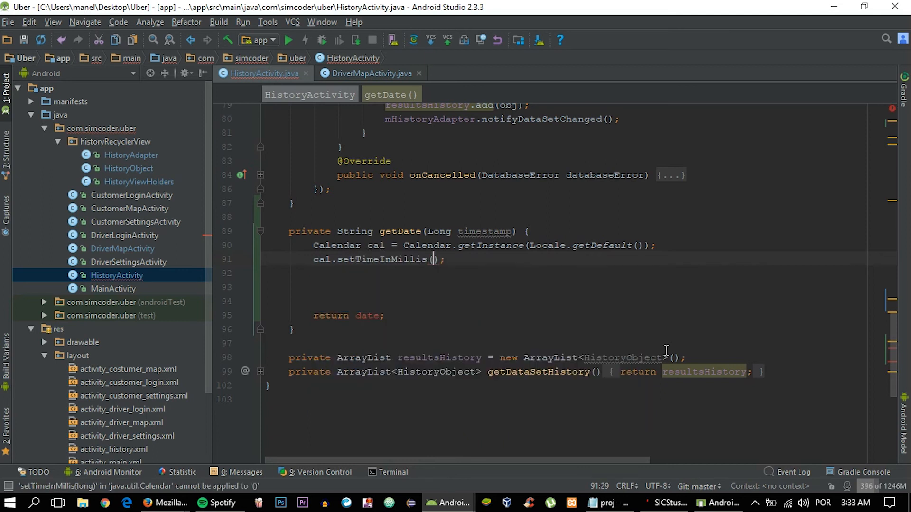
pyautogui.write('timestamp*1000')
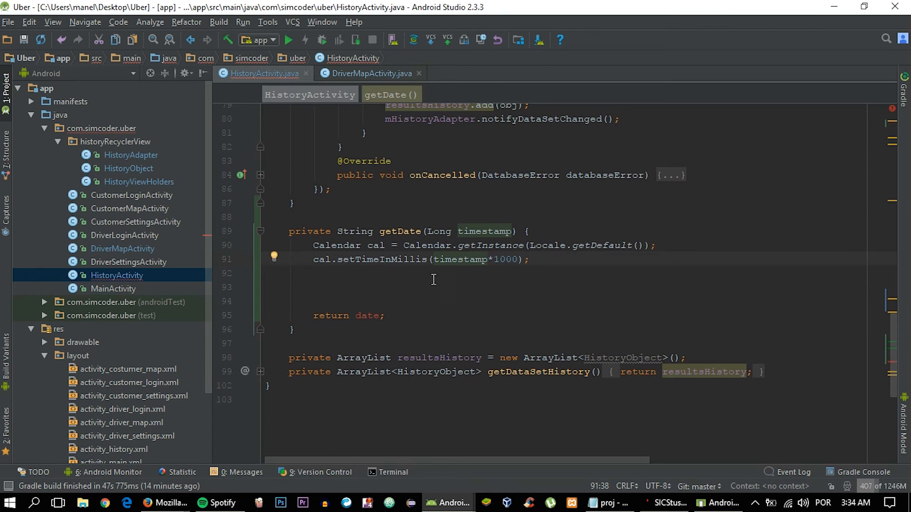
pyautogui.click(526, 259)
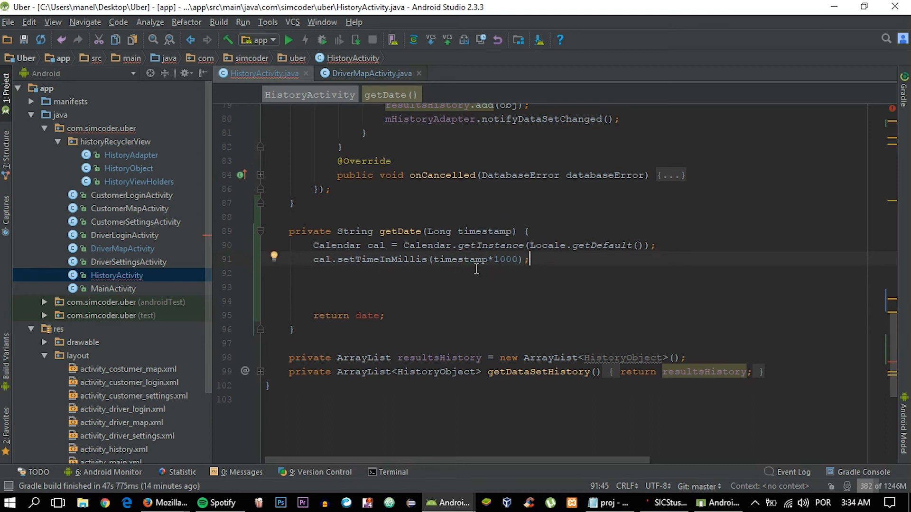
pyautogui.moveTo(473, 245)
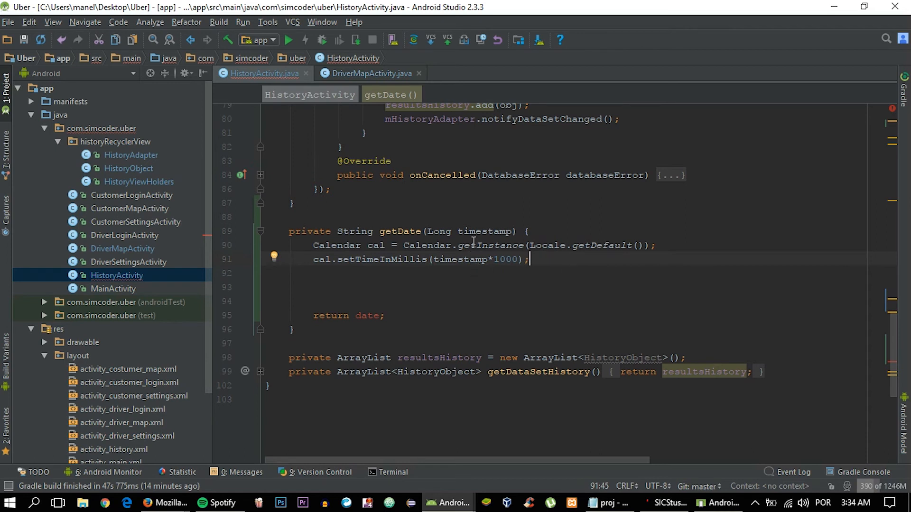
pyautogui.moveTo(545, 265)
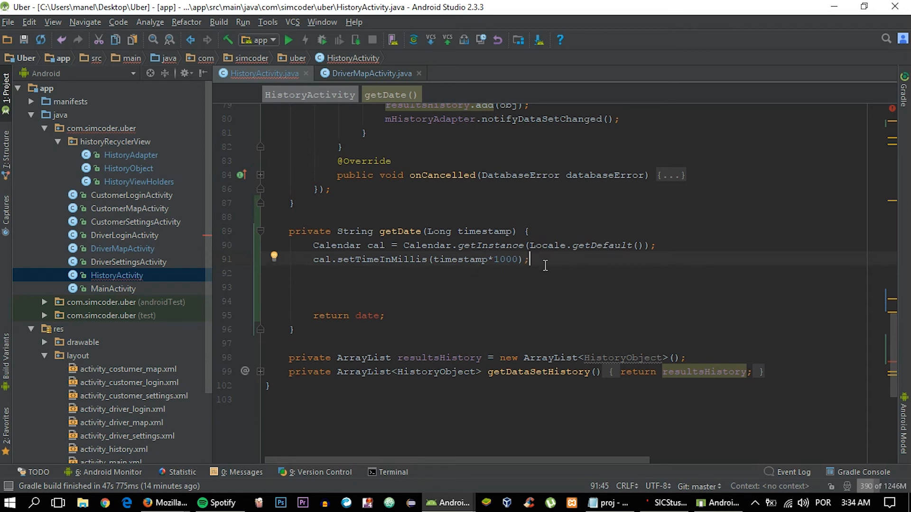
pyautogui.write('String date')
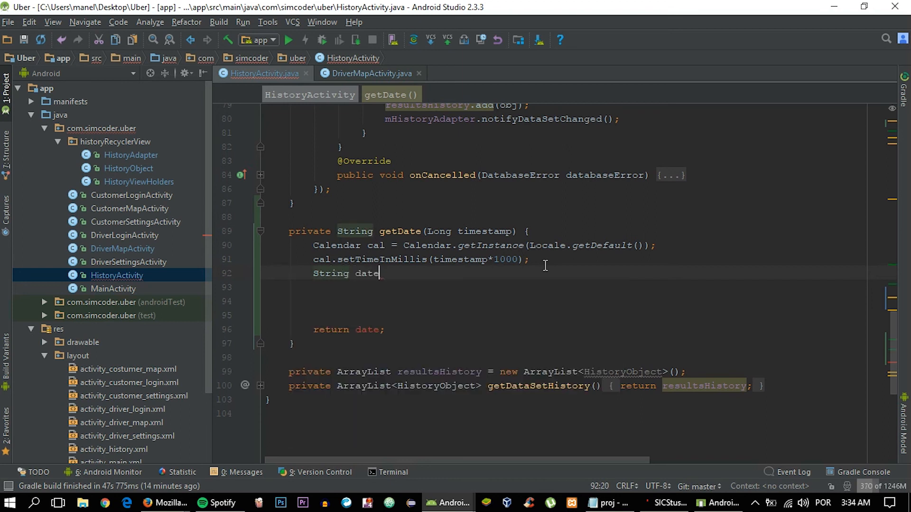
# Step: Assign date from DateFormat.format with a pattern string starting "dd-MM"
pyautogui.write('= DateFormat.for')
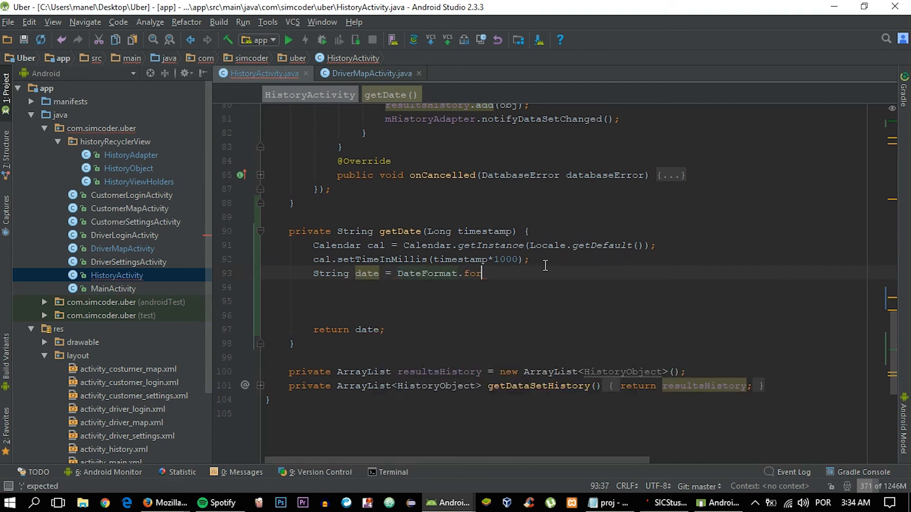
pyautogui.write('ma')
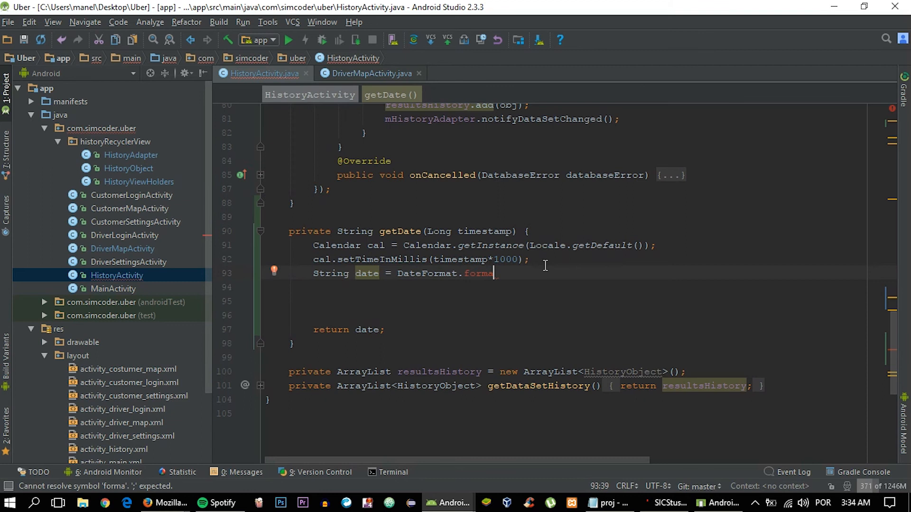
pyautogui.write('t')
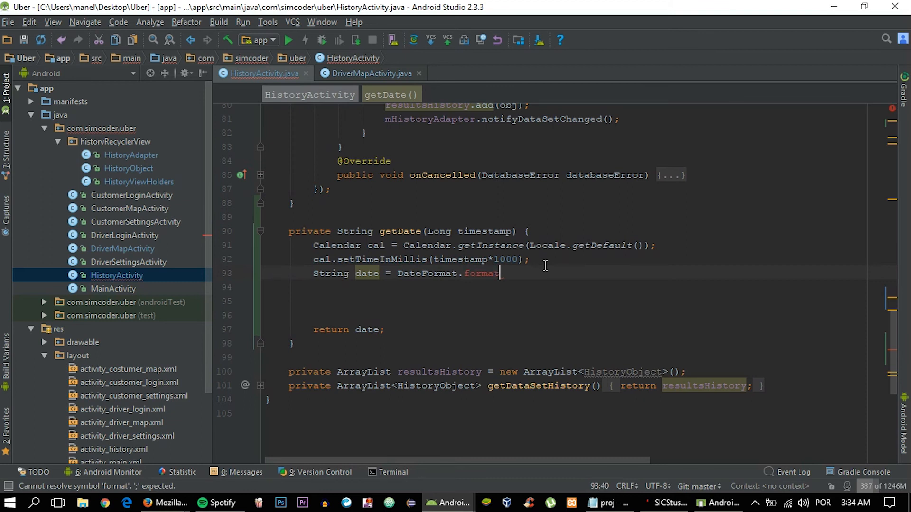
pyautogui.write('()')
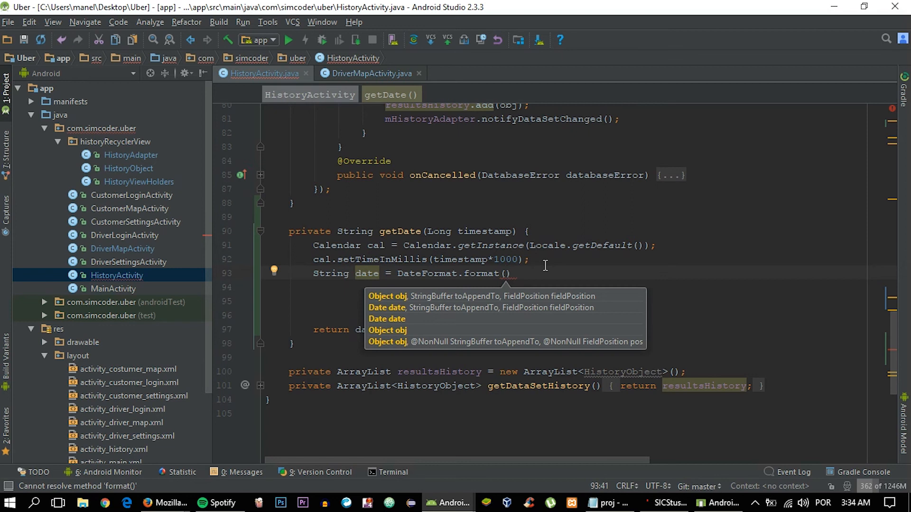
pyautogui.write('""')
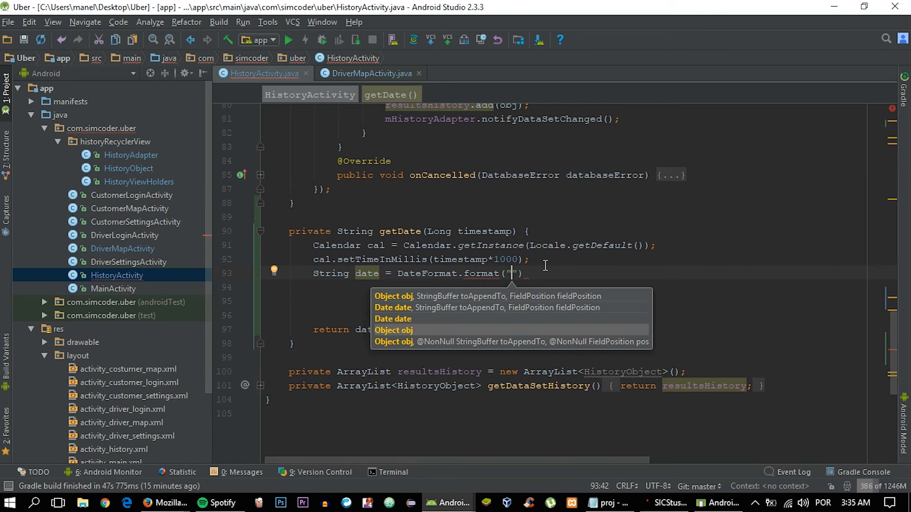
pyautogui.write('d')
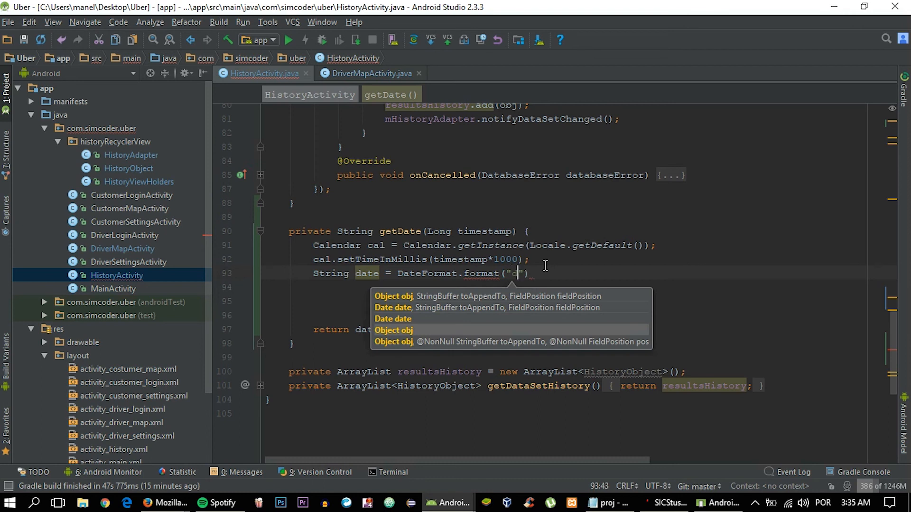
pyautogui.write('dd-')
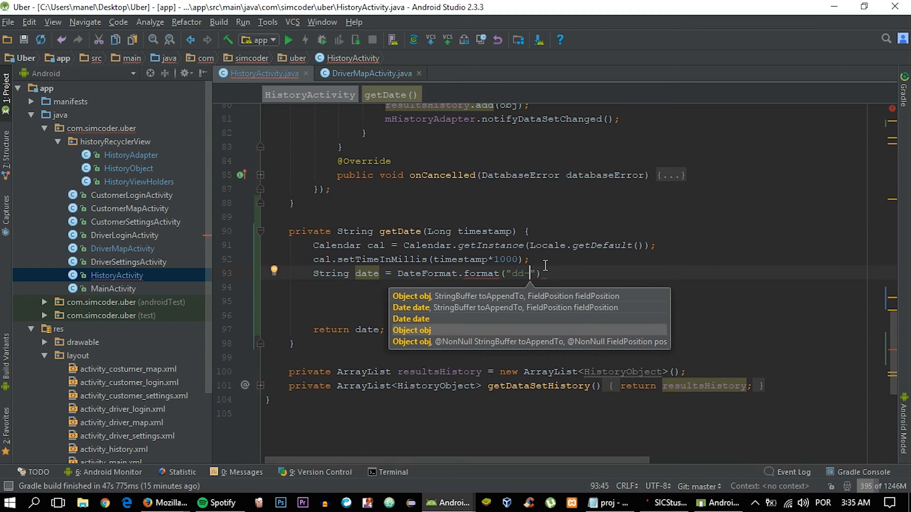
pyautogui.write('MM')
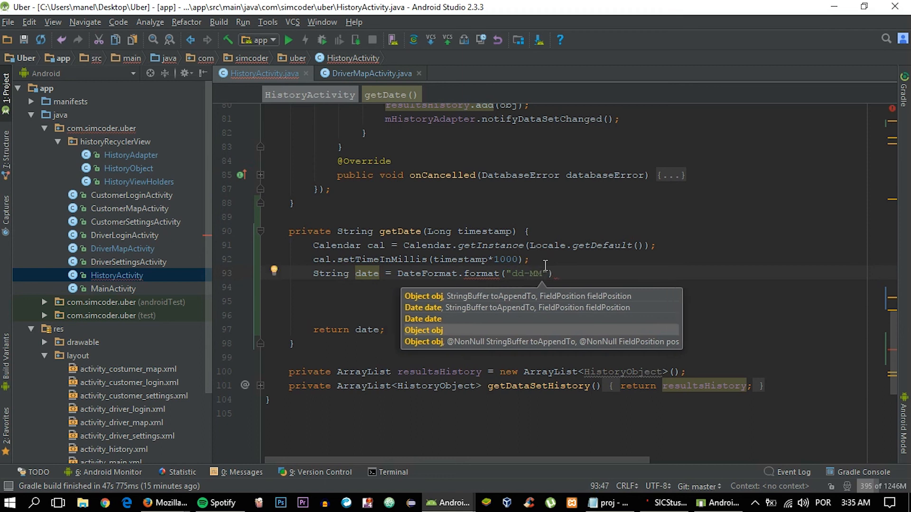
# Step: Complete the pattern as "dd-MM-yyyy hh:mm", pass cal, and finish with .toString();
pyautogui.write('-yyyy')
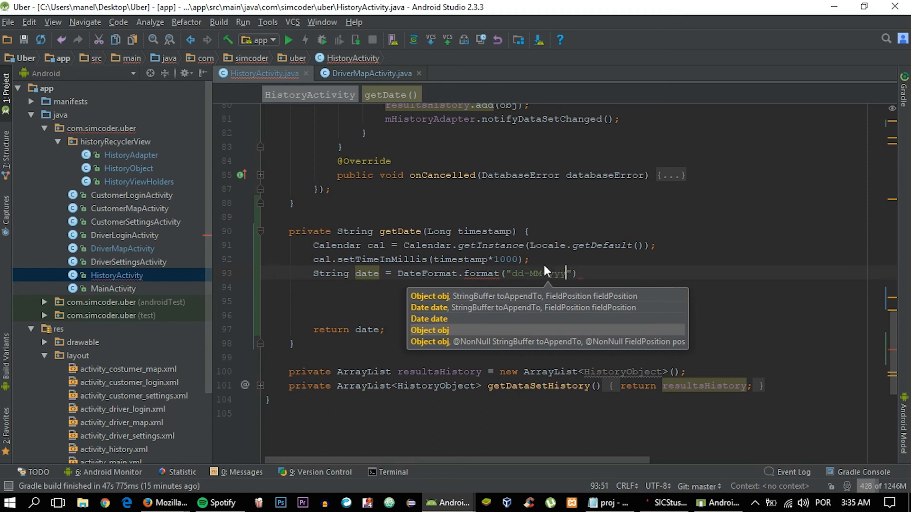
pyautogui.write('-yyyy')
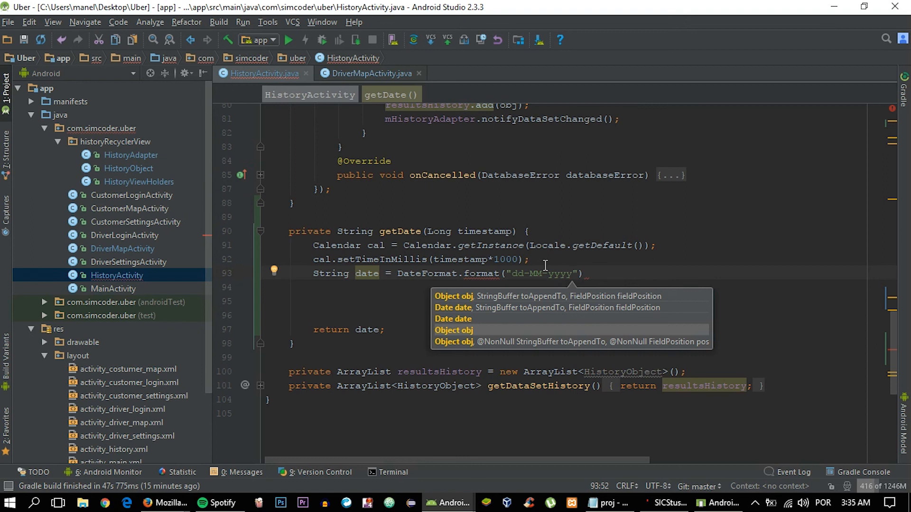
pyautogui.write('hh')
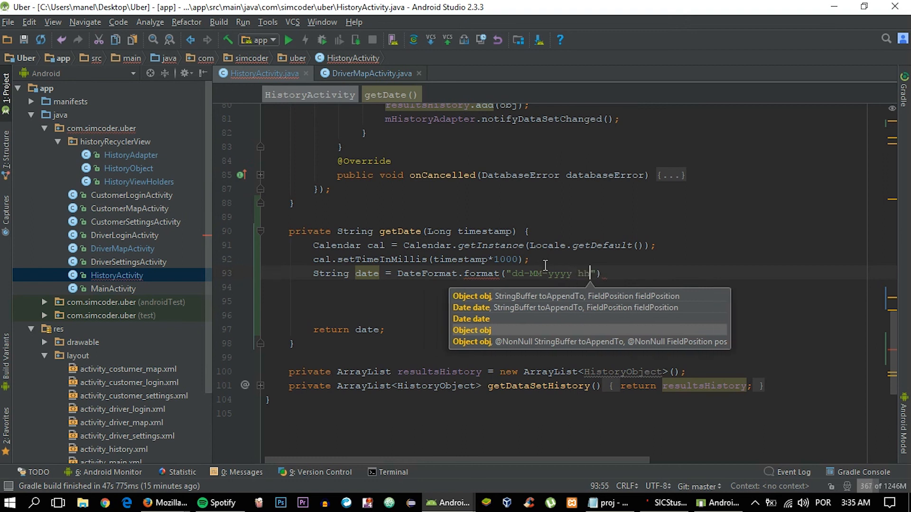
pyautogui.write(':mm')
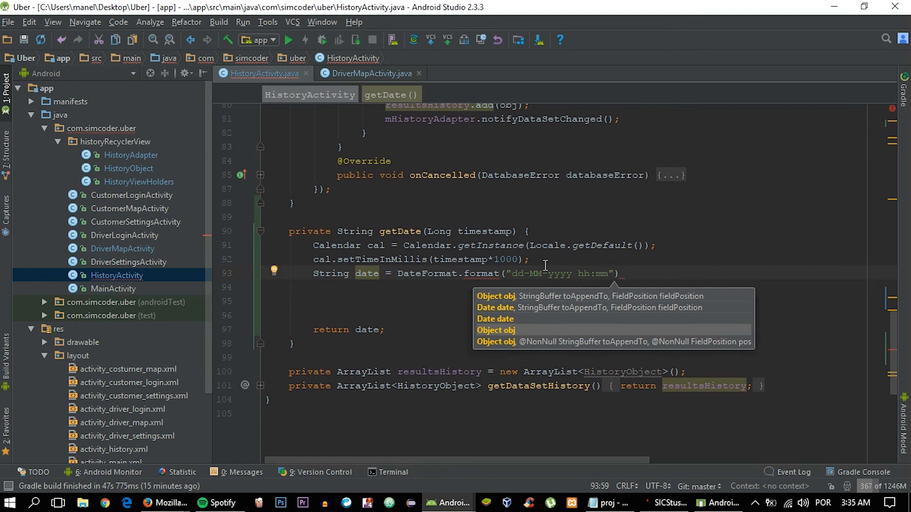
pyautogui.write(', cal')
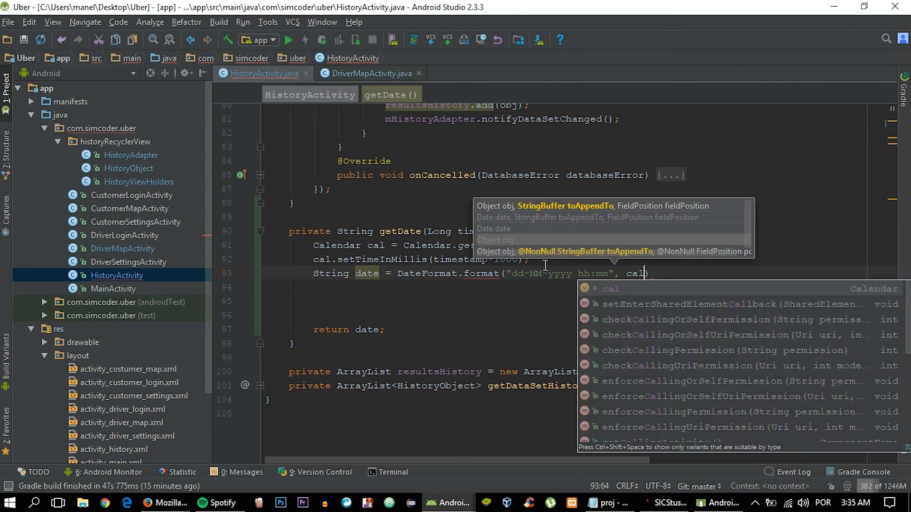
pyautogui.write('.to')
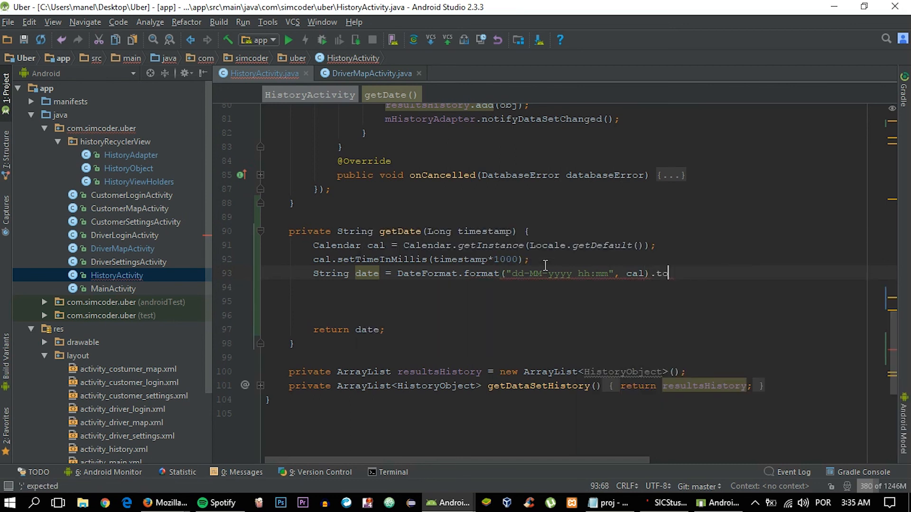
pyautogui.write('oString(')
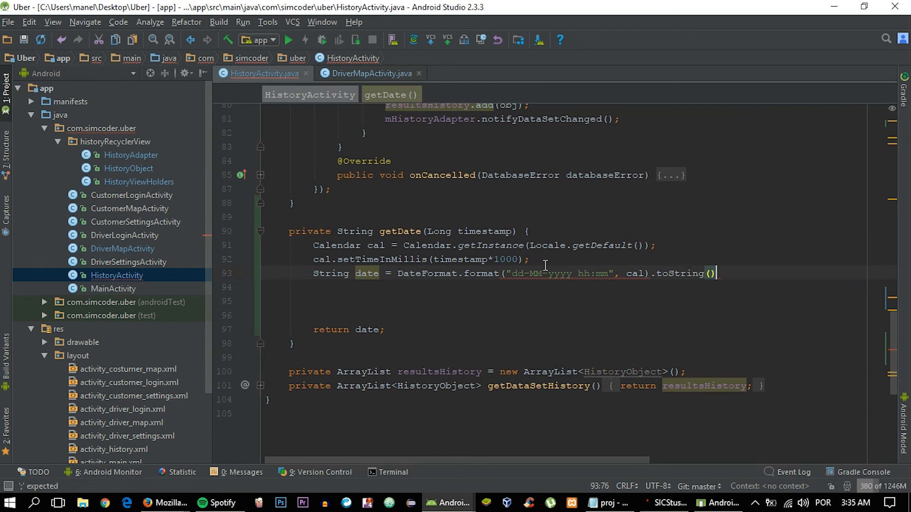
pyautogui.write(';')
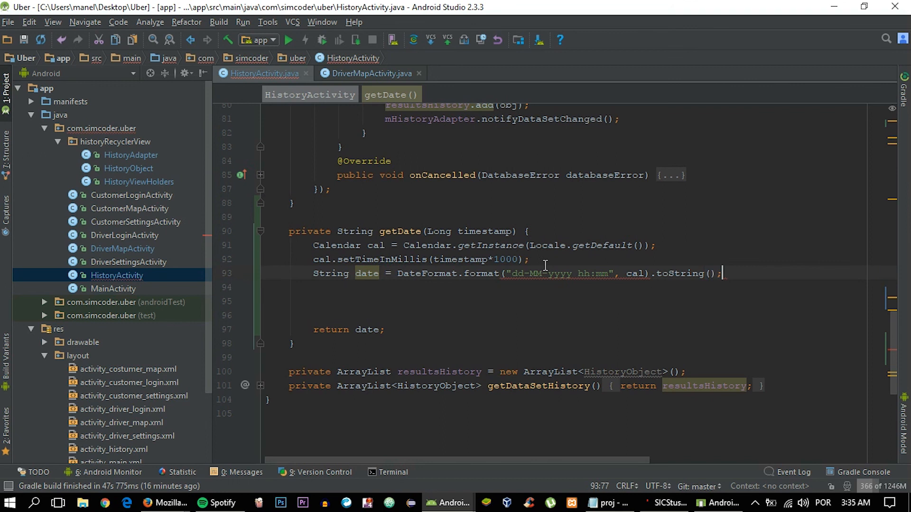
pyautogui.moveTo(590, 273)
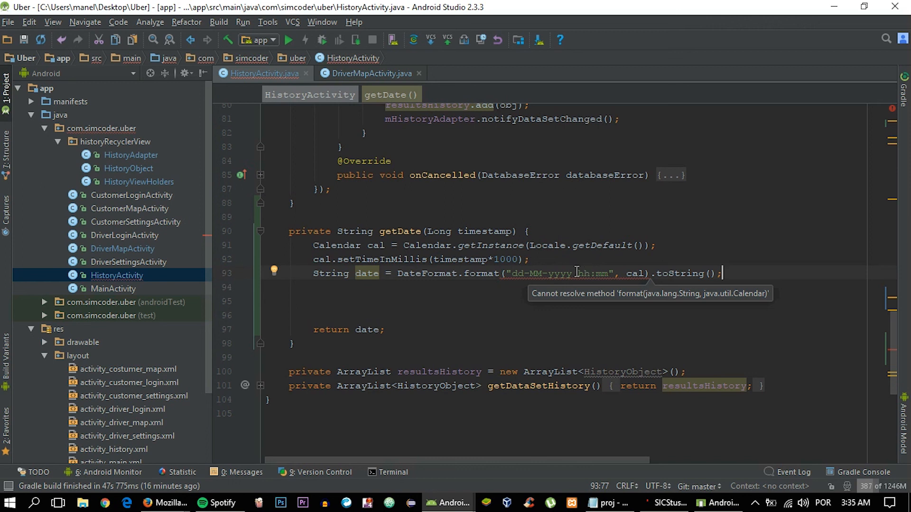
pyautogui.moveTo(433, 273)
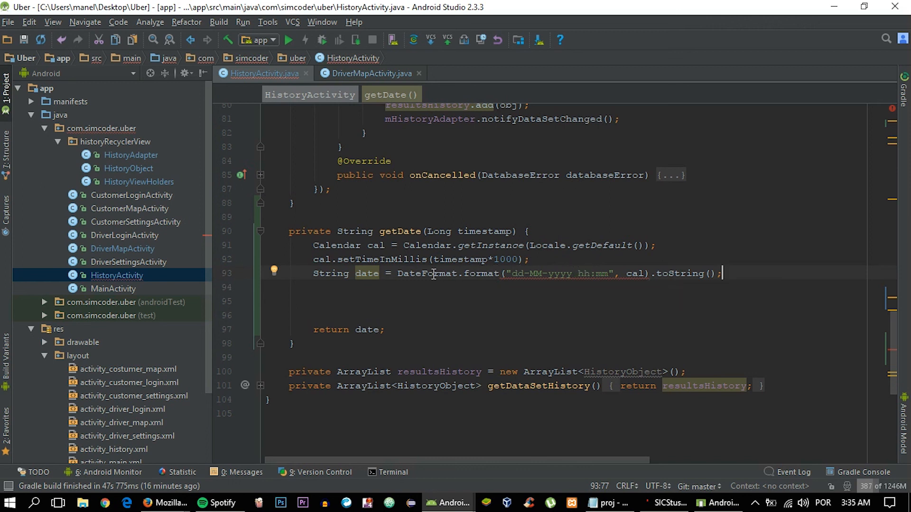
pyautogui.moveTo(418, 285)
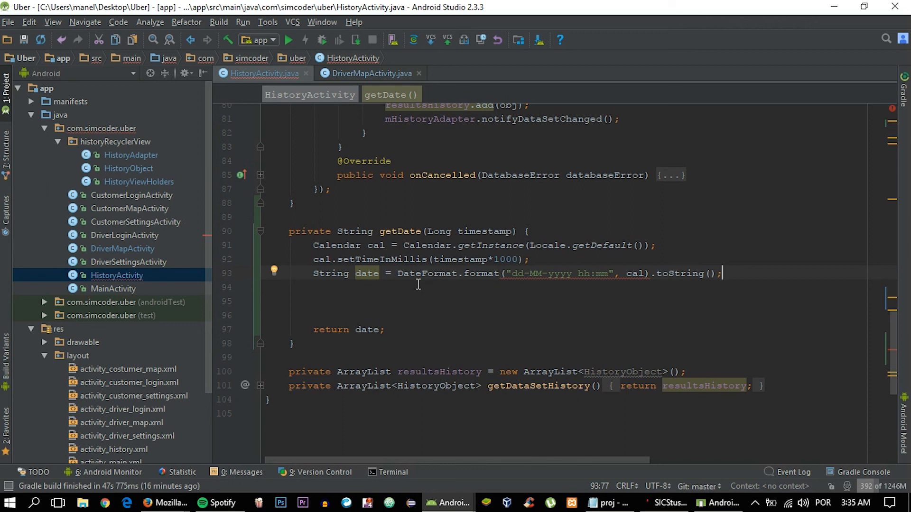
pyautogui.moveTo(602, 273)
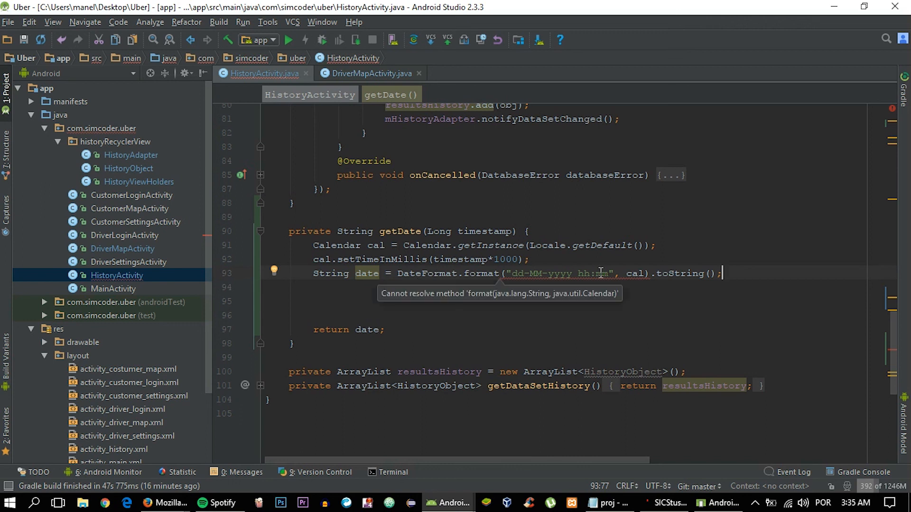
pyautogui.moveTo(503, 340)
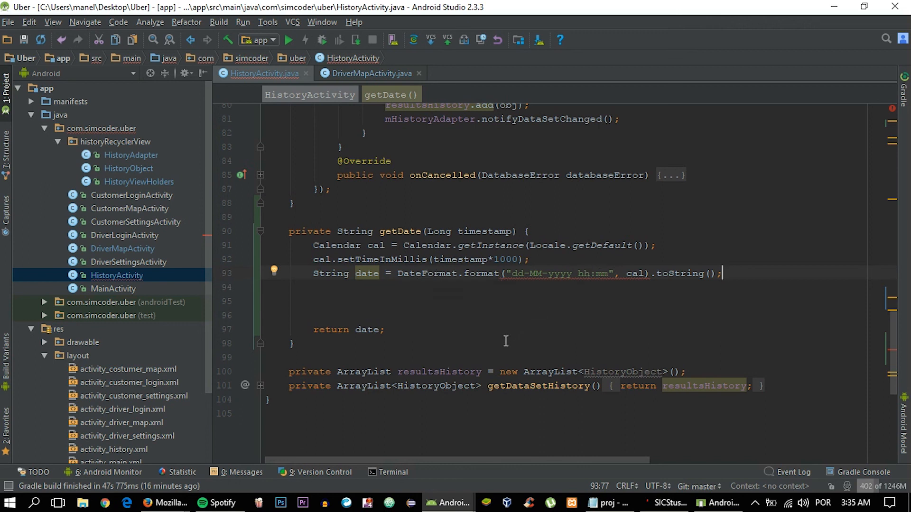
pyautogui.moveTo(437, 286)
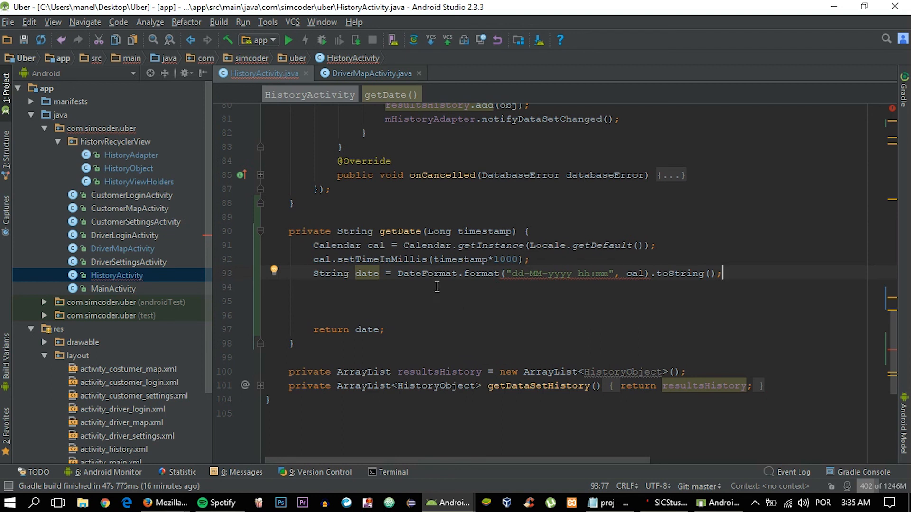
# Step: Review the java.util Calendar and Locale imports, then return to the tidied getDate method
pyautogui.scroll(3)
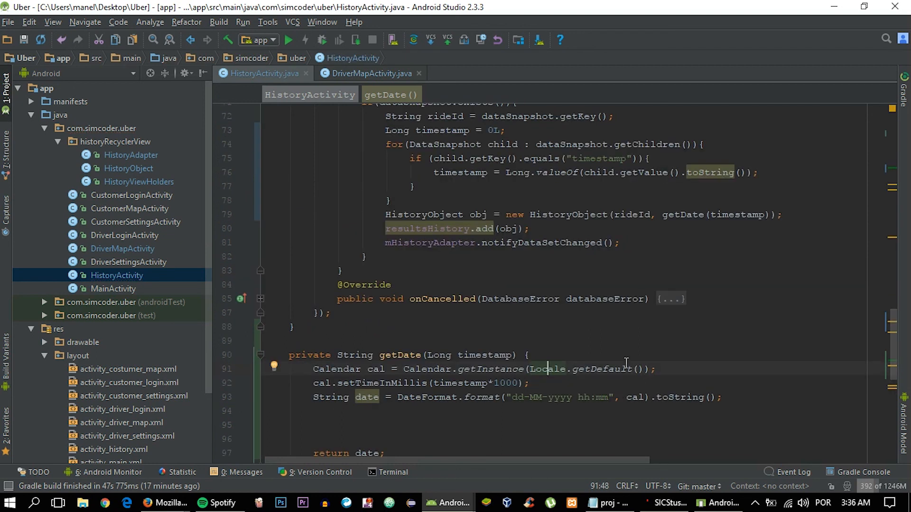
pyautogui.scroll(-3)
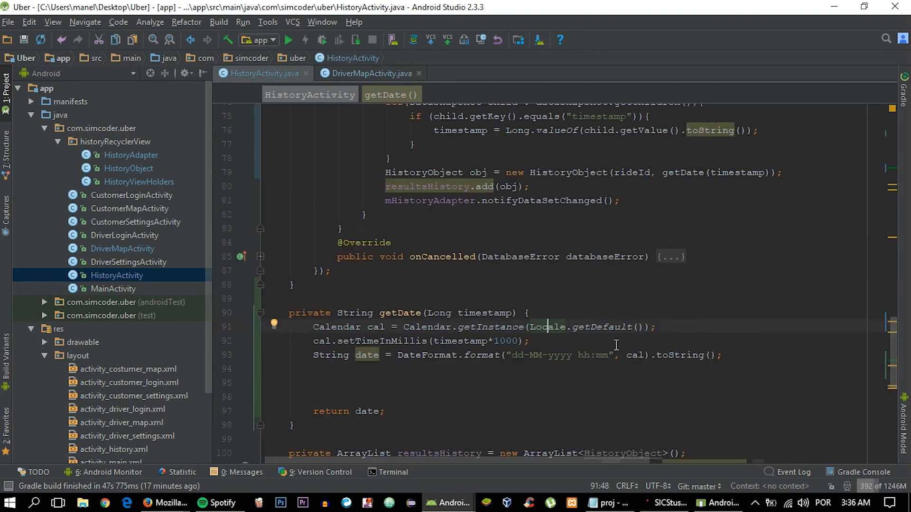
pyautogui.moveTo(424, 351)
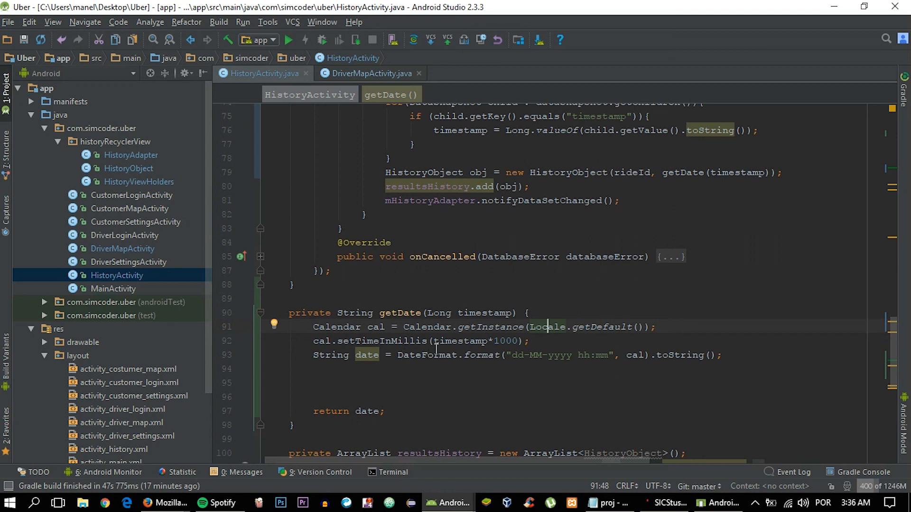
pyautogui.moveTo(640, 355)
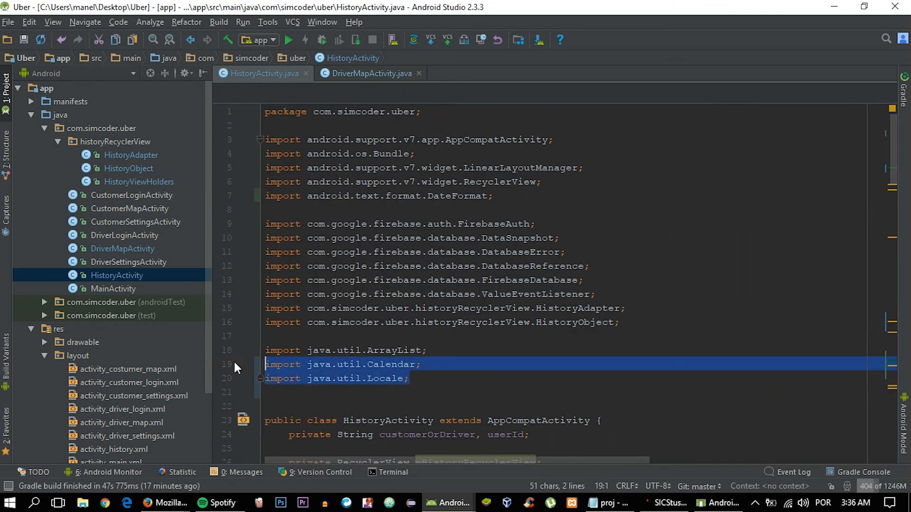
pyautogui.click(410, 379)
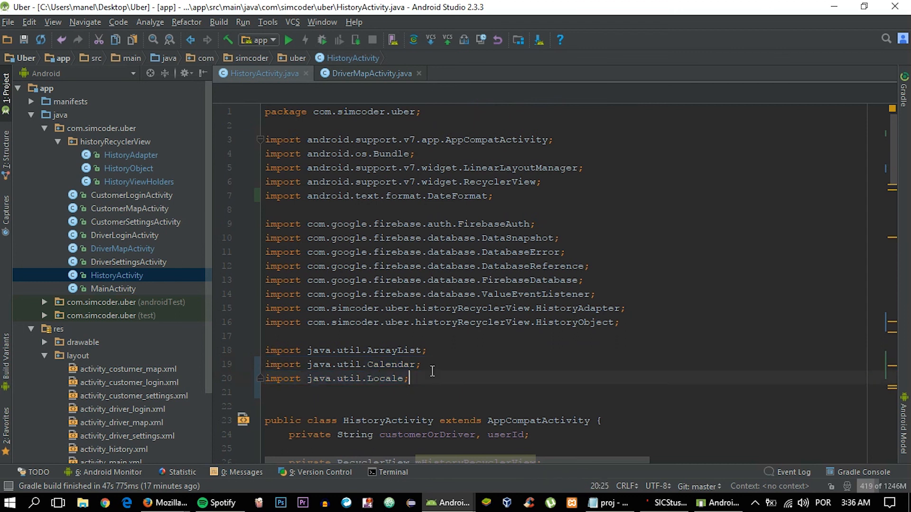
pyautogui.scroll(-3)
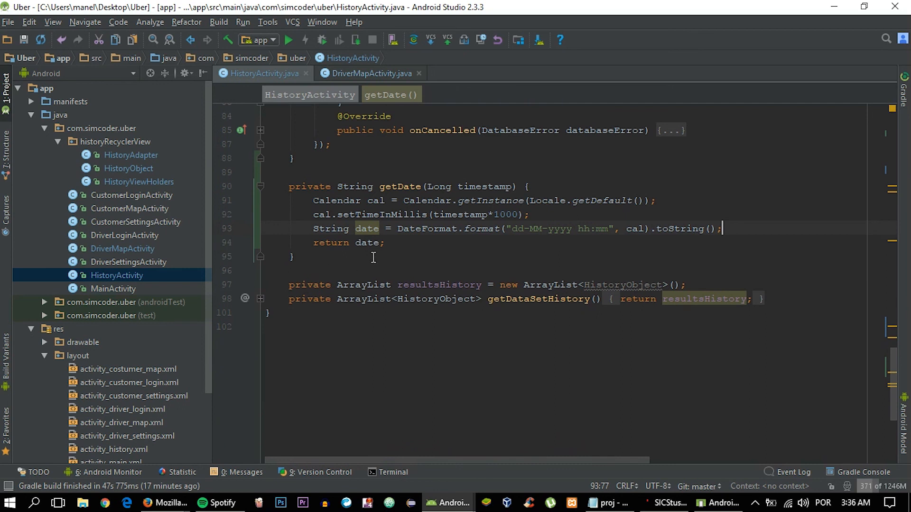
# Step: Run the app so the Select Deployment Target dialog lists the connected Nexus 5X
pyautogui.scroll(3)
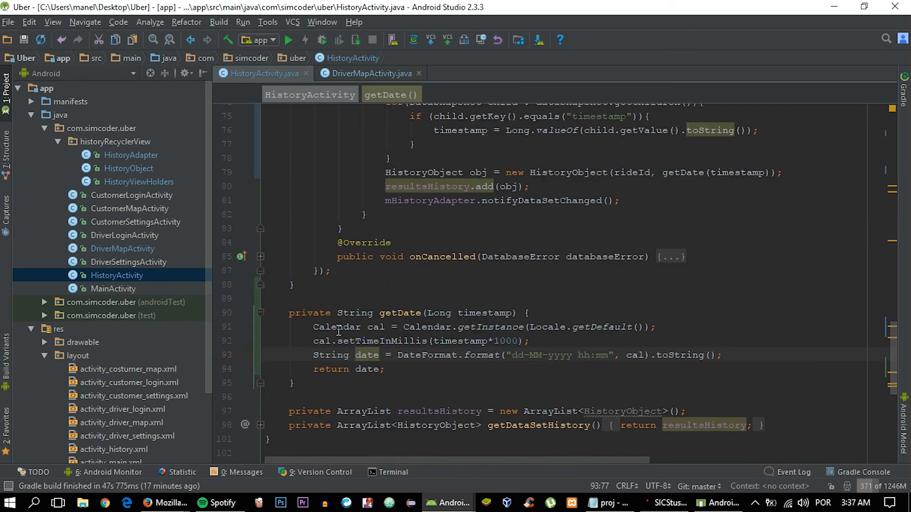
pyautogui.click(288, 40)
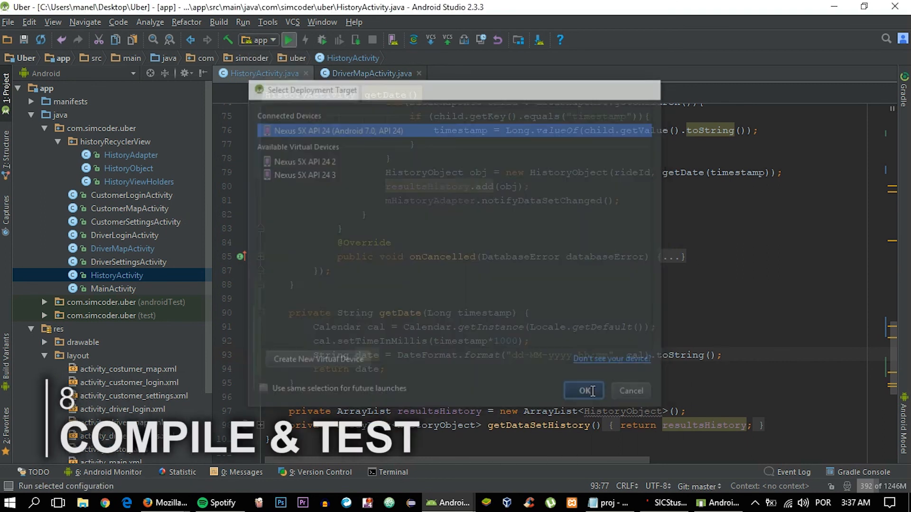
# Step: Deploy to the Nexus 5X and view the History screen listing rides with dd-MM-yyyy hh:mm dates
pyautogui.click(582, 390)
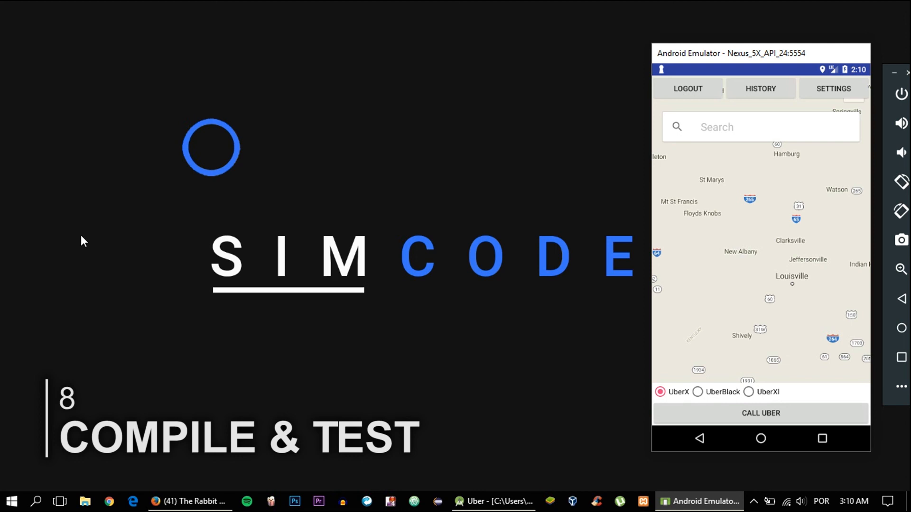
pyautogui.moveTo(750, 99)
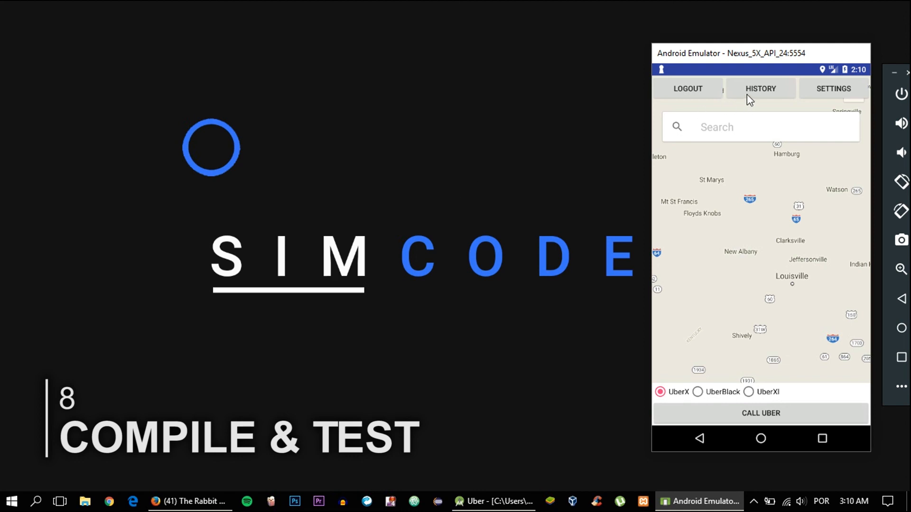
pyautogui.moveTo(747, 93)
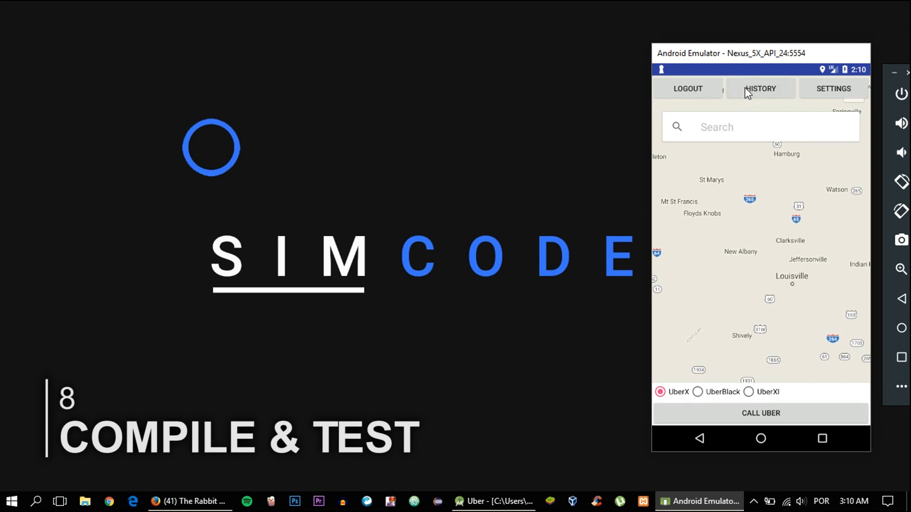
pyautogui.click(759, 88)
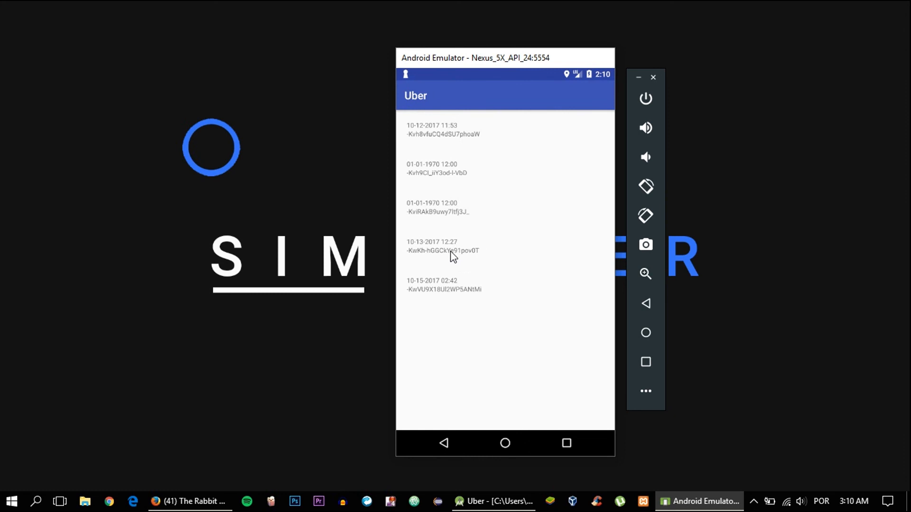
pyautogui.moveTo(431, 244)
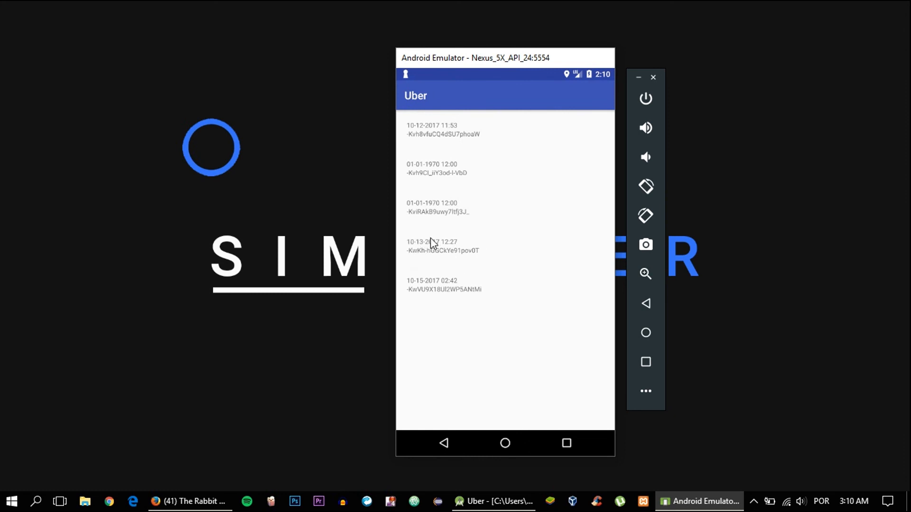
pyautogui.moveTo(469, 253)
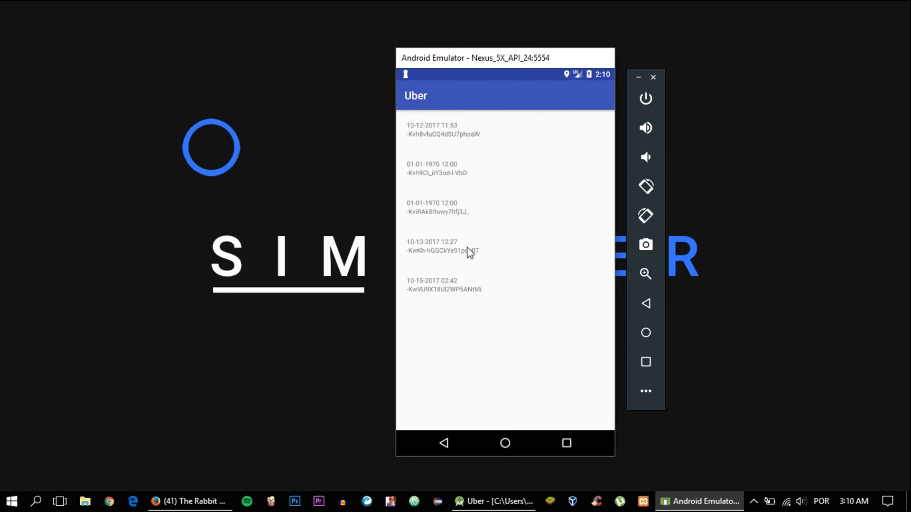
pyautogui.moveTo(465, 265)
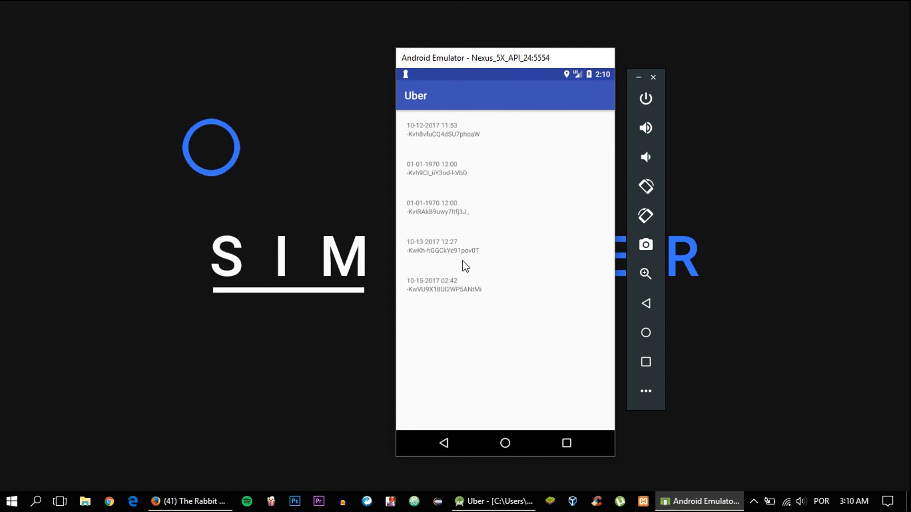
pyautogui.moveTo(445, 159)
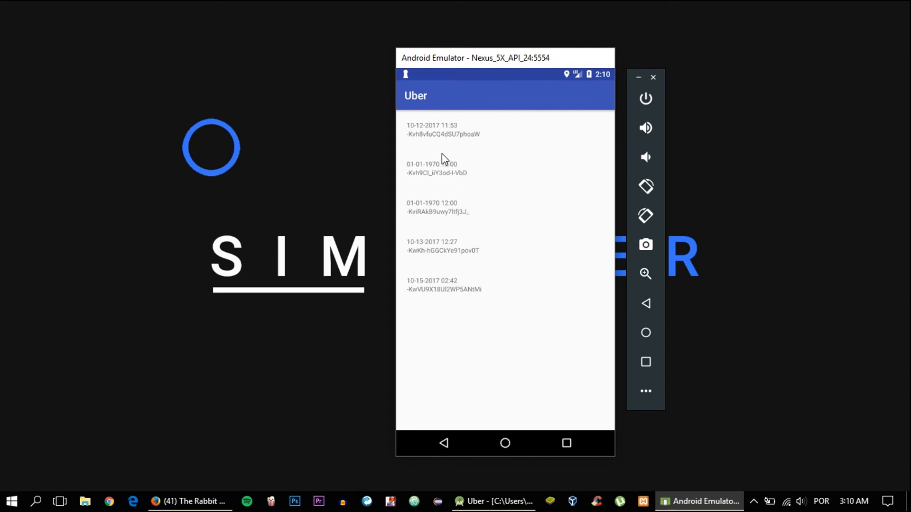
pyautogui.moveTo(680, 226)
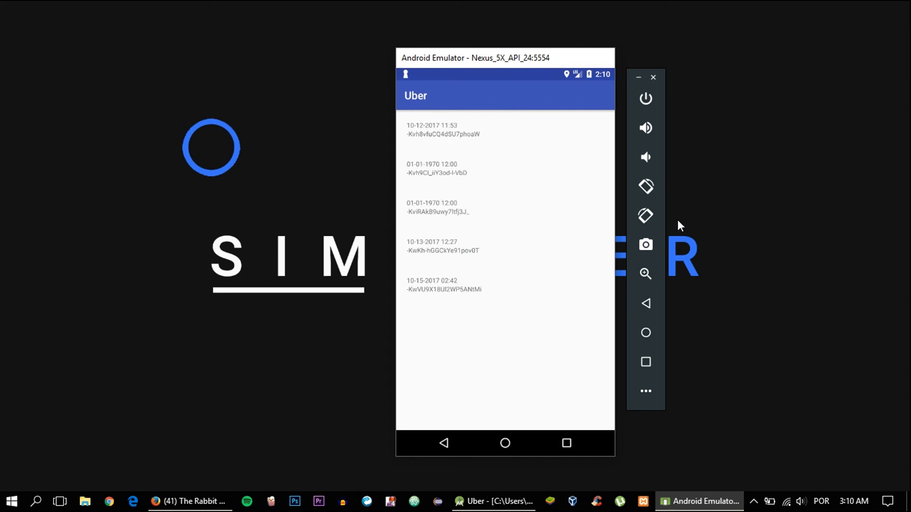
pyautogui.moveTo(646, 215)
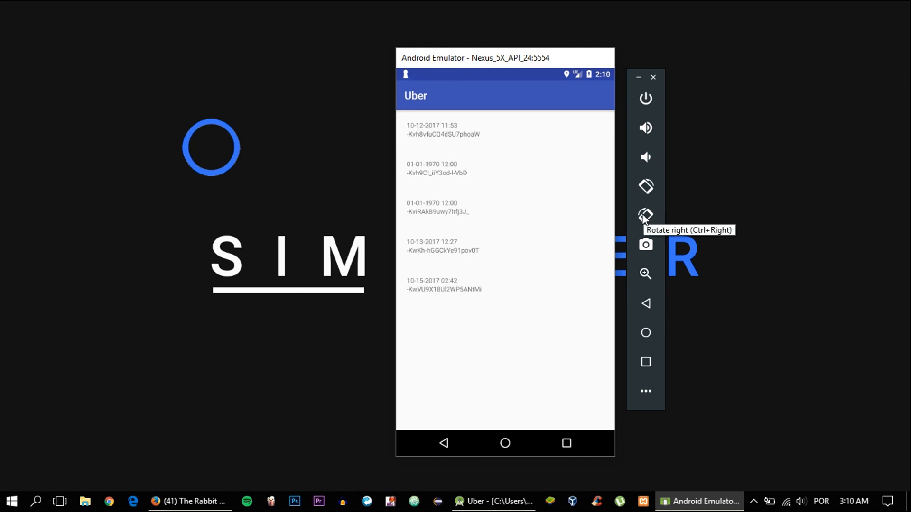